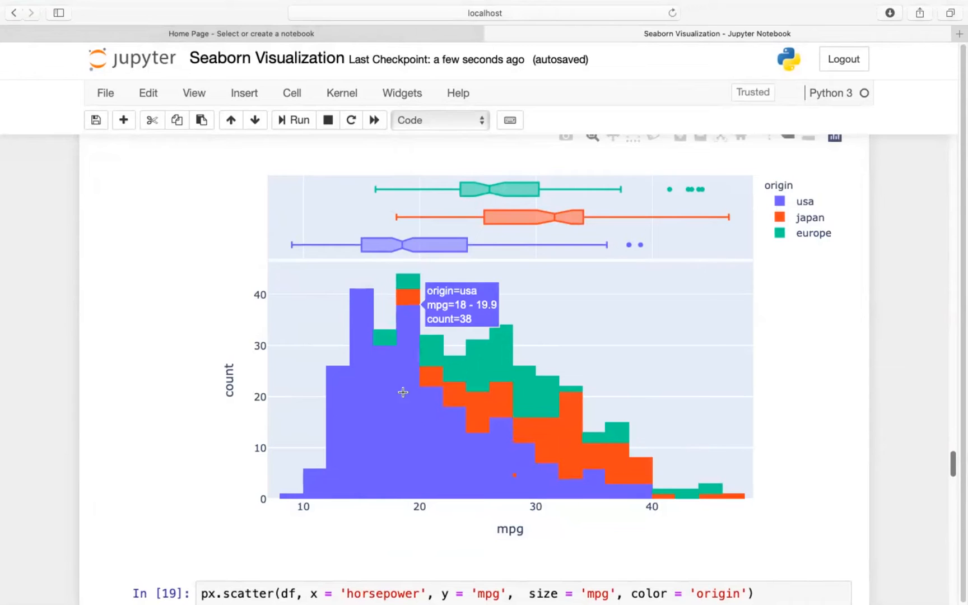
mouse_move(440, 240)
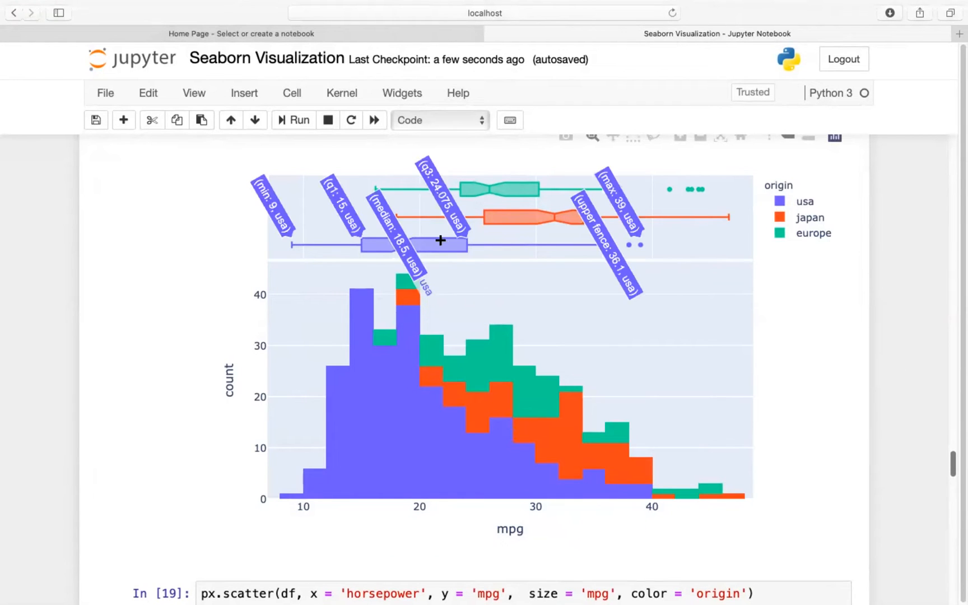
mouse_move(520, 410)
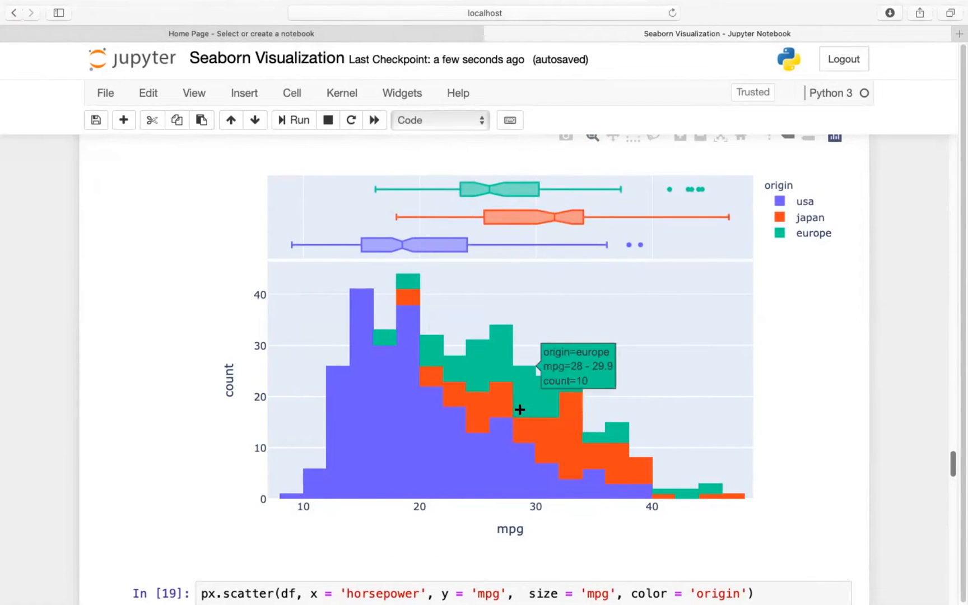
mouse_move(856, 504)
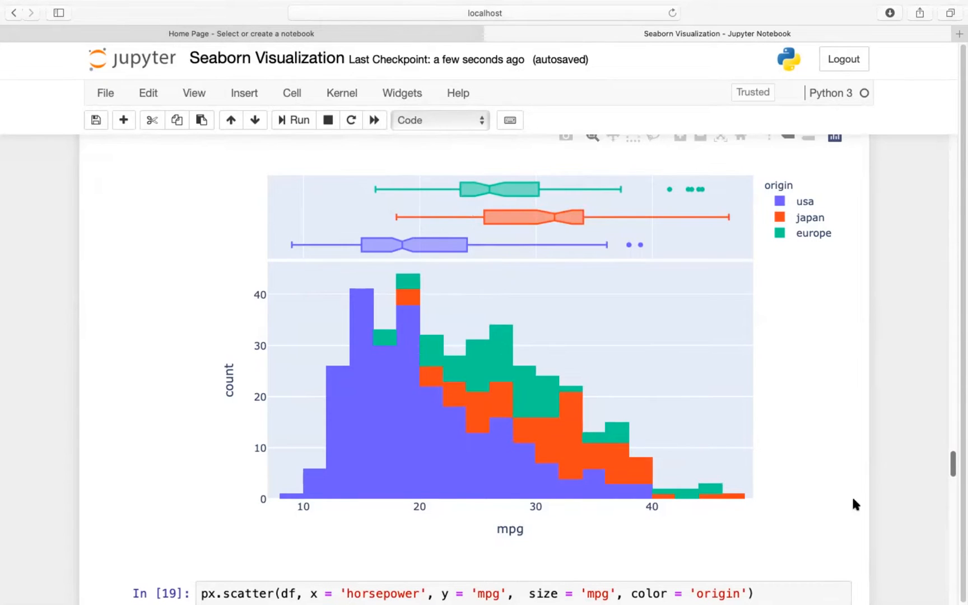
Step: Scroll the 'google colab' search results and open the Google Colab link
scroll("down", 3)
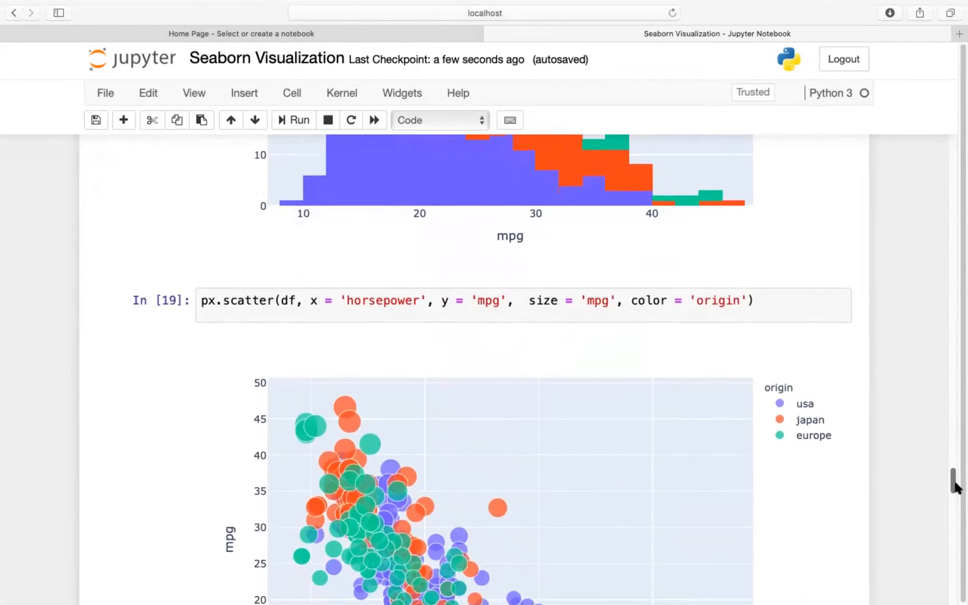
scroll("down", 3)
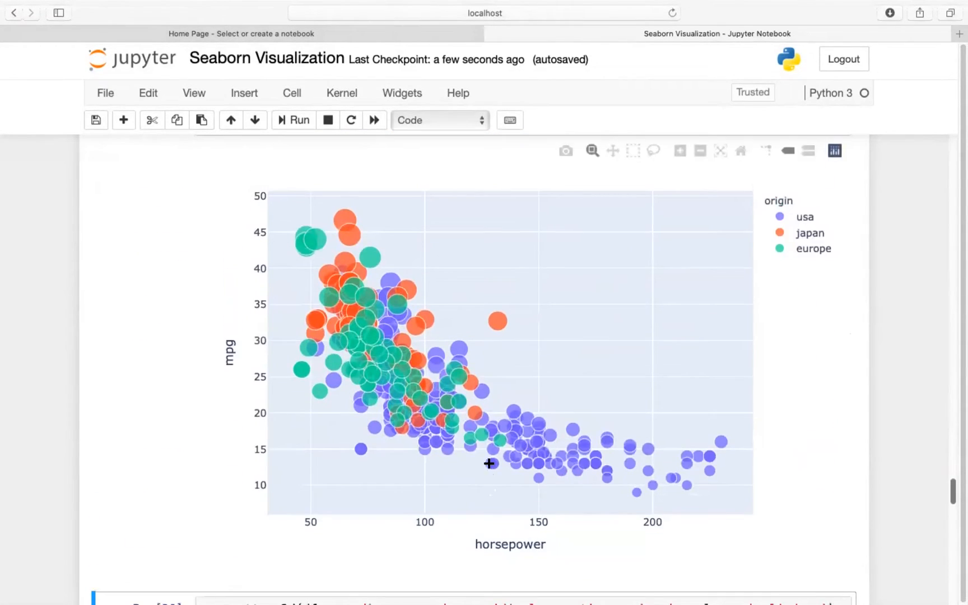
mouse_move(405, 390)
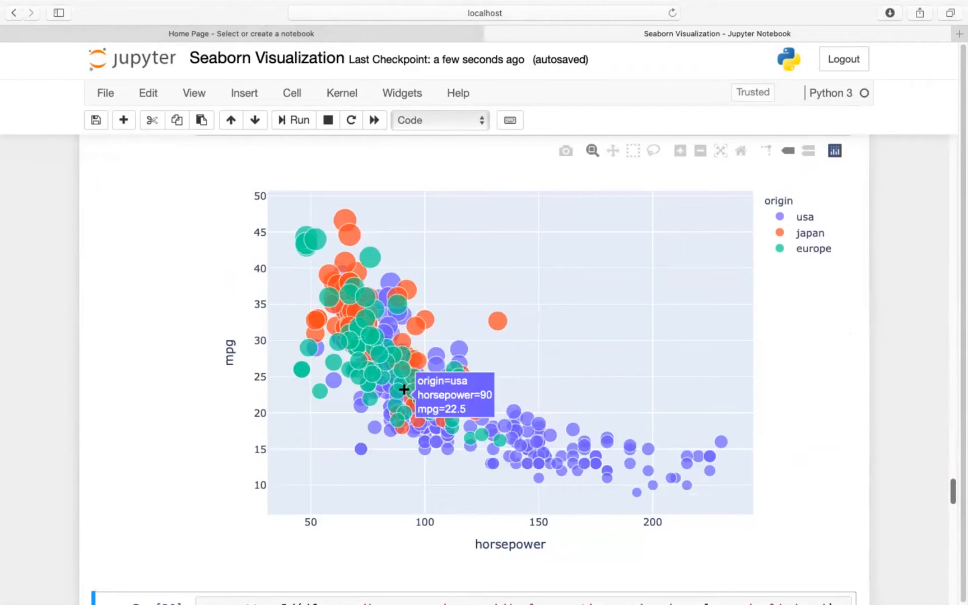
mouse_move(686, 480)
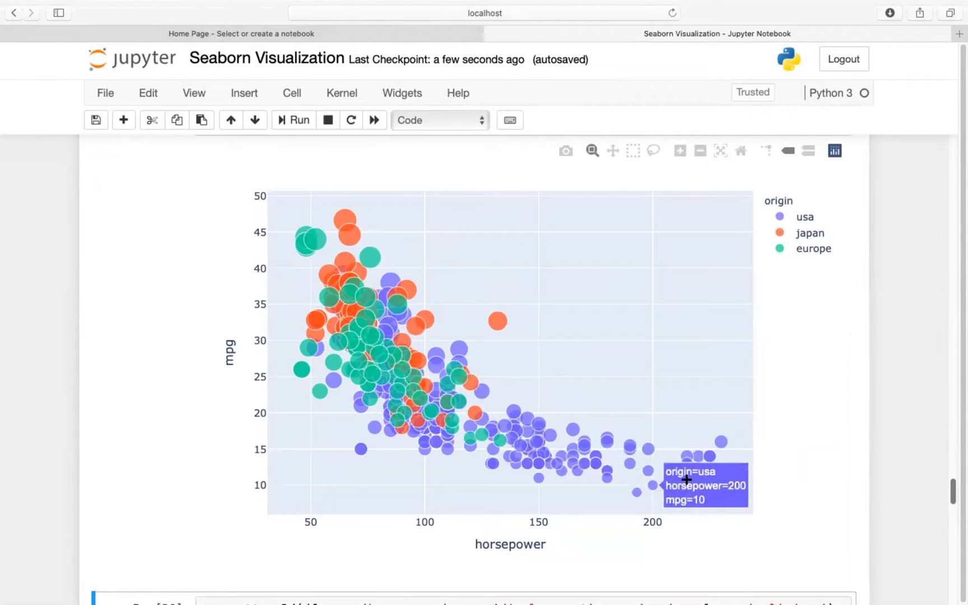
mouse_move(343, 282)
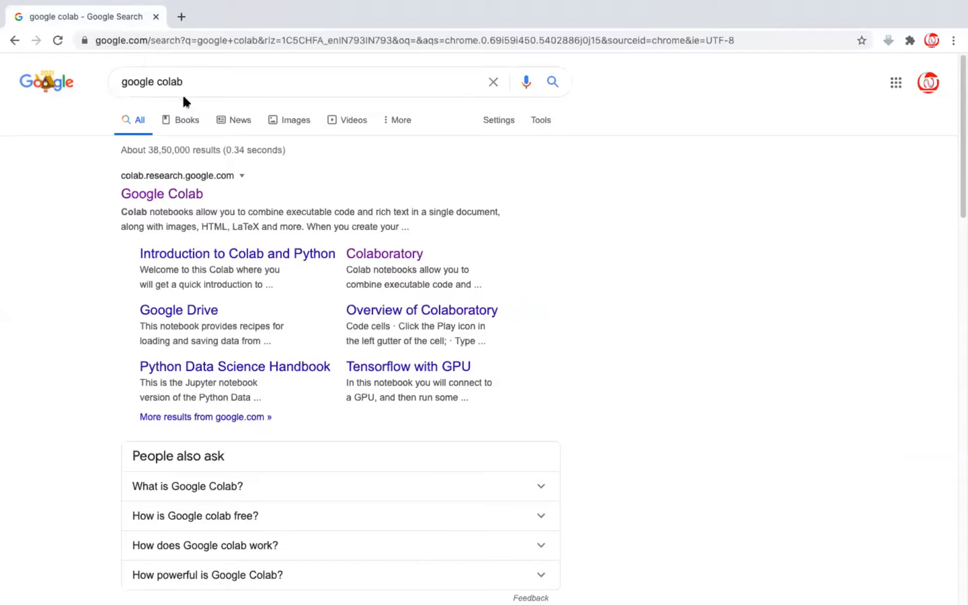
mouse_move(213, 81)
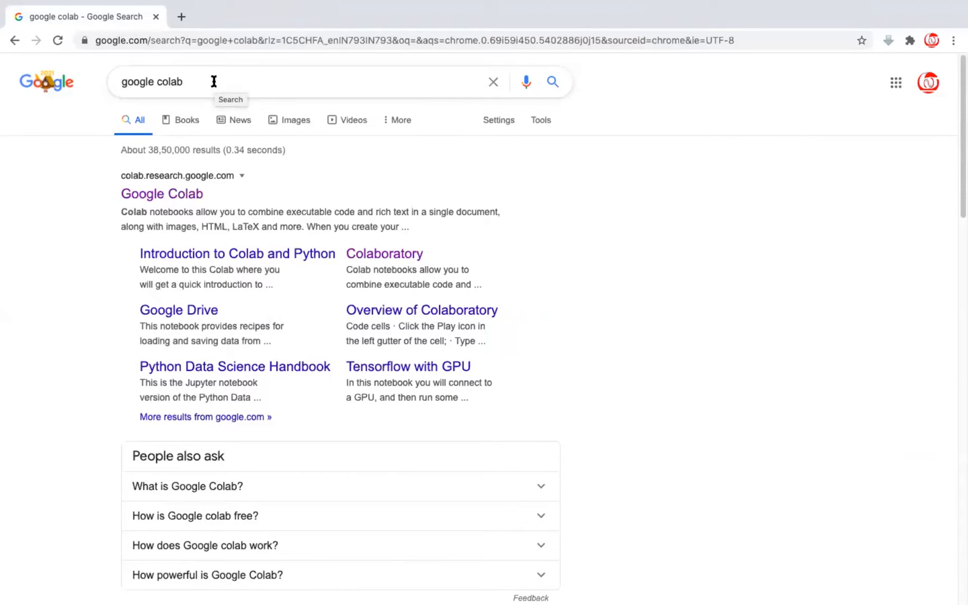
mouse_move(192, 82)
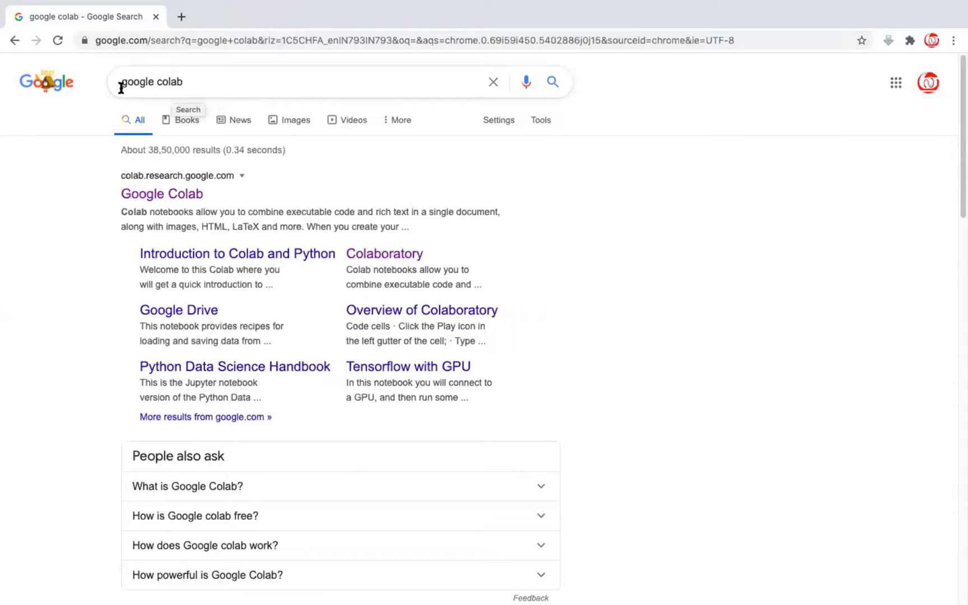
mouse_move(162, 194)
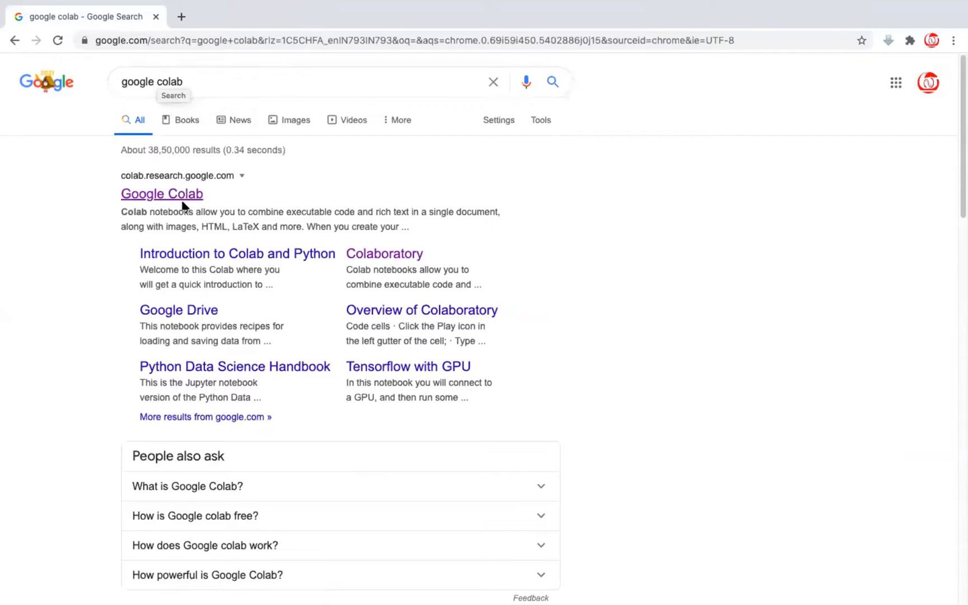
mouse_move(142, 189)
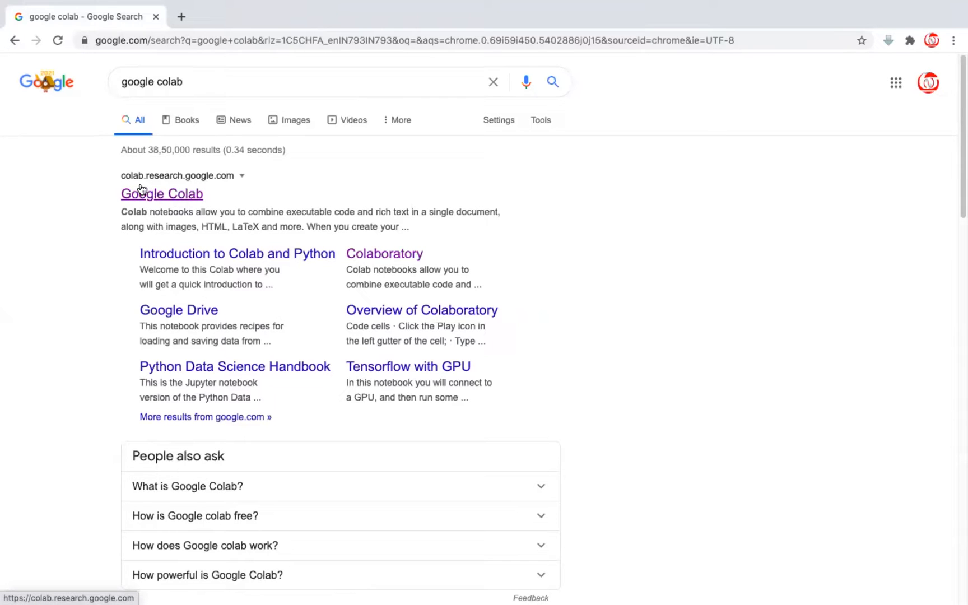
left_click(162, 194)
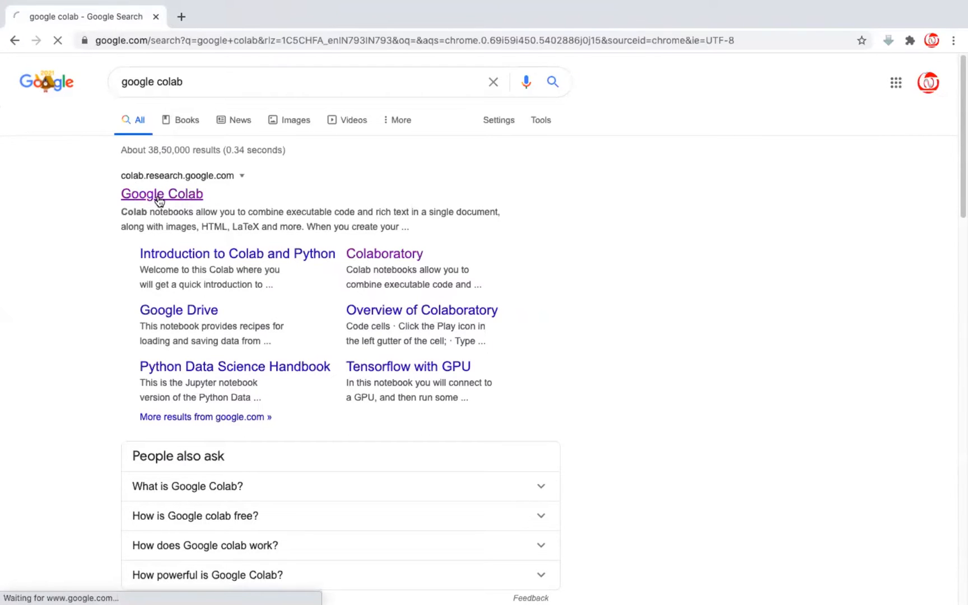
Step: Create a blank notebook, Untitled0.ipynb, from the Colab start dialog
left_click(162, 194)
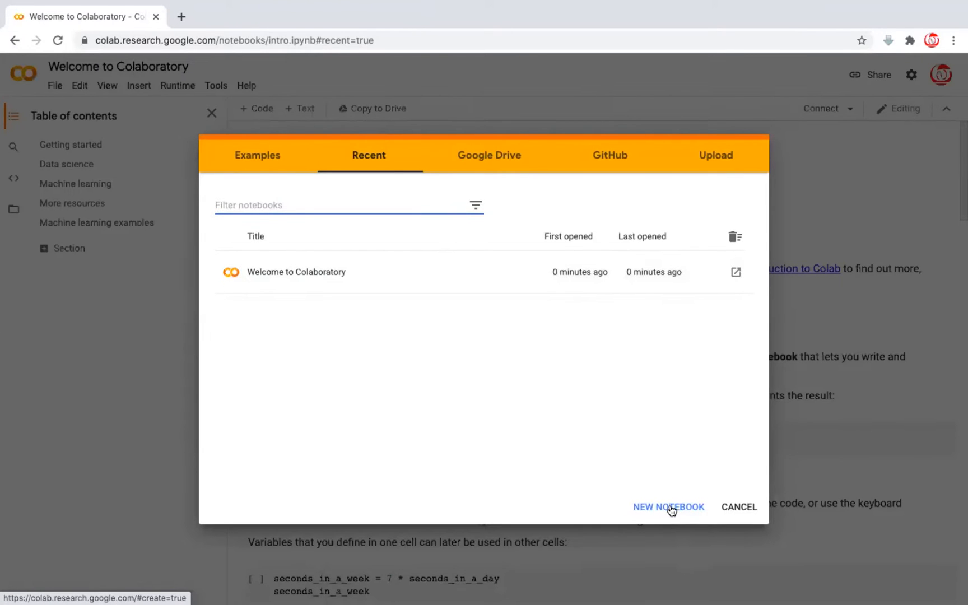
left_click(668, 507)
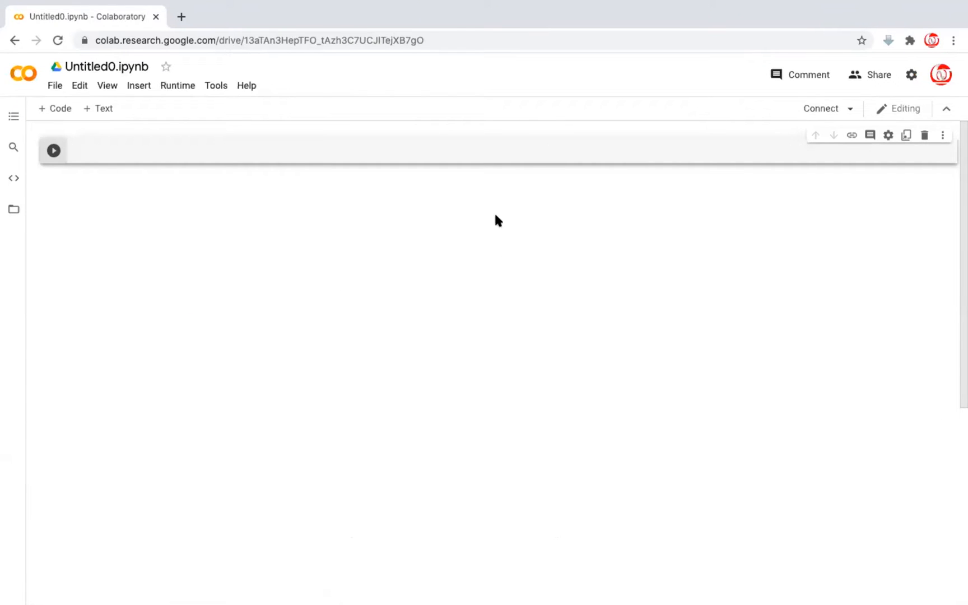
mouse_move(486, 153)
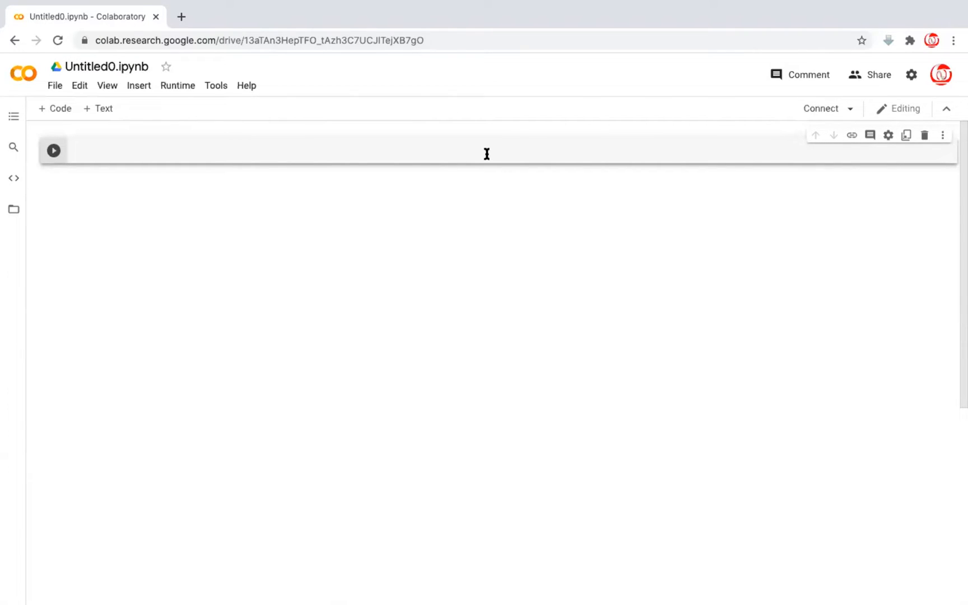
Step: Rename the notebook Visualization and import numpy, pandas, seaborn and plotly.express as px
left_click(108, 66)
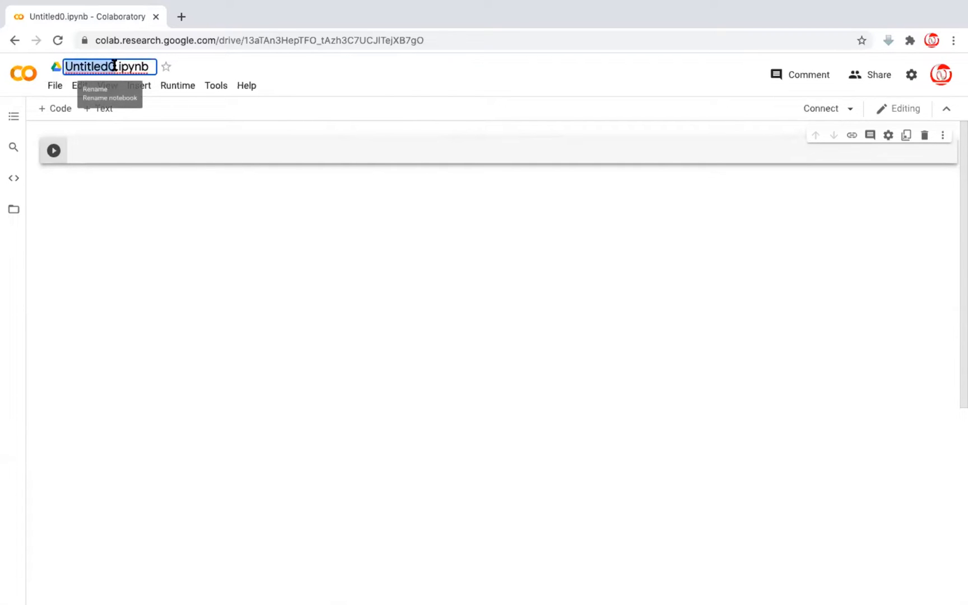
type("Visualization")
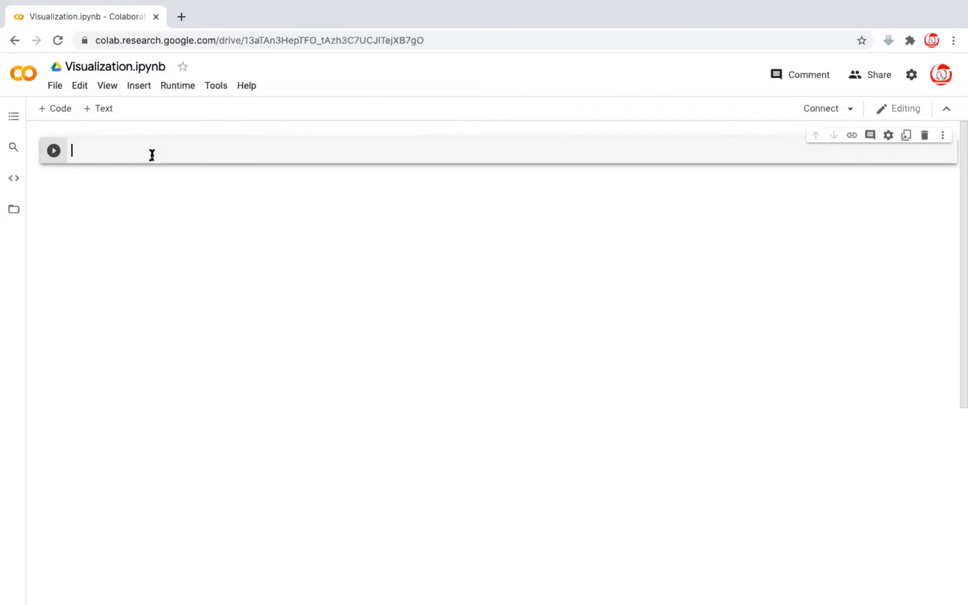
type("i")
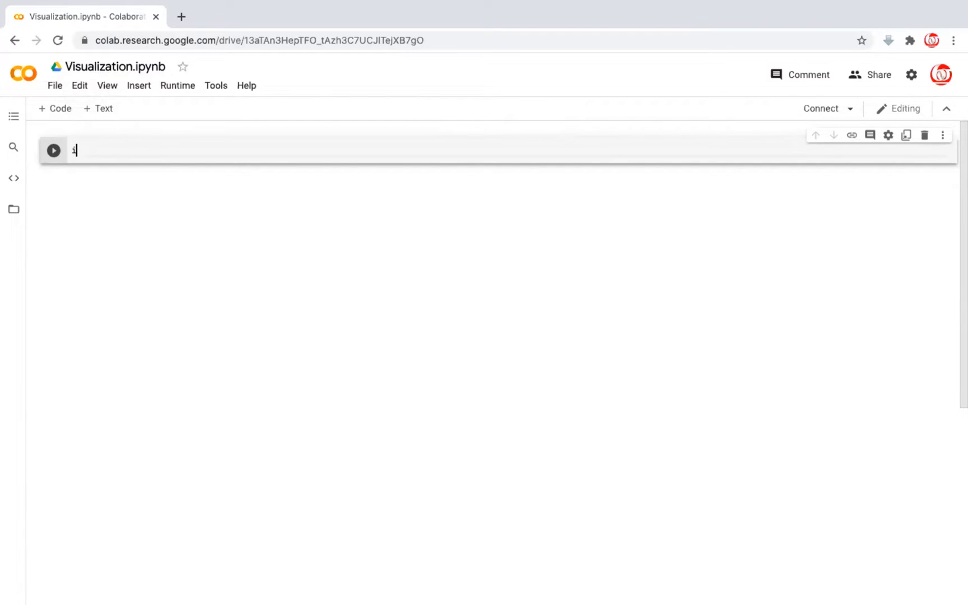
type("mport nump")
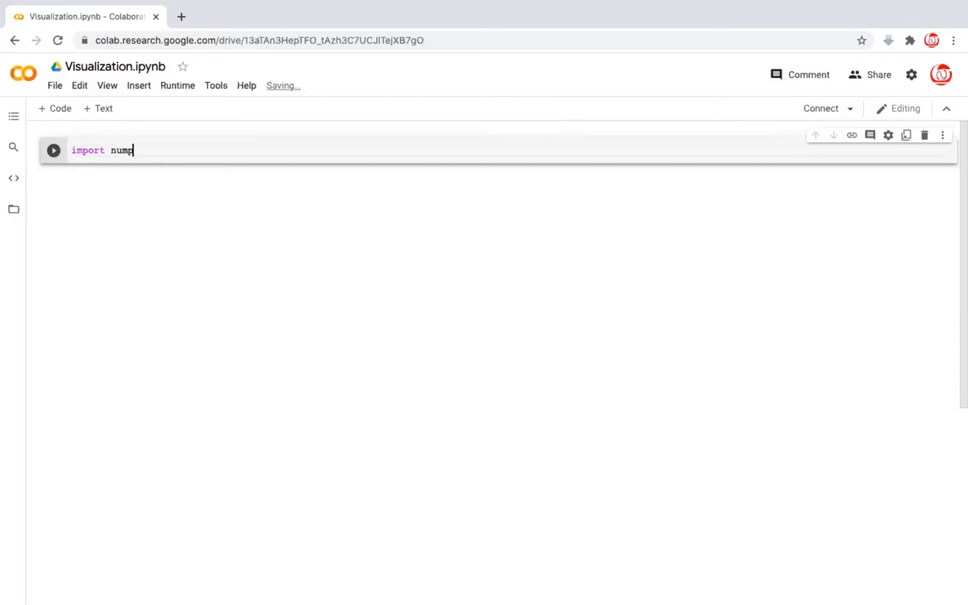
type("y as np")
type("i")
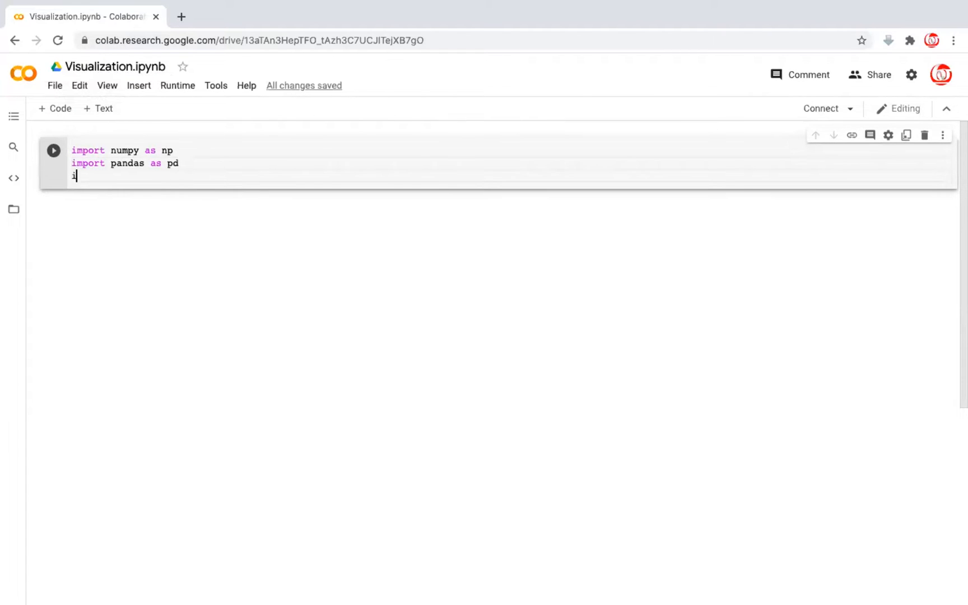
type("mport seaborn as sns")
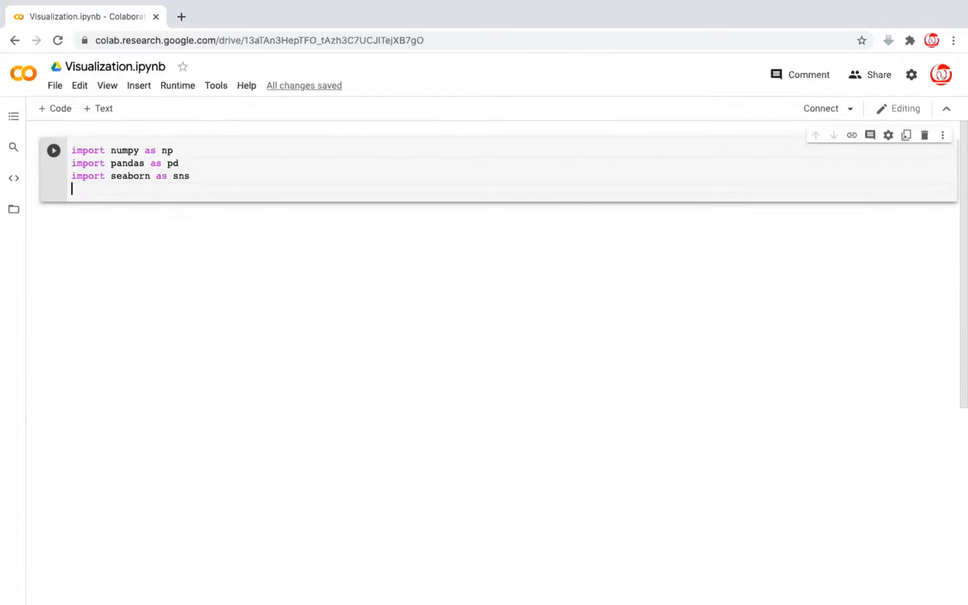
type("import")
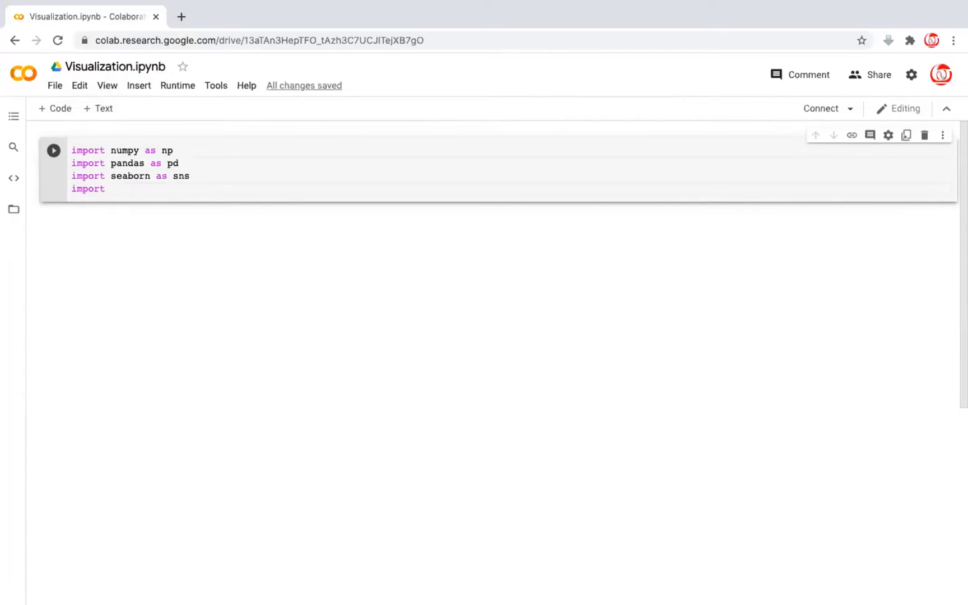
type("plotl")
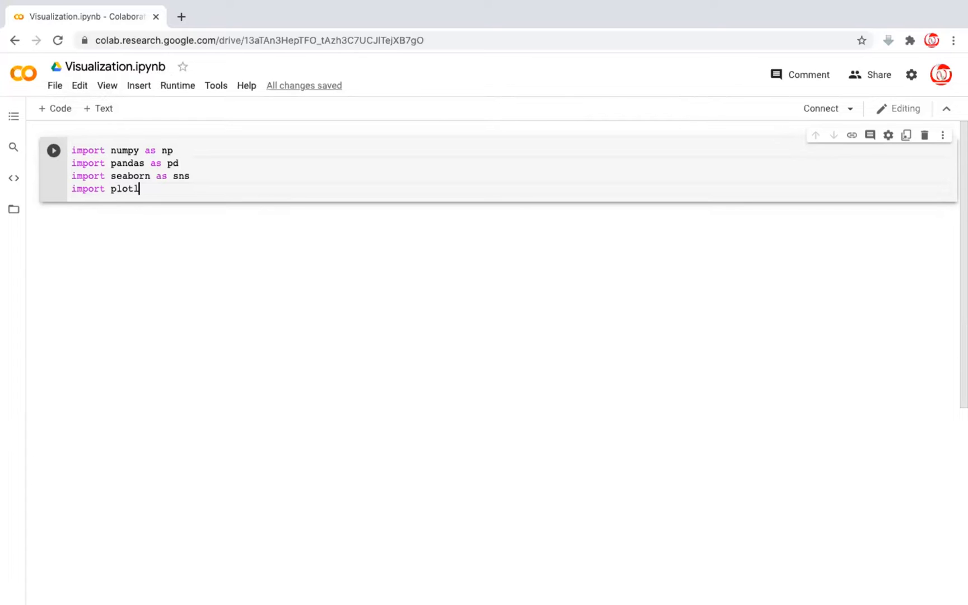
type("y.express as")
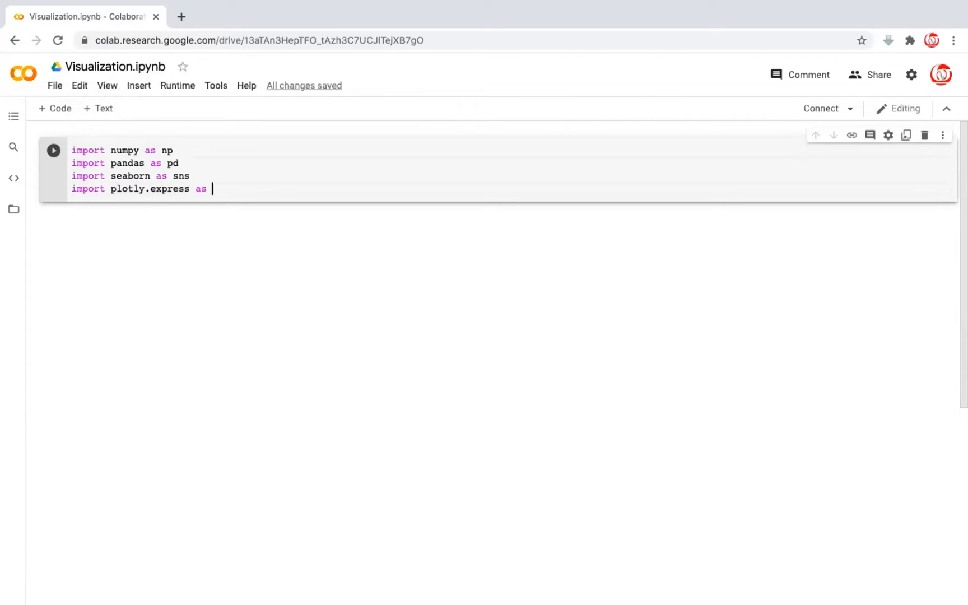
type("px")
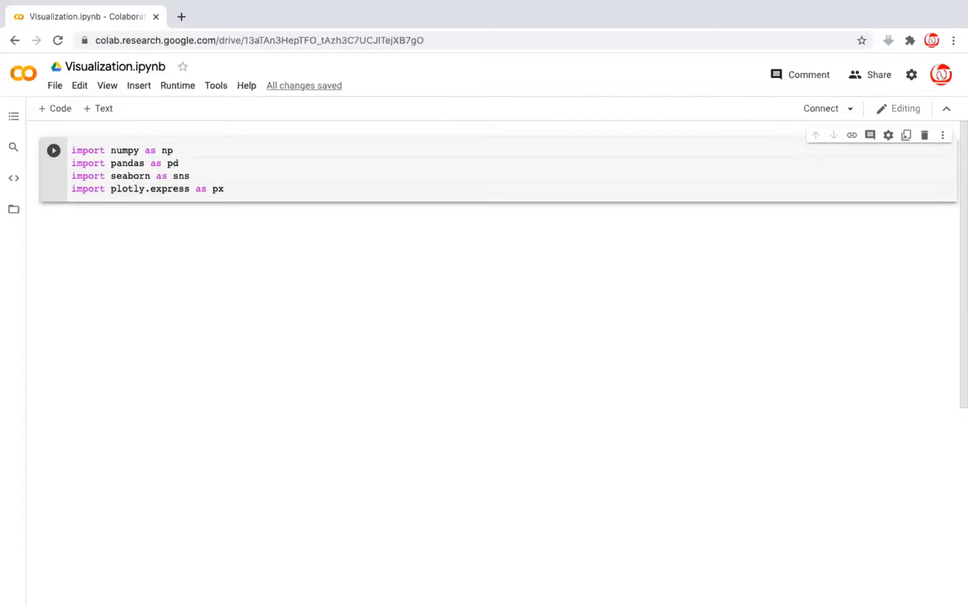
Step: Run the import cell and move into the empty cell below
left_click(54, 150)
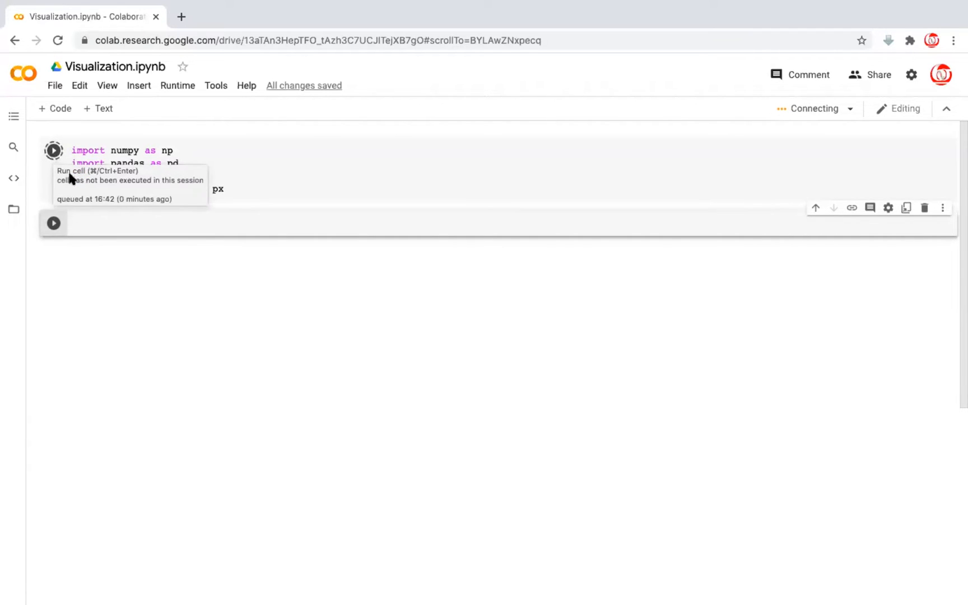
mouse_move(228, 223)
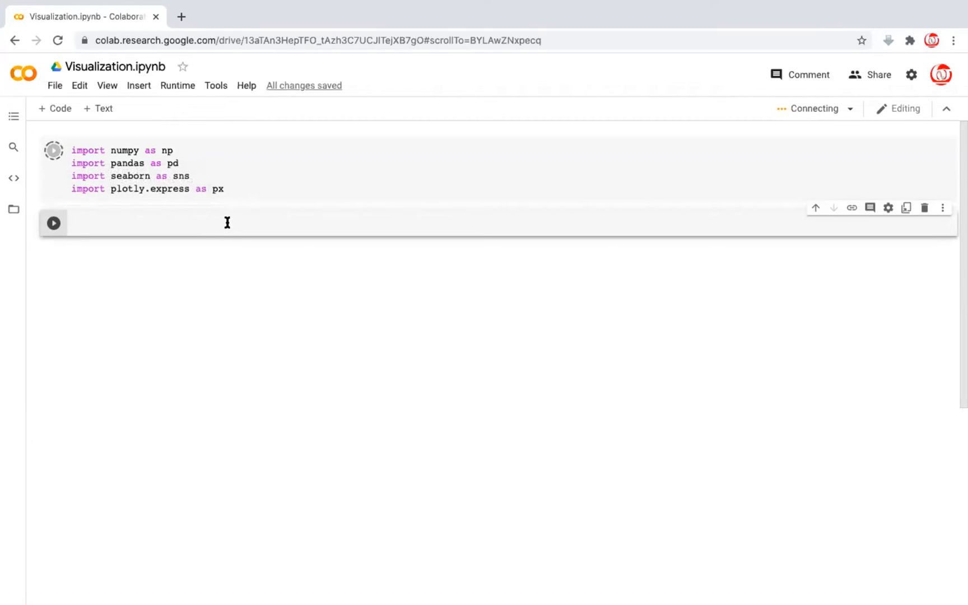
left_click(53, 150)
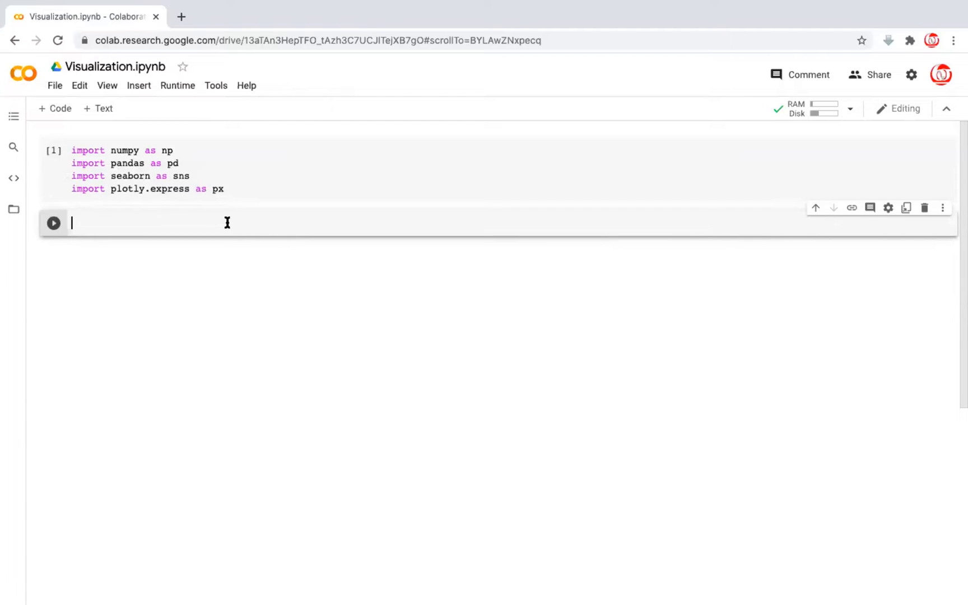
Step: Run sns.get_dataset_names() to list seaborn datasets, then begin a cell with 'df ='
type("sn")
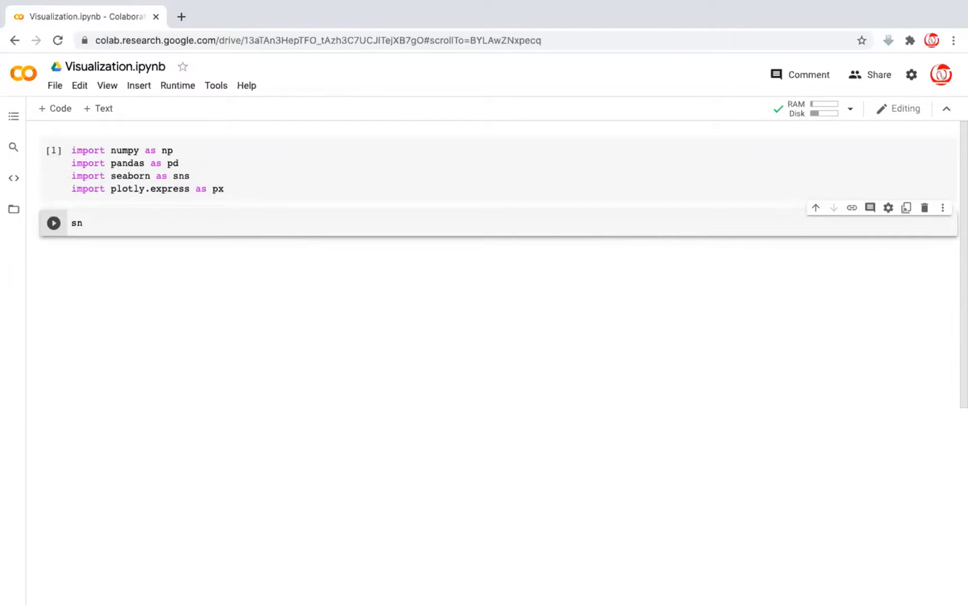
type("s")
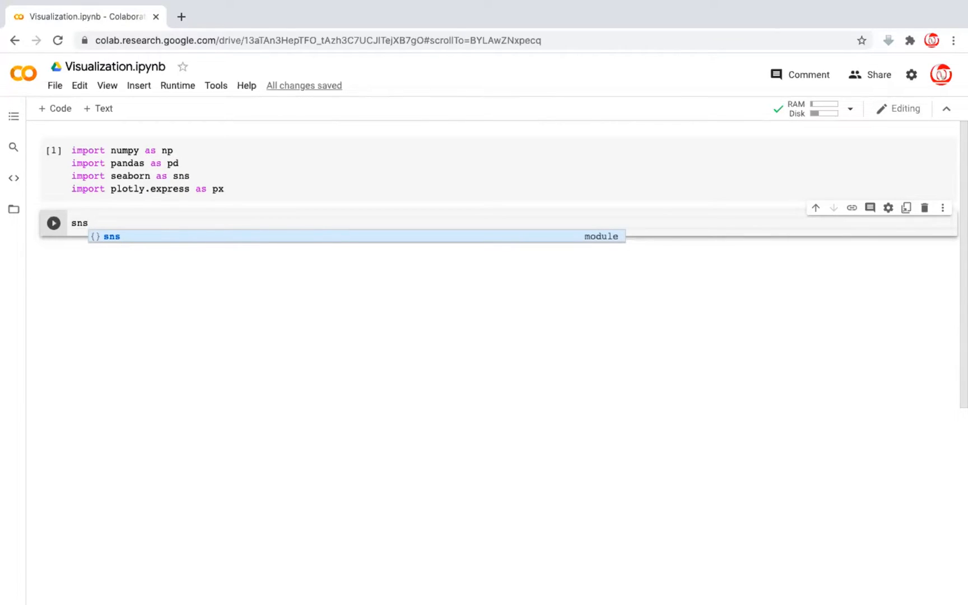
type(".g")
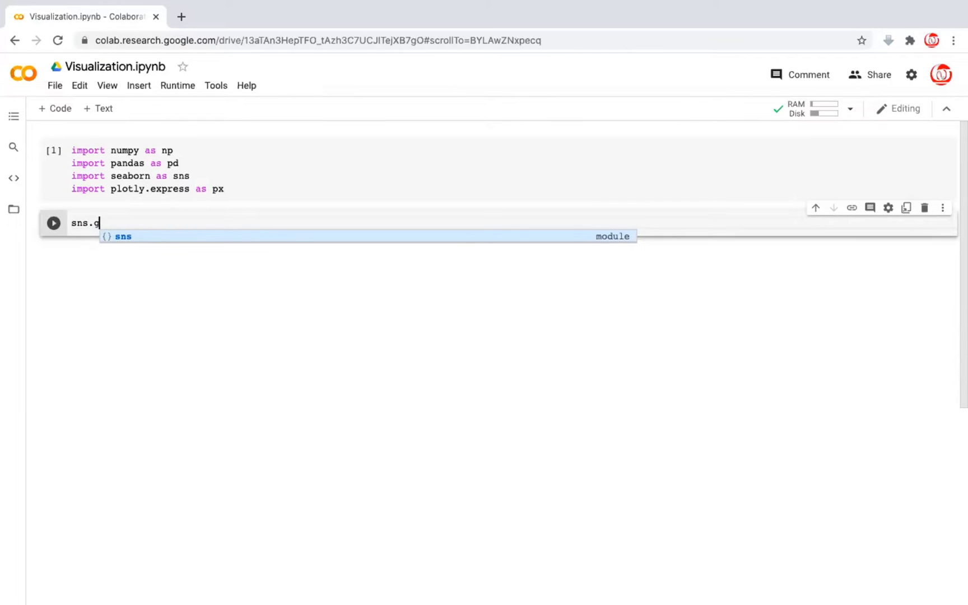
type("et_")
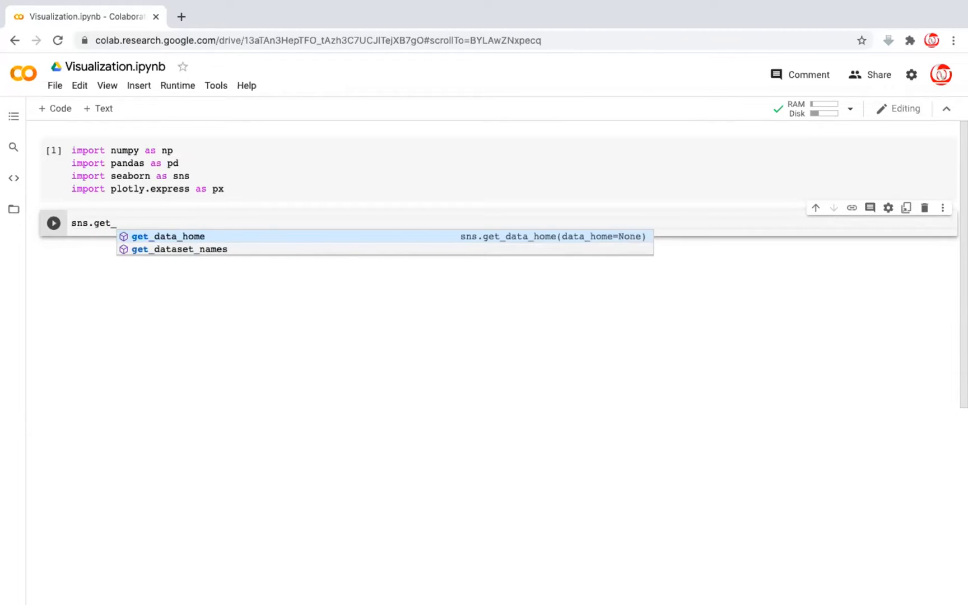
left_click(179, 249)
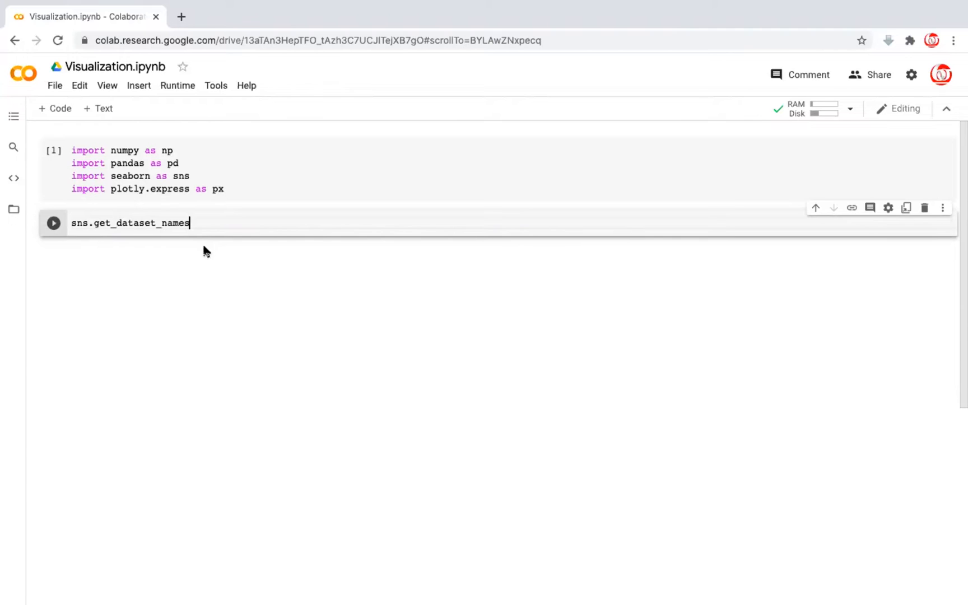
type("()")
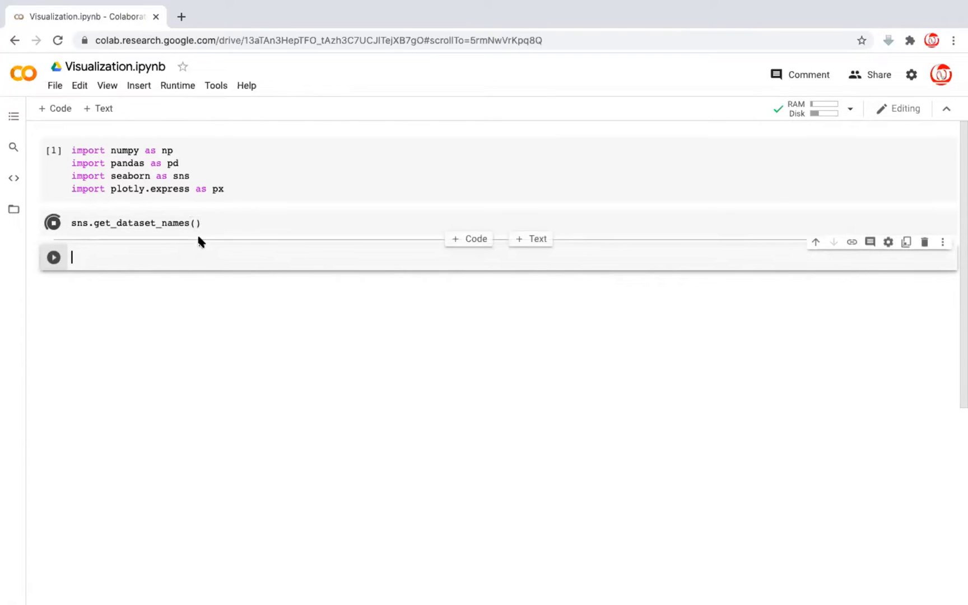
left_click(53, 224)
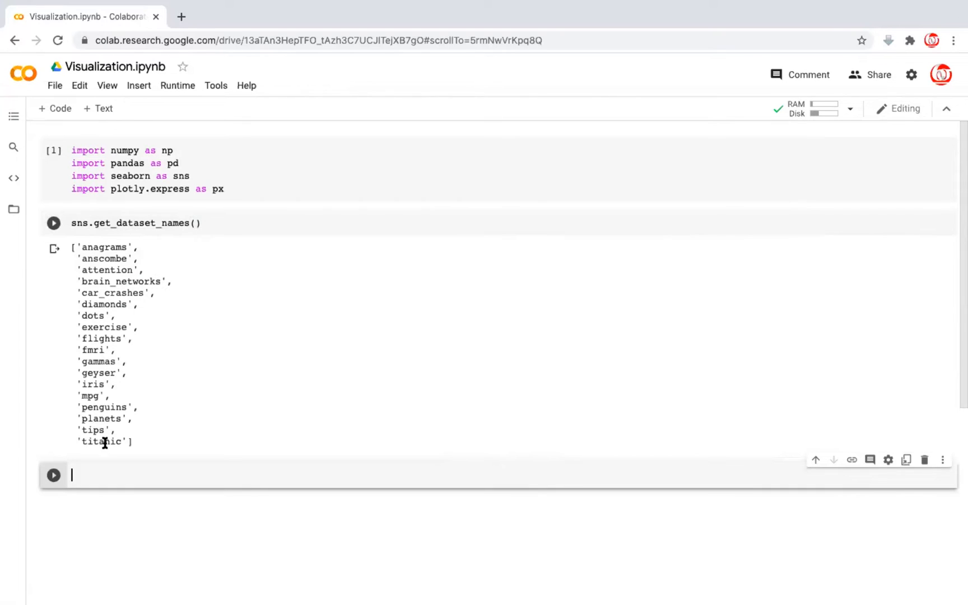
mouse_move(114, 269)
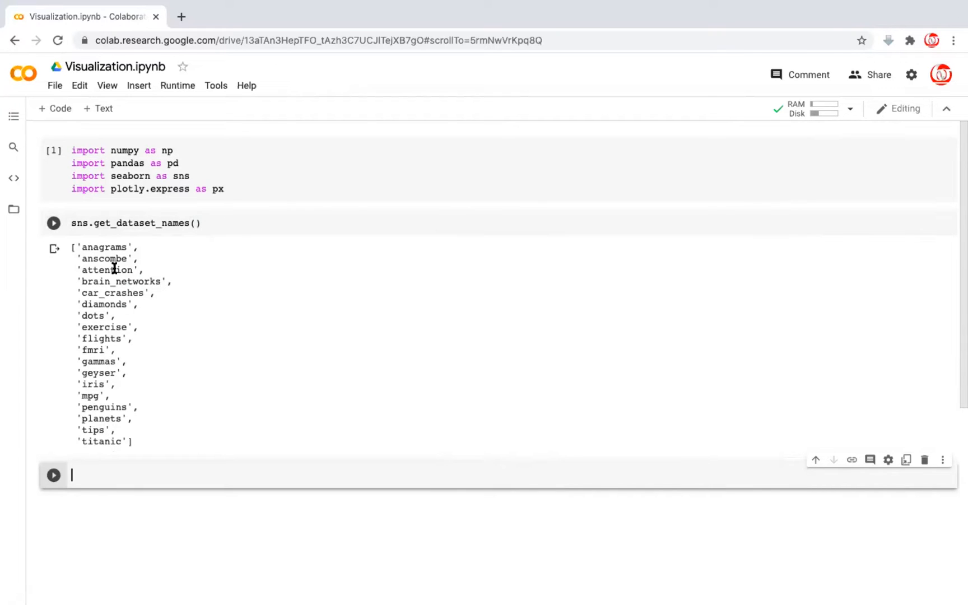
mouse_move(116, 247)
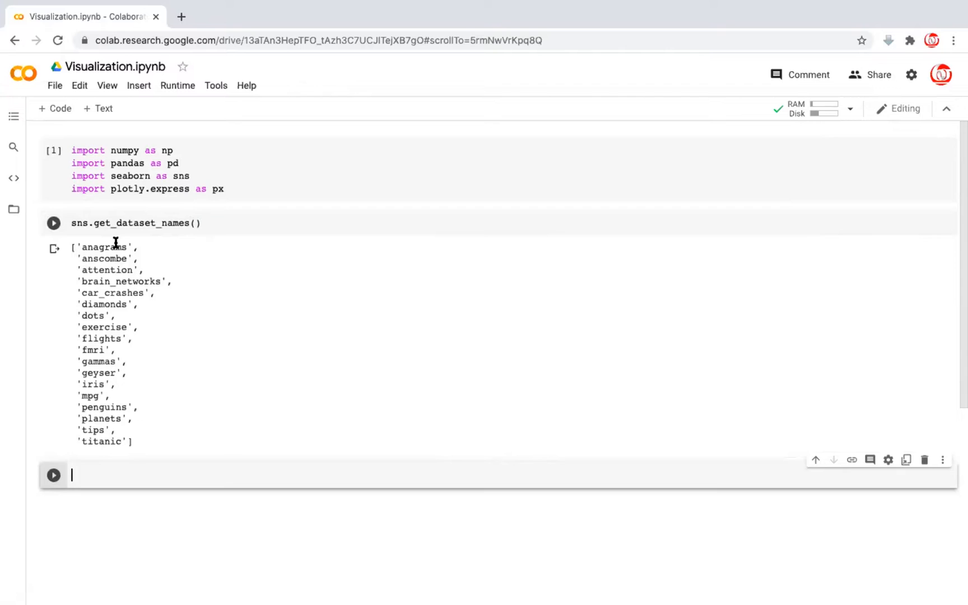
mouse_move(128, 428)
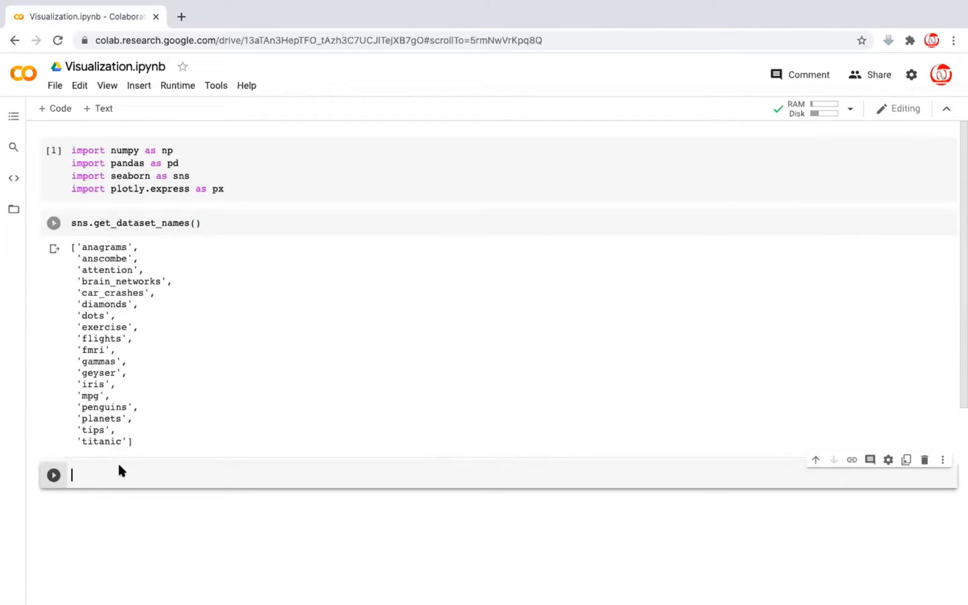
left_click(53, 223)
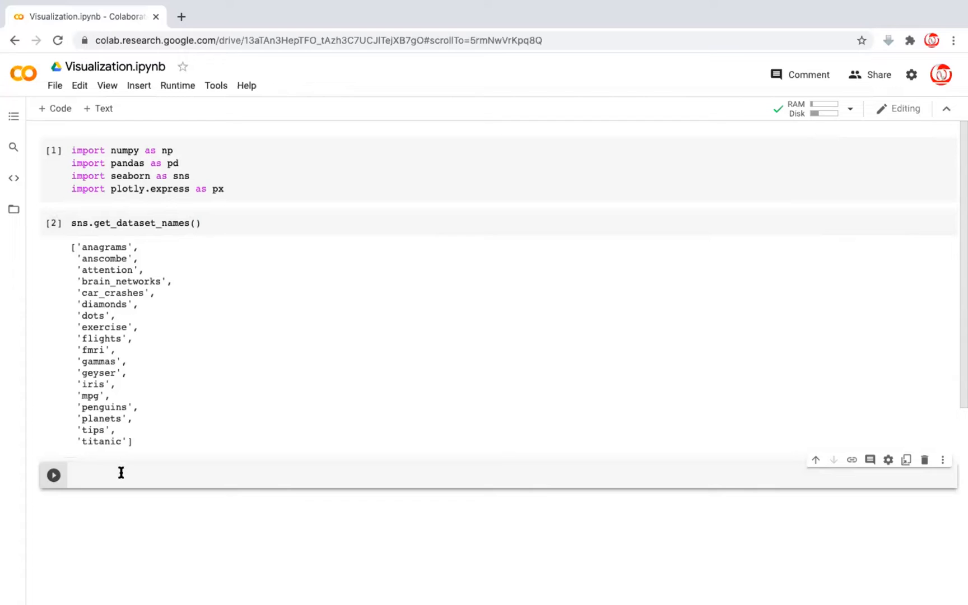
type("df =")
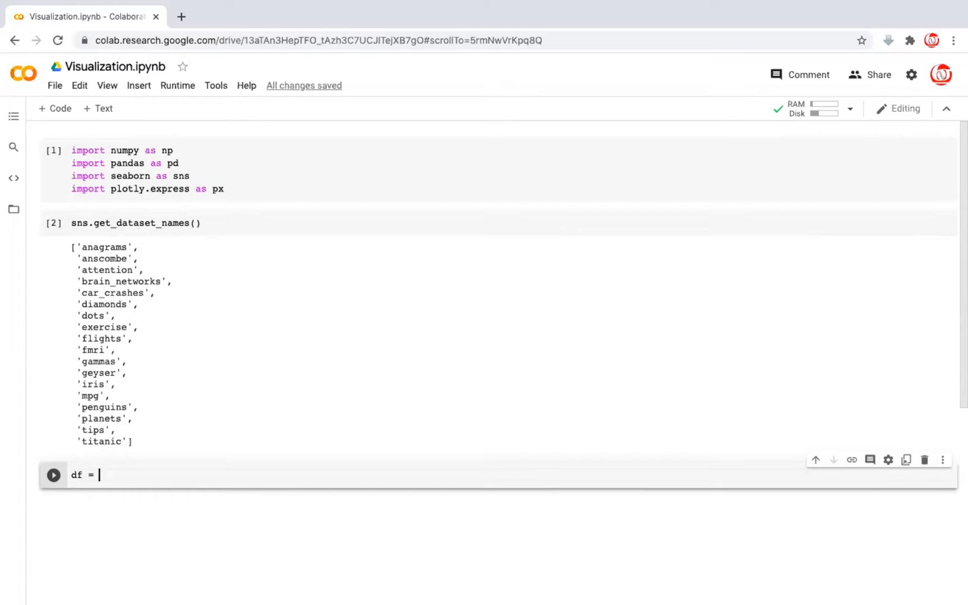
Step: Load the mpg dataset with df = sns.load_dataset('mpg') and run it
type("sns.load")
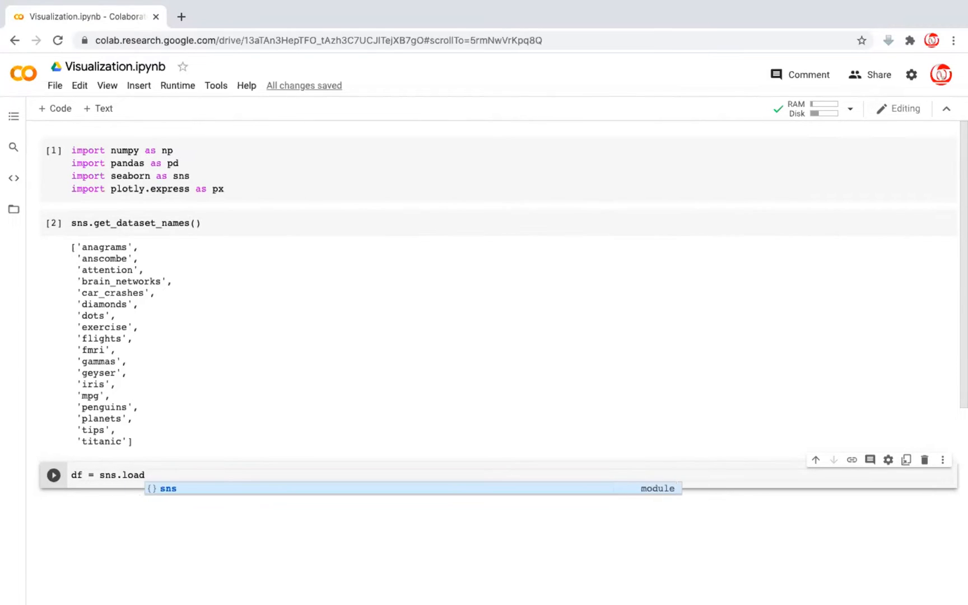
type("_dataset()")
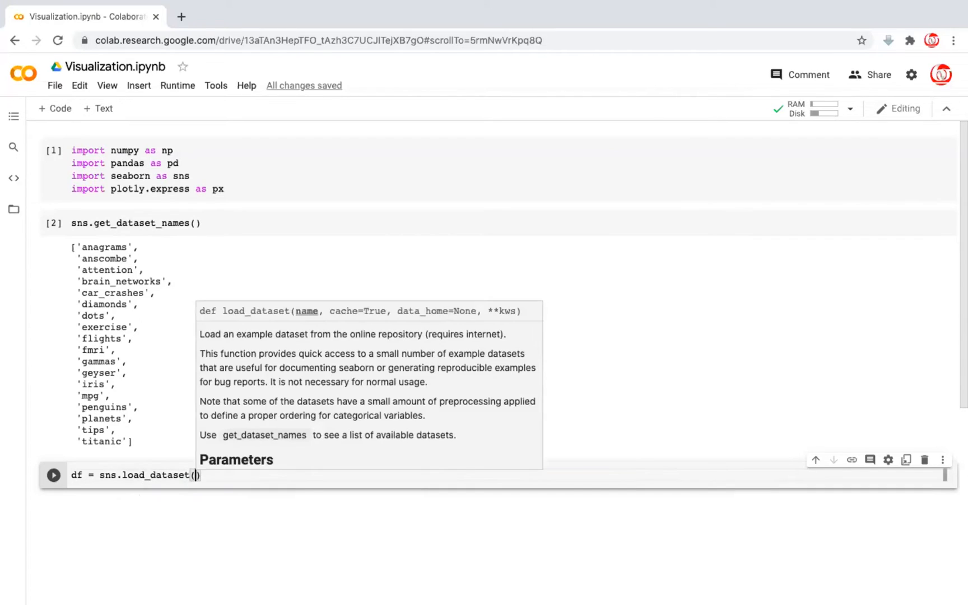
type("'mpg'")
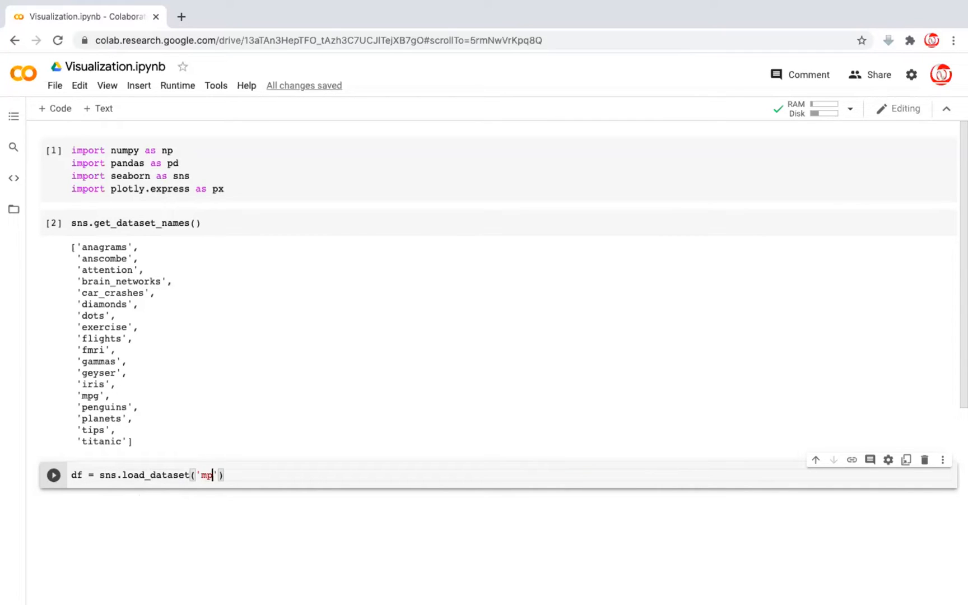
type("g")
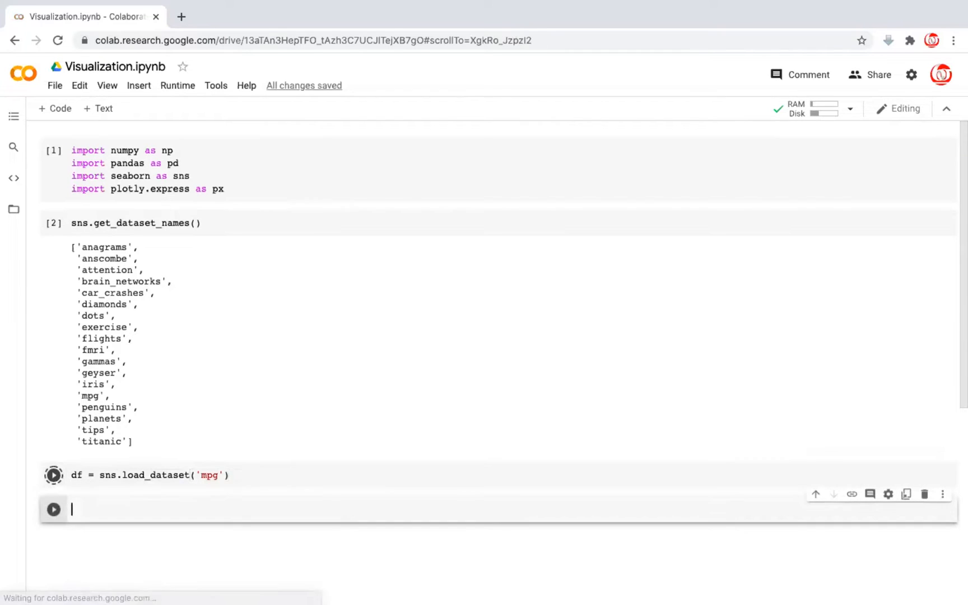
left_click(53, 475)
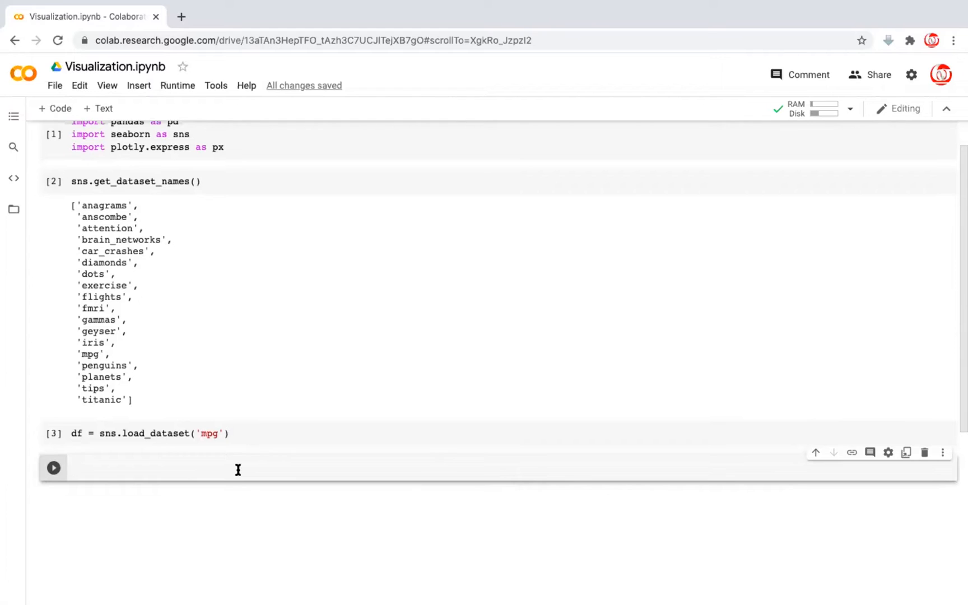
Step: Display df.head() and point out the mpg and origin column headers
type("df.head(")
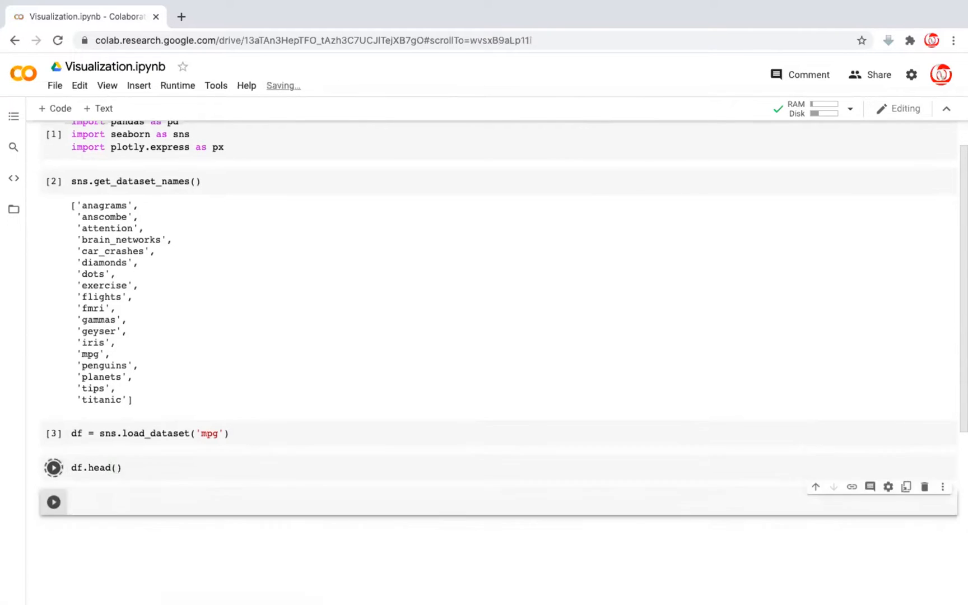
left_click(54, 467)
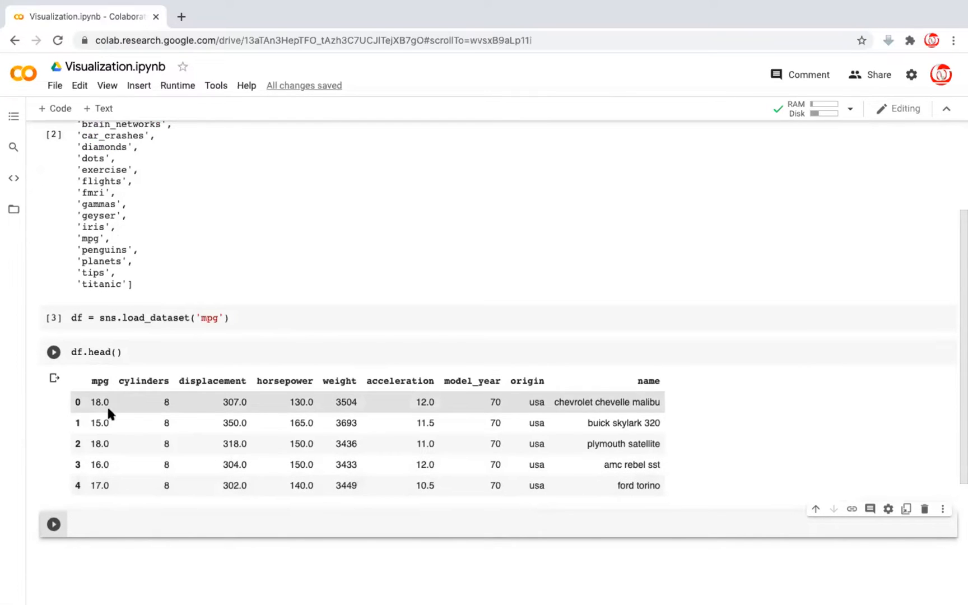
mouse_move(104, 474)
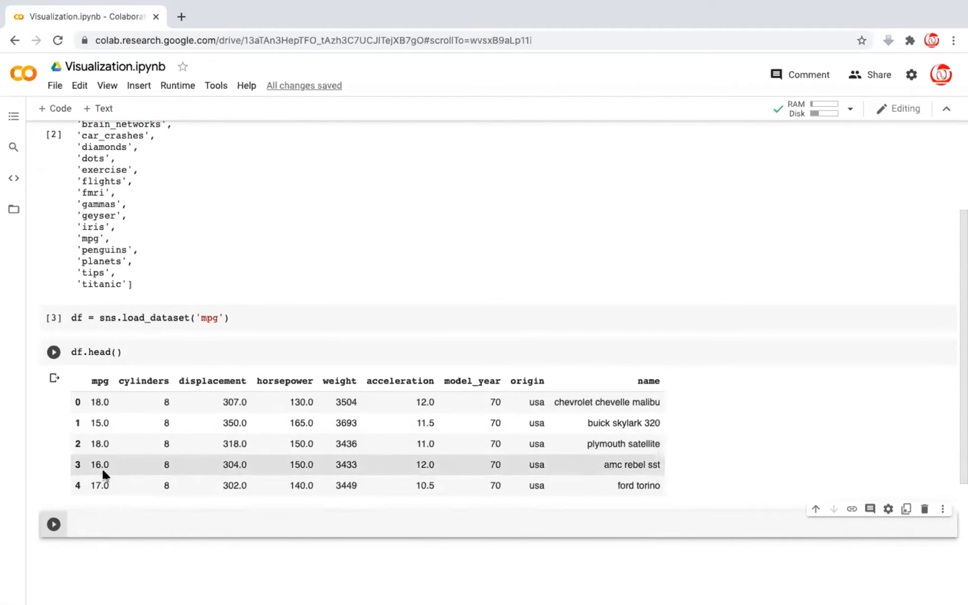
mouse_move(98, 381)
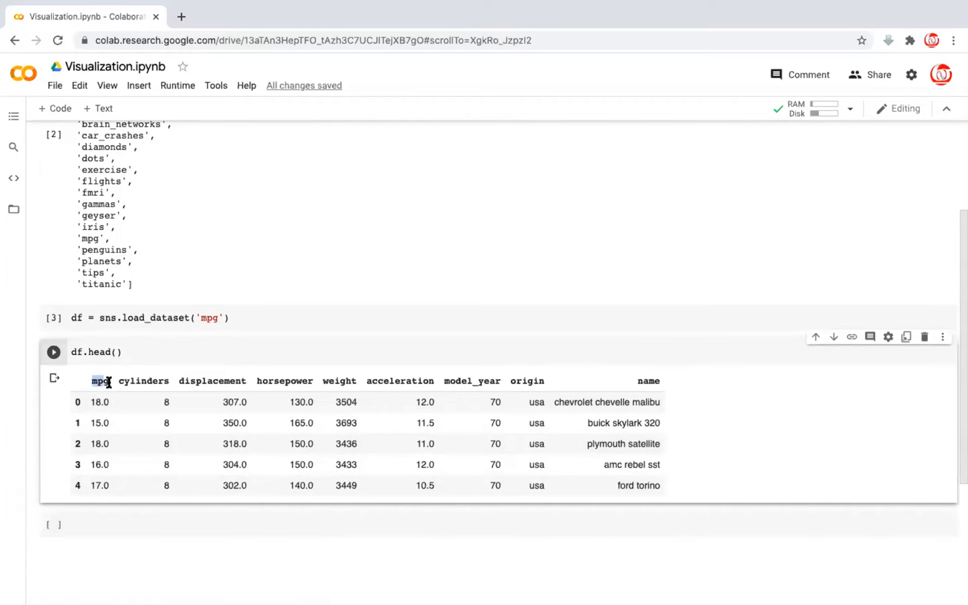
double_click(648, 381)
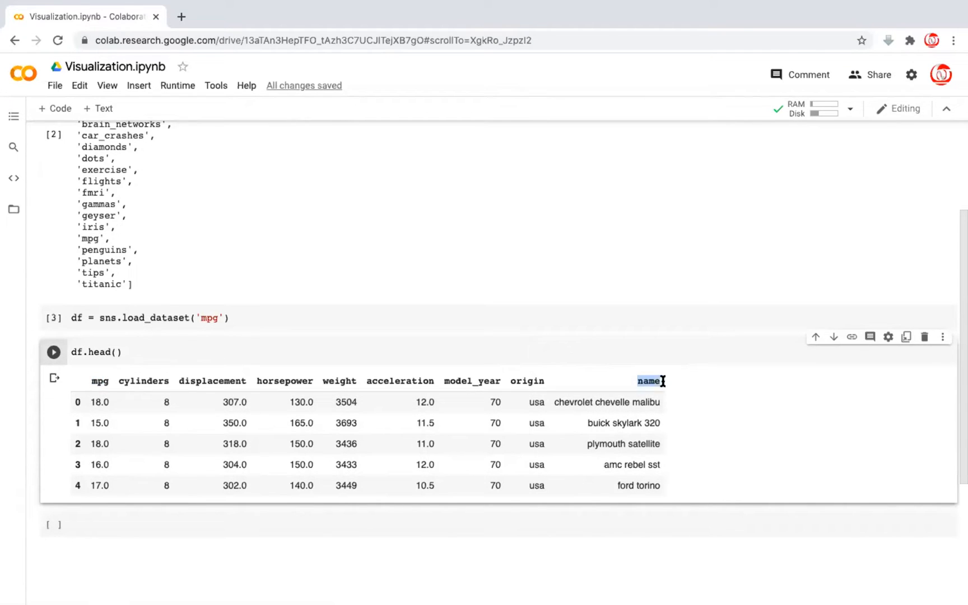
mouse_move(119, 381)
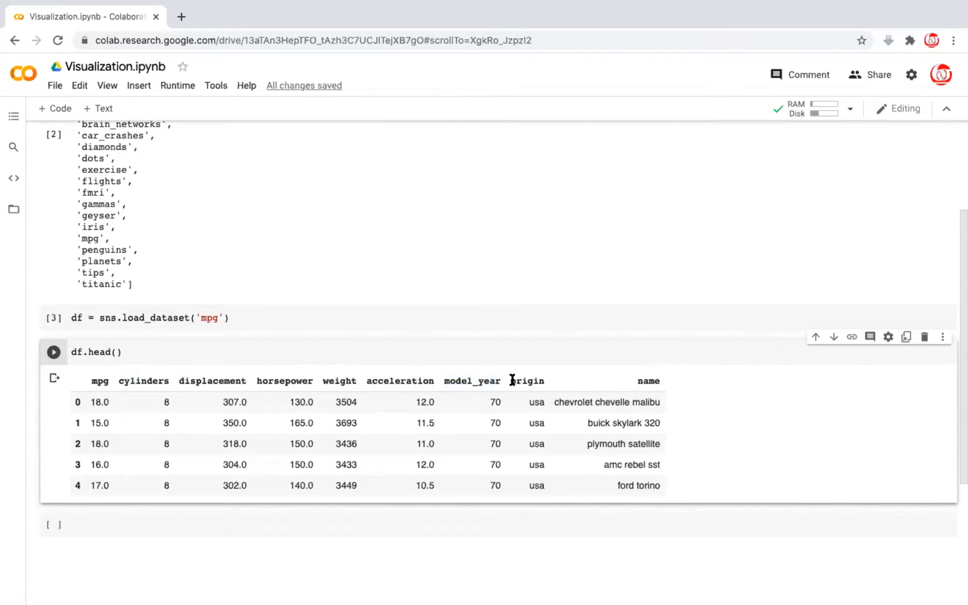
double_click(527, 381)
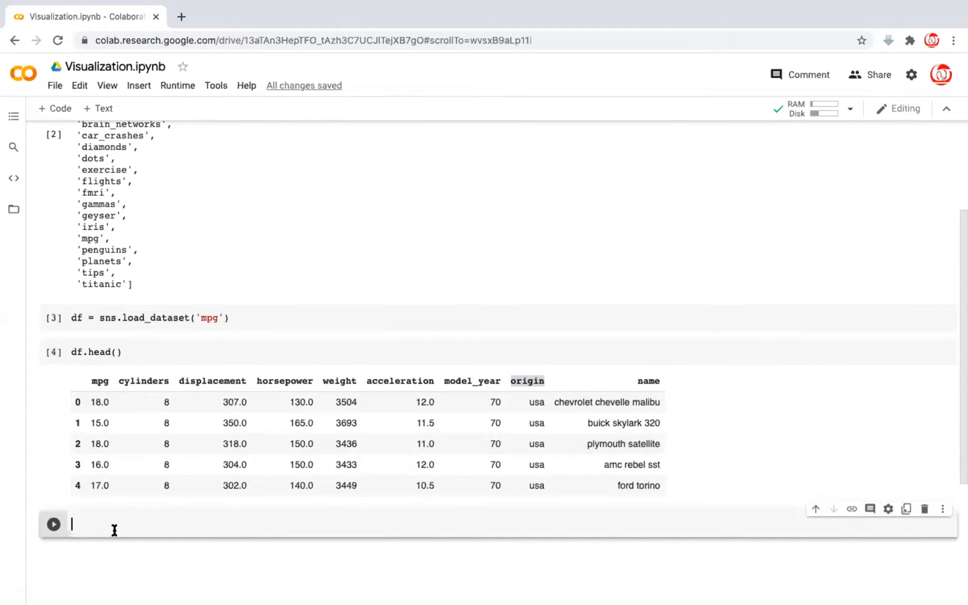
Step: Run df.shape, showing the data has 398 rows and 9 columns
type("df.shape")
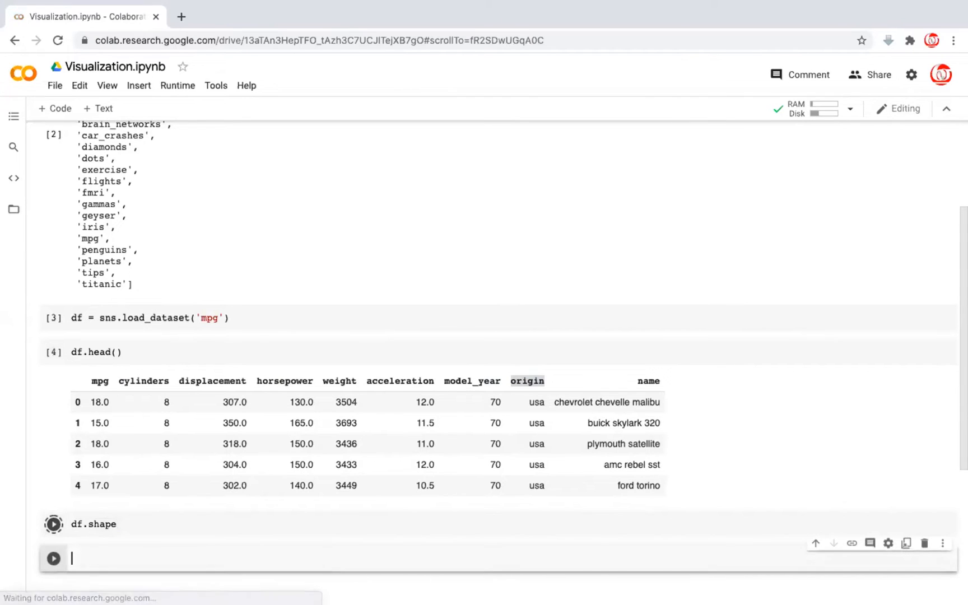
left_click(53, 524)
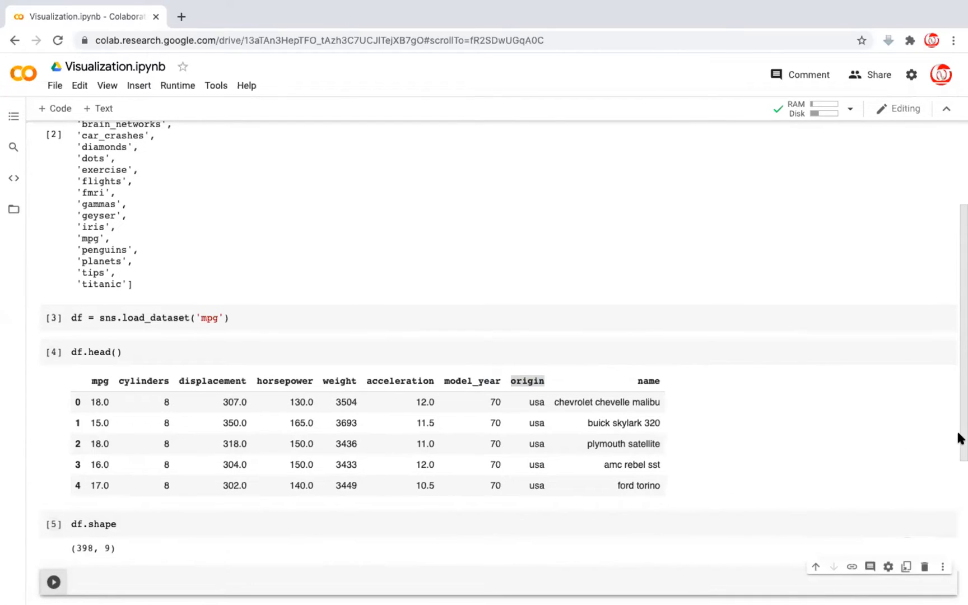
scroll("down", 3)
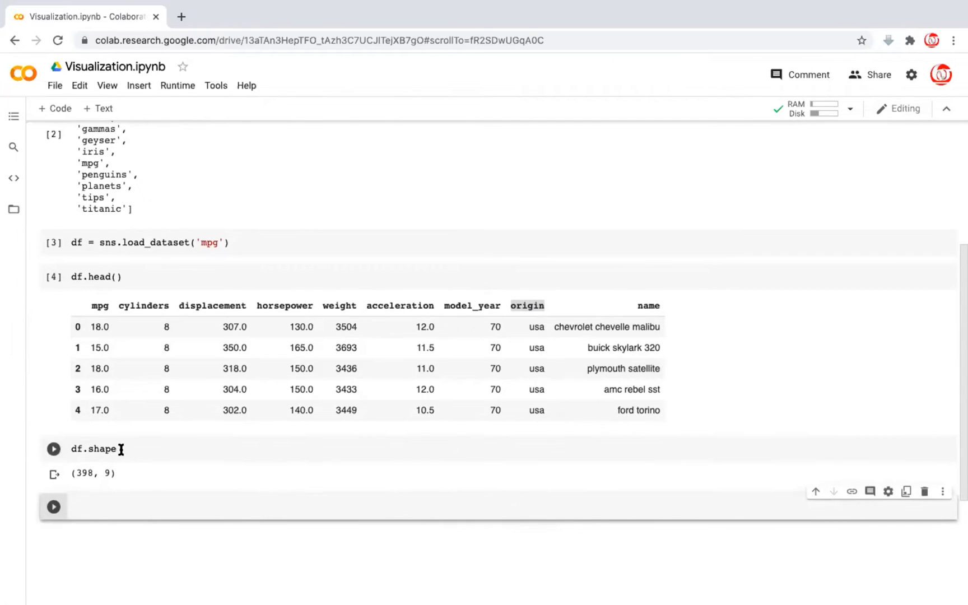
double_click(84, 474)
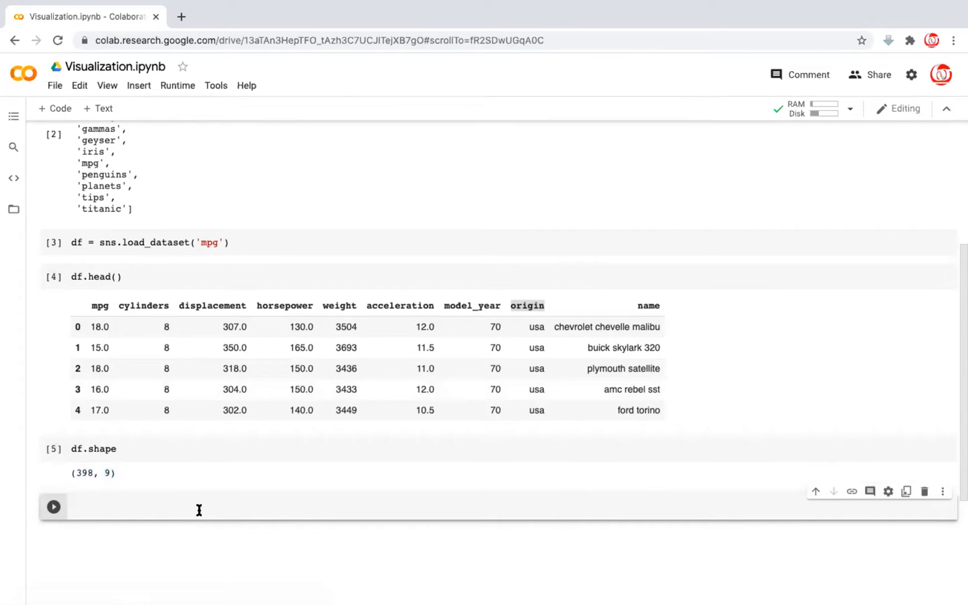
Step: Count missing values per column with df.isnull().sum(), revealing 6 in horsepower
type("df.")
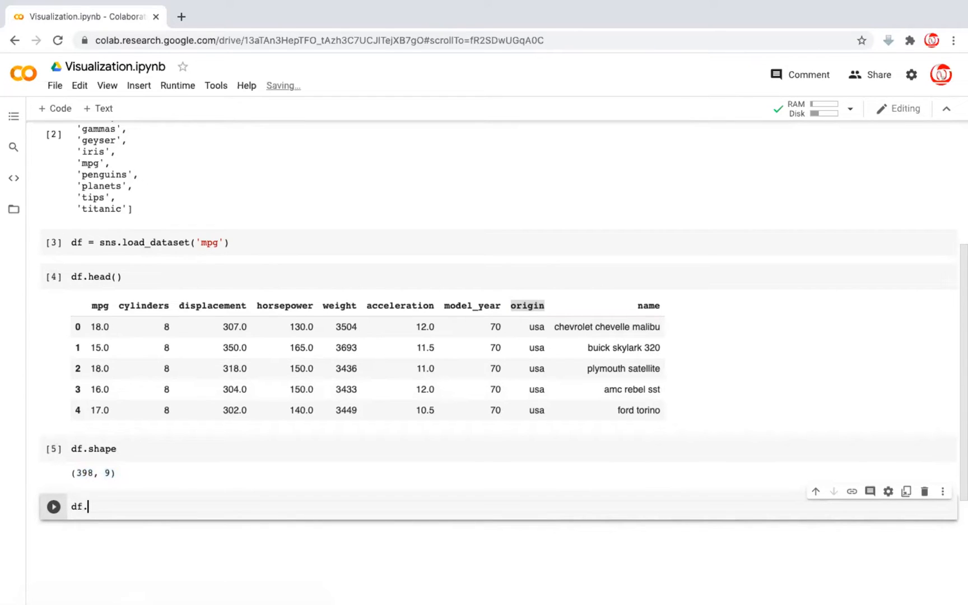
type("isnull")
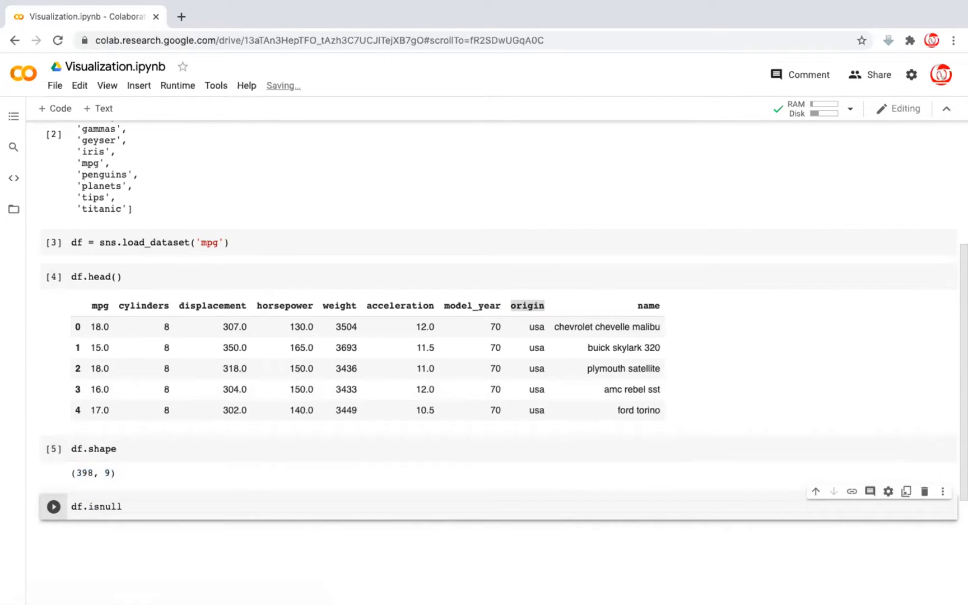
type("().s")
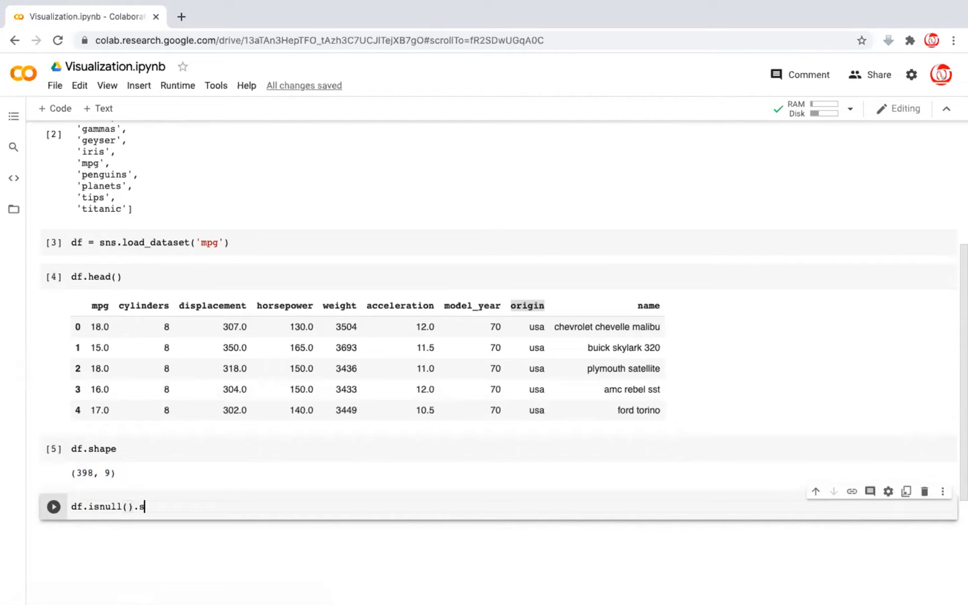
type("um()")
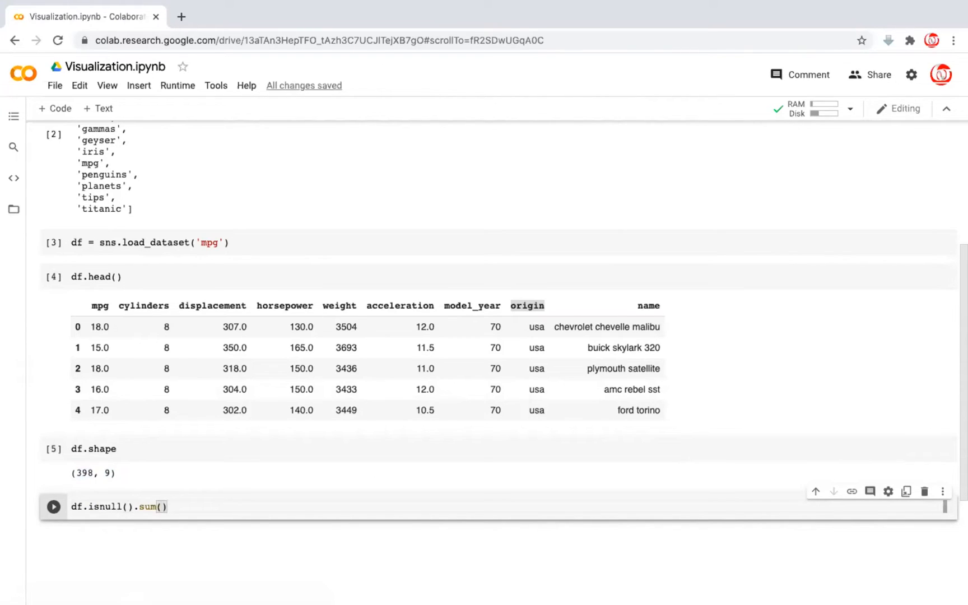
left_click(53, 506)
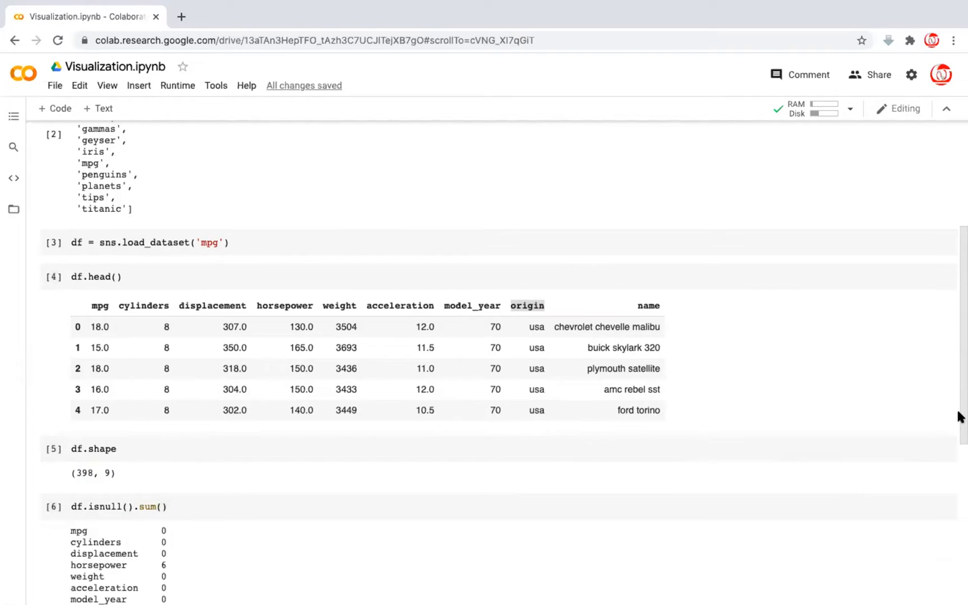
scroll("down", 3)
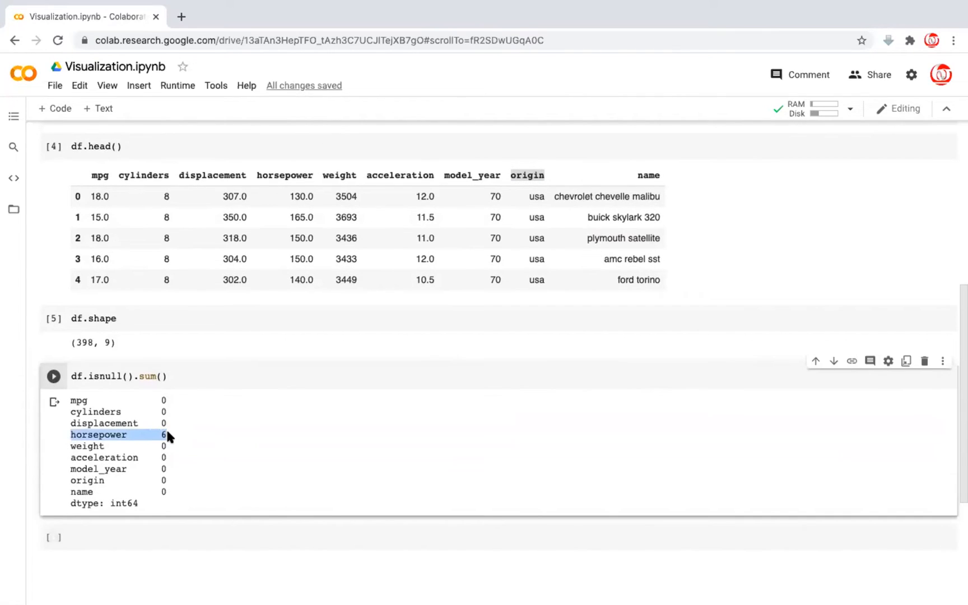
mouse_move(163, 435)
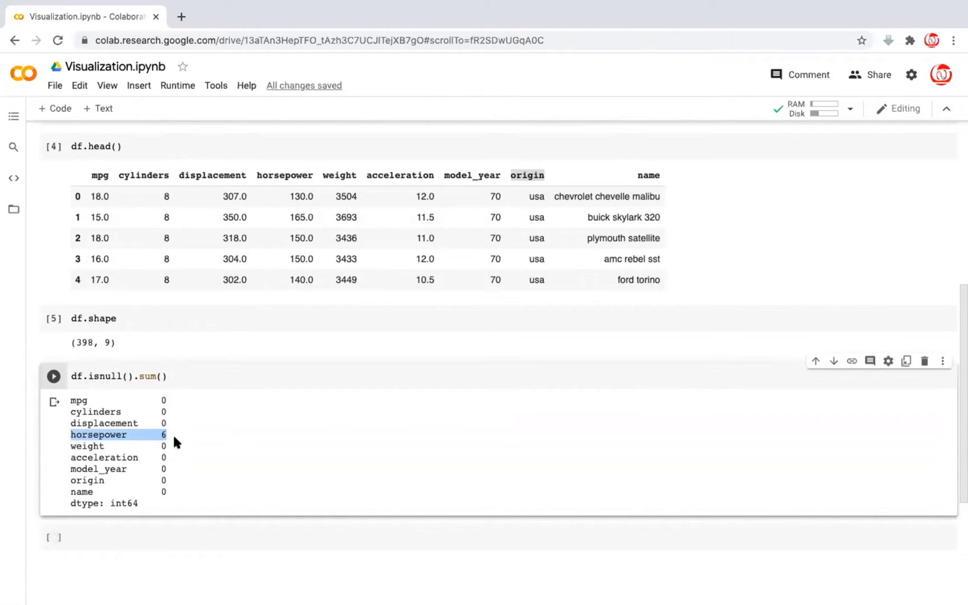
mouse_move(170, 437)
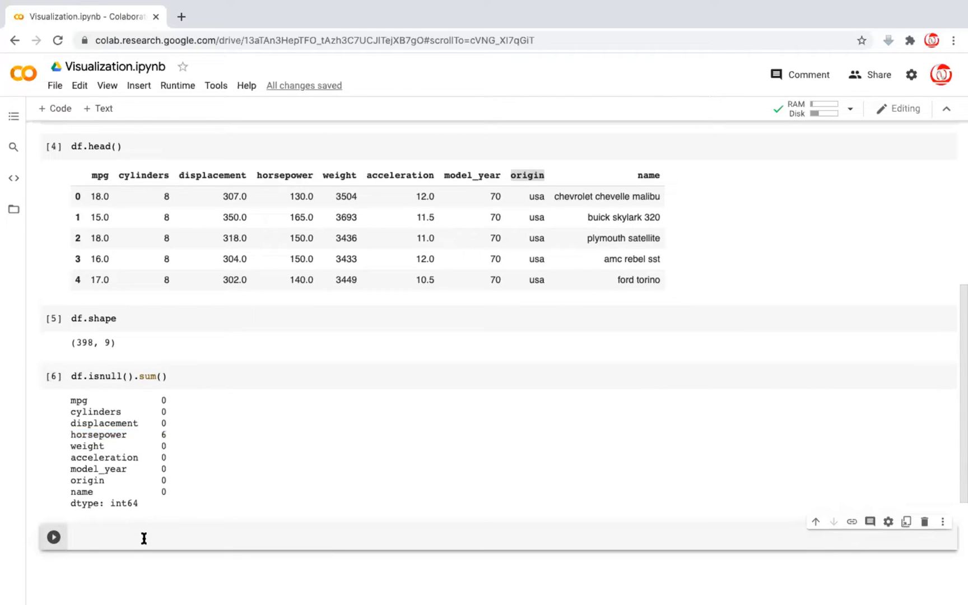
Step: Drop rows with missing values via df = df.dropna() and select the next empty cell
type("df =")
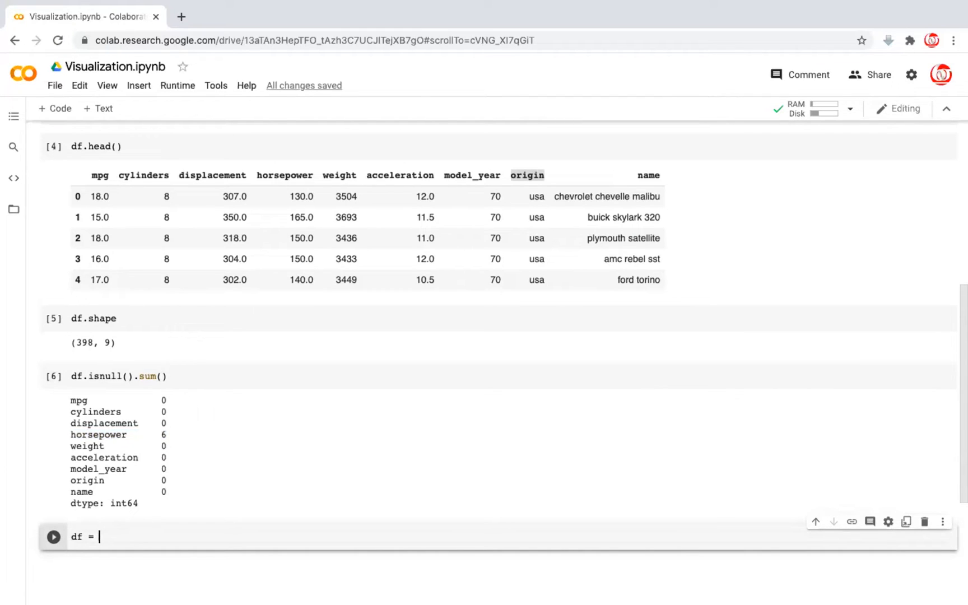
type("df.dro")
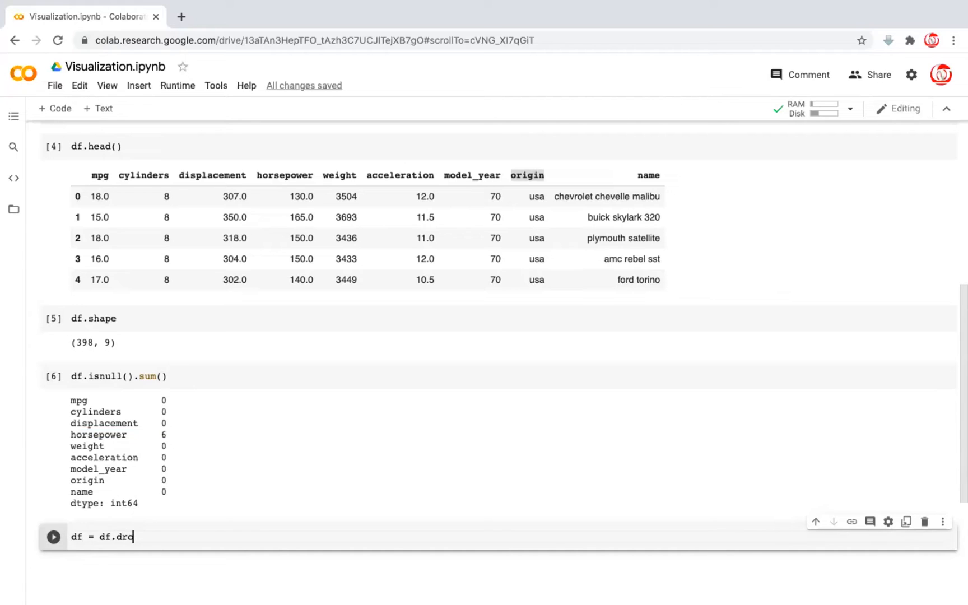
type("pna(")
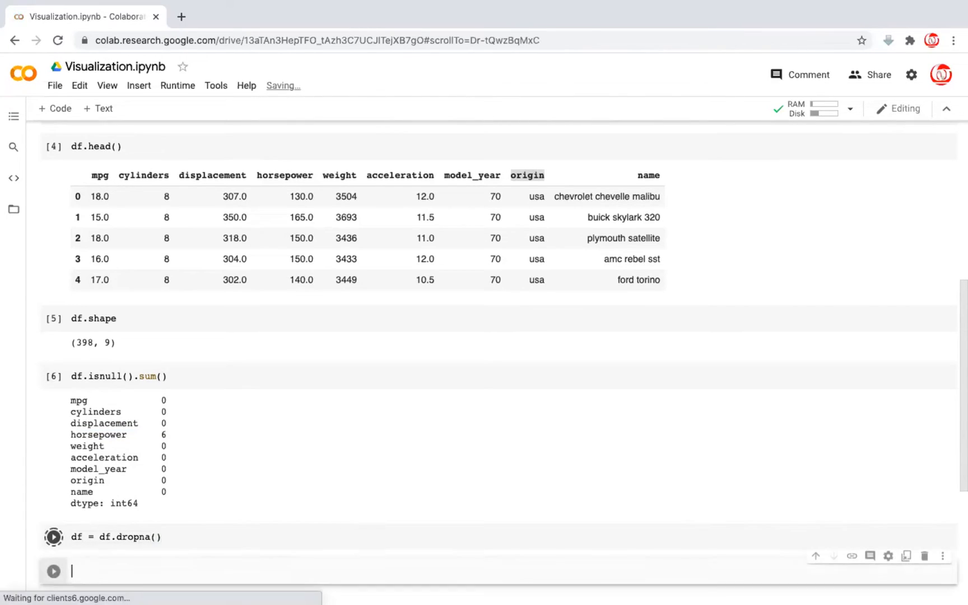
left_click(54, 537)
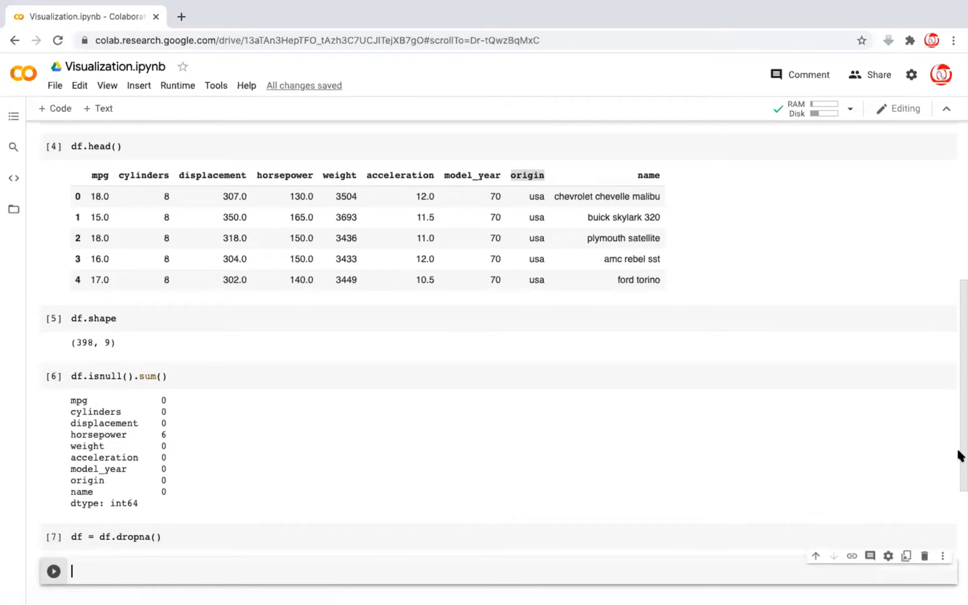
scroll("down", 3)
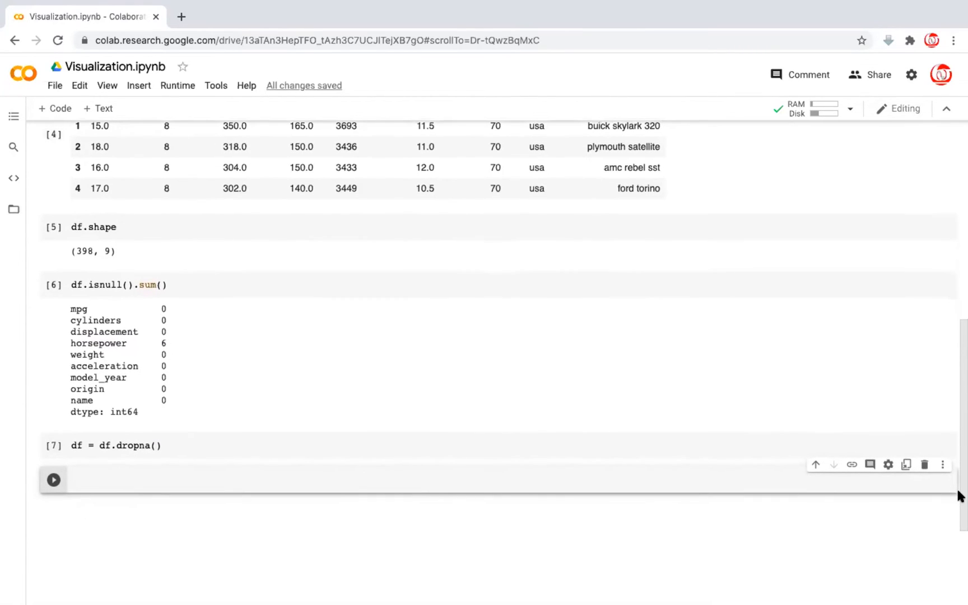
left_click(115, 480)
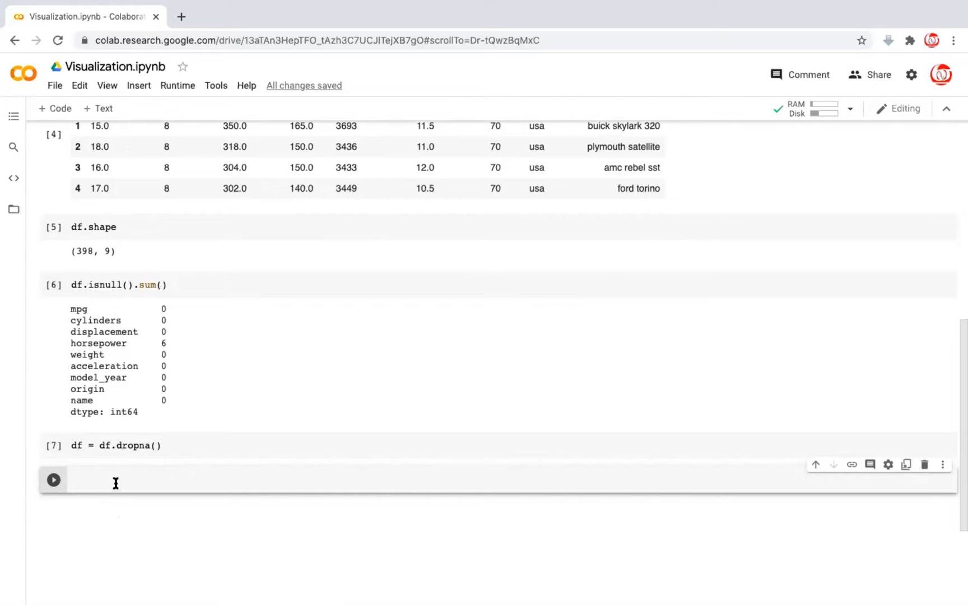
left_click(116, 480)
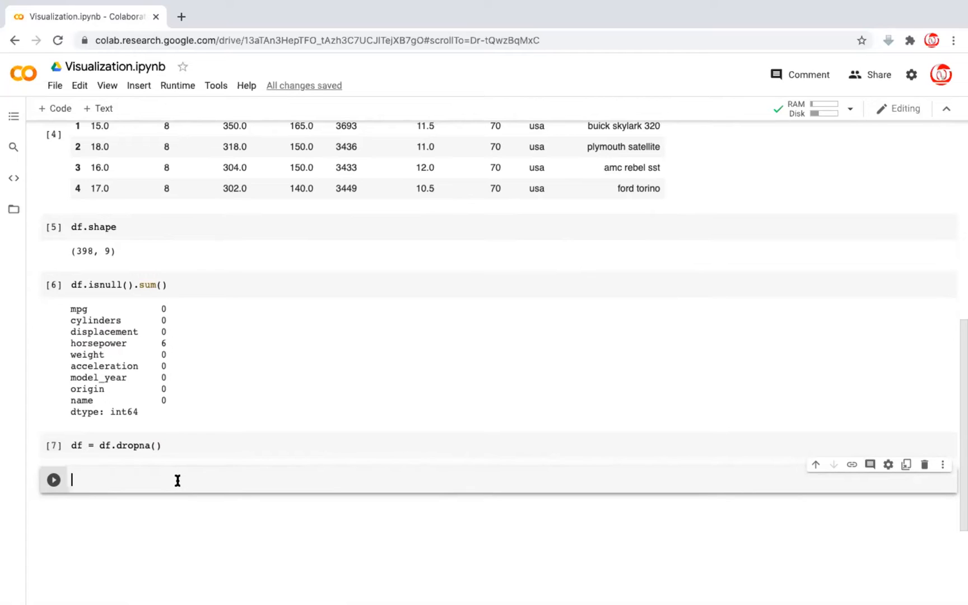
Step: Add a '# Univariate analysis' comment line to the cell
type("#")
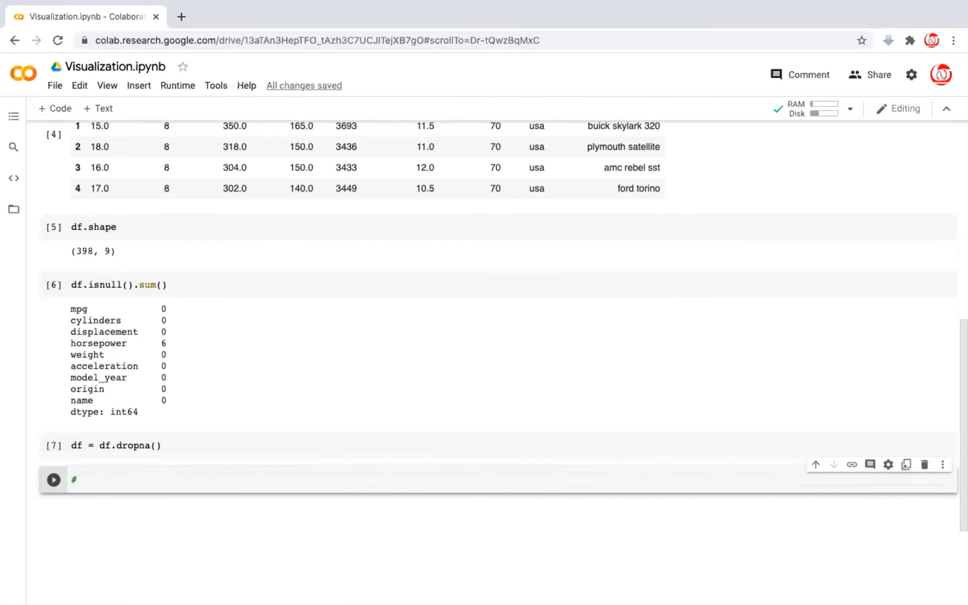
type("Univariate")
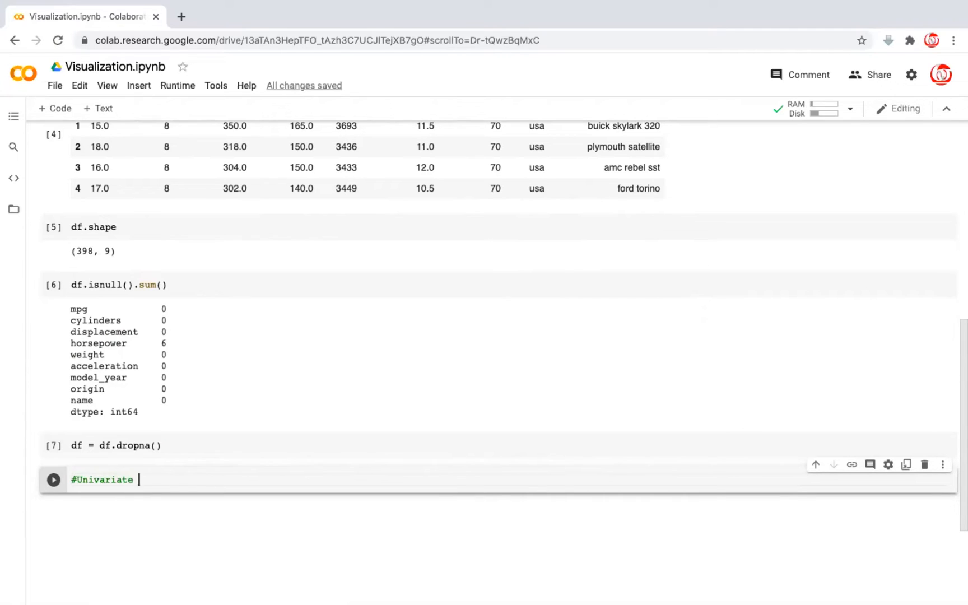
type("analysis")
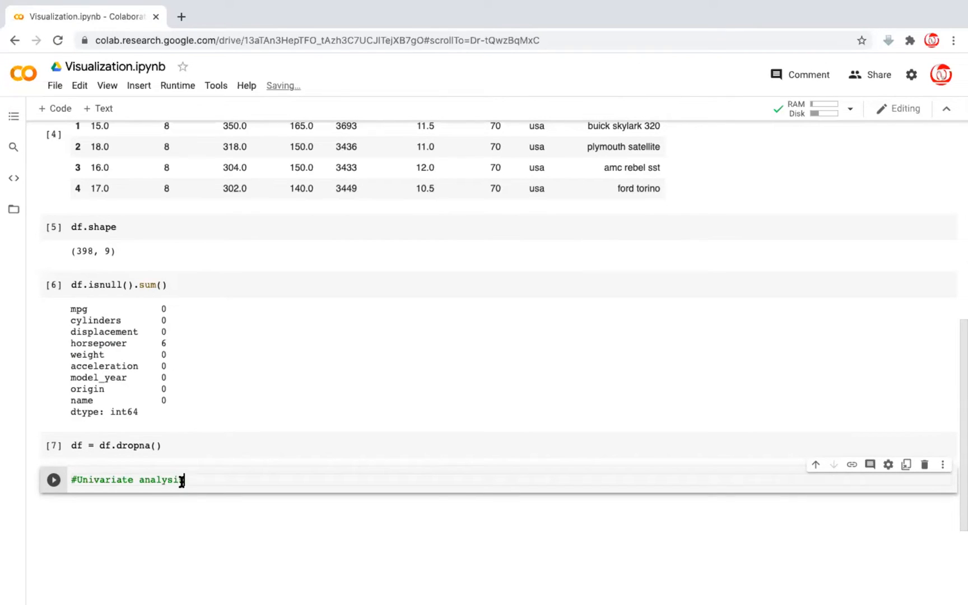
key("enter")
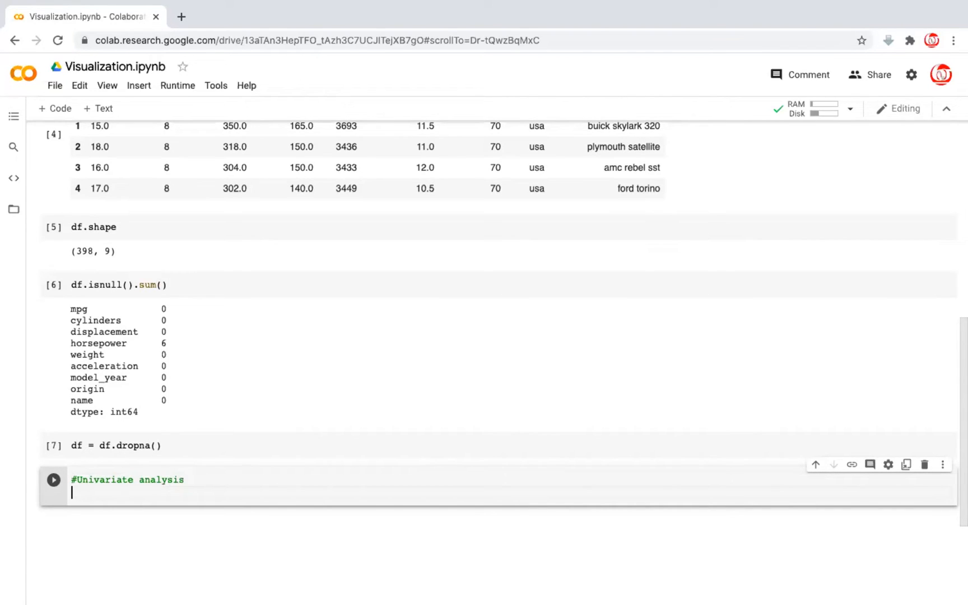
mouse_move(956, 520)
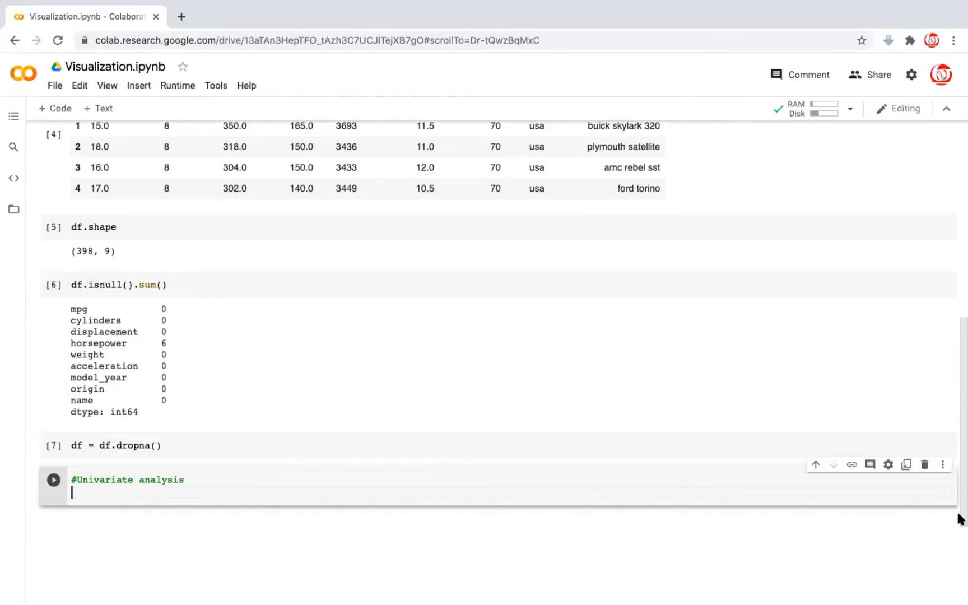
Step: Write px.histogram(df, x = 'mpg') below the comment
scroll("up", 3)
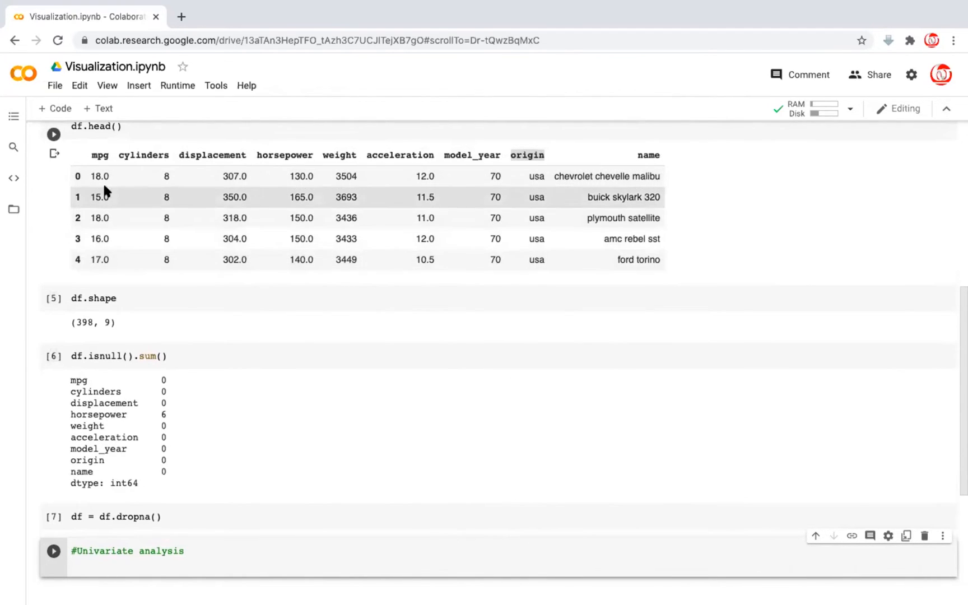
mouse_move(103, 259)
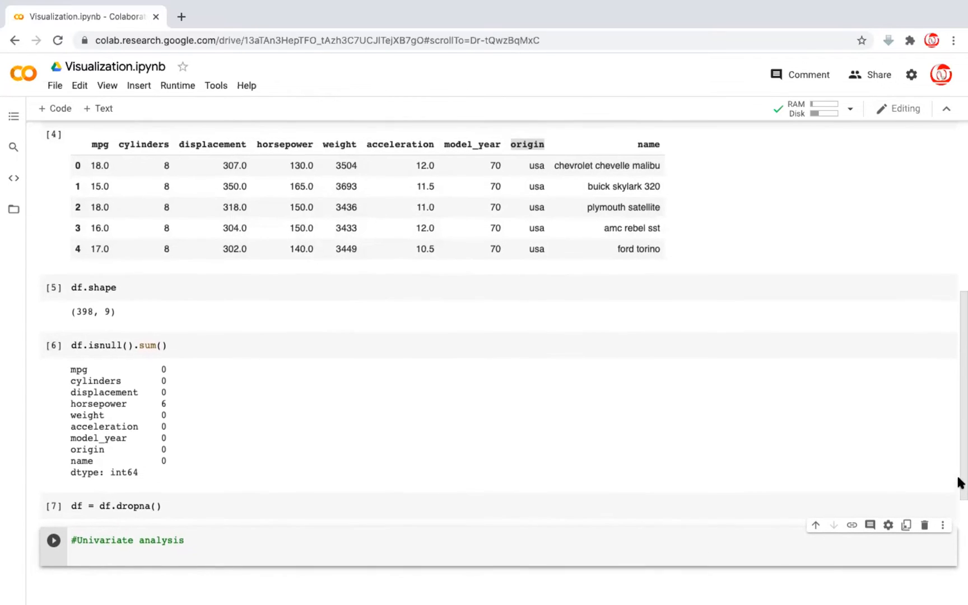
scroll("up", 3)
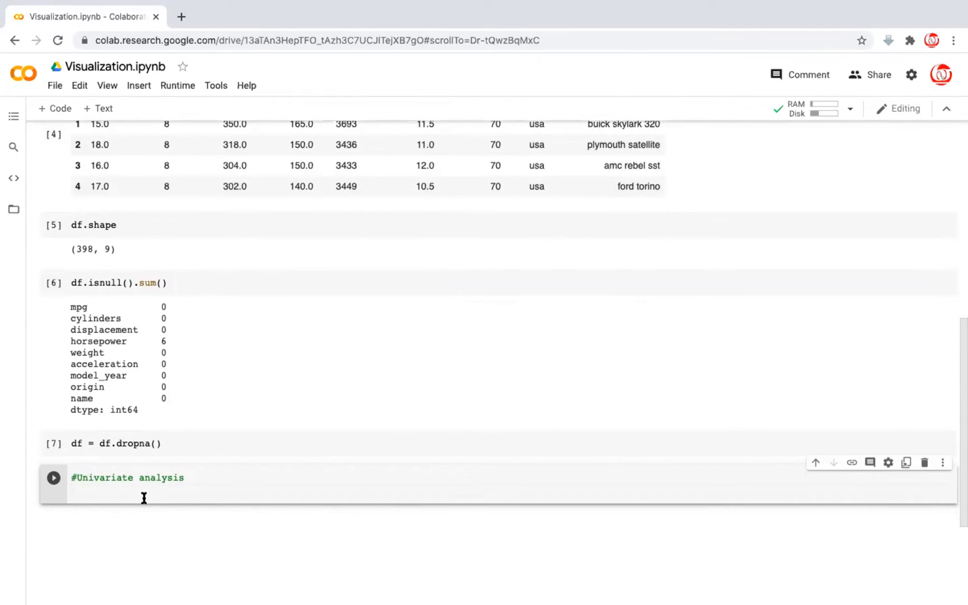
type("px")
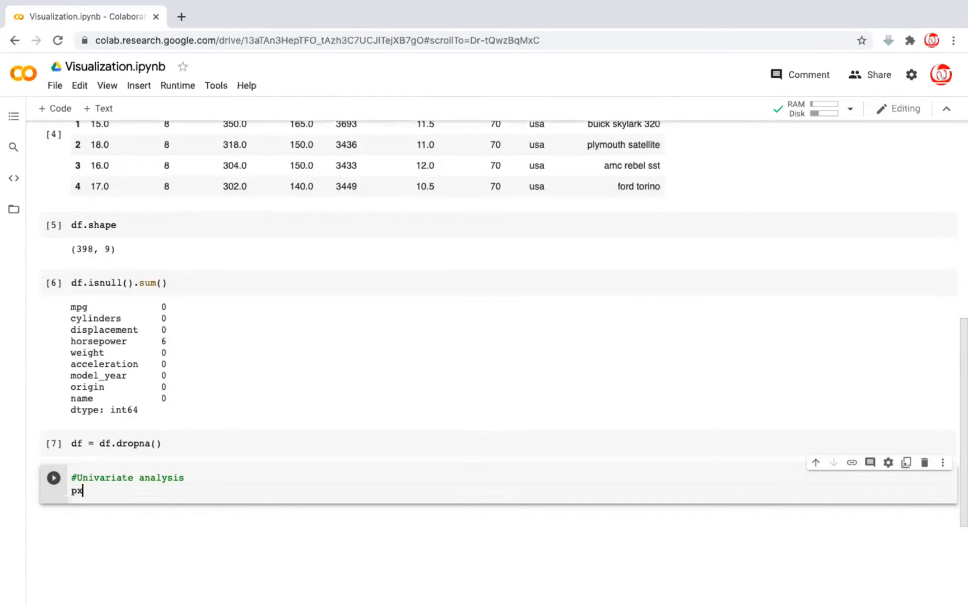
type(".")
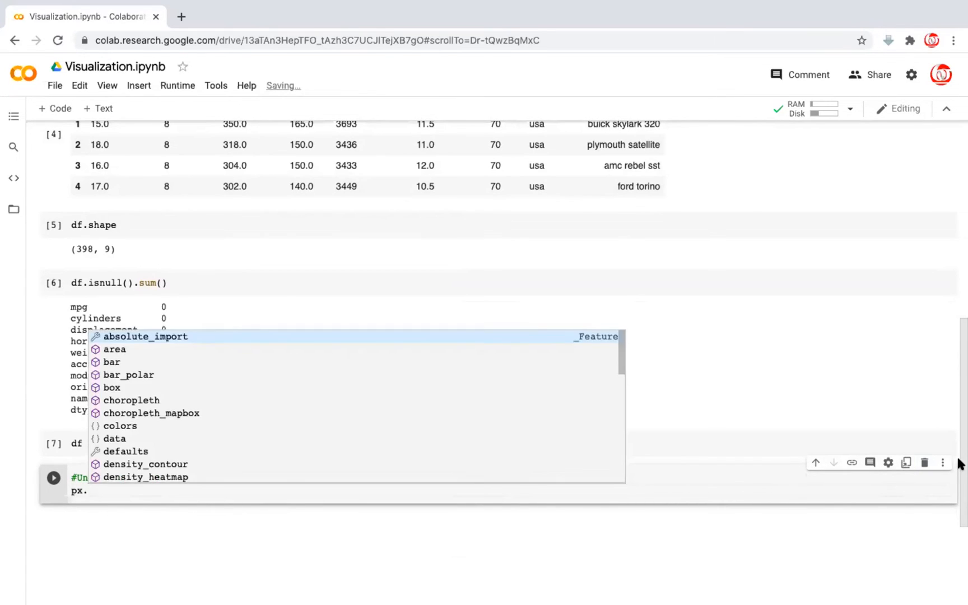
scroll("up", 3)
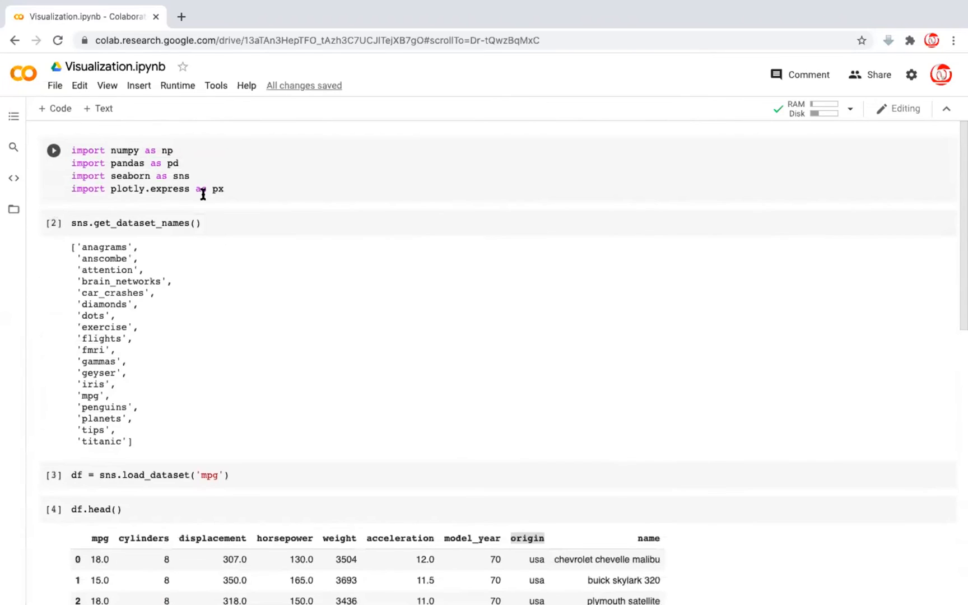
scroll("down", 3)
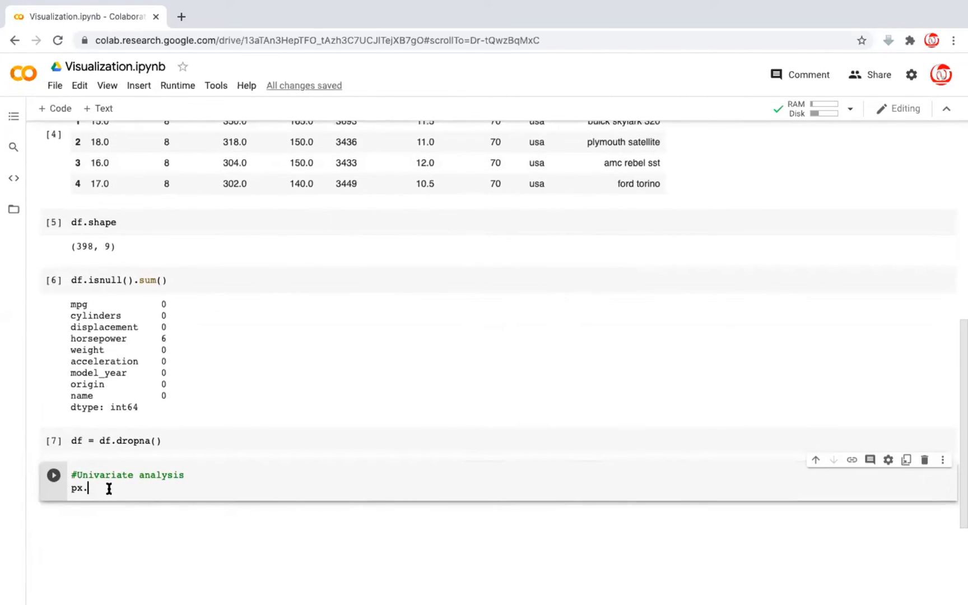
type("histogram(")
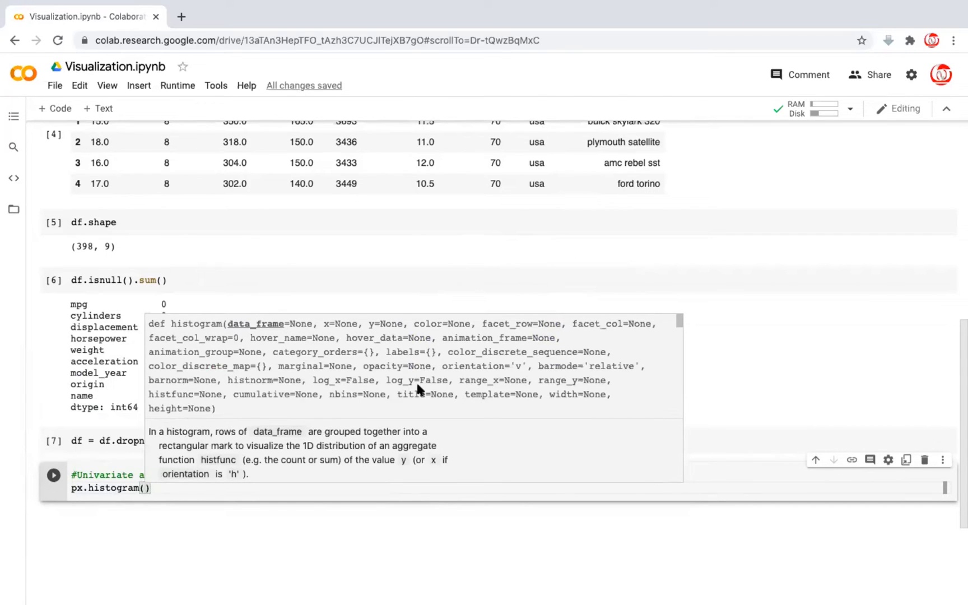
mouse_move(319, 387)
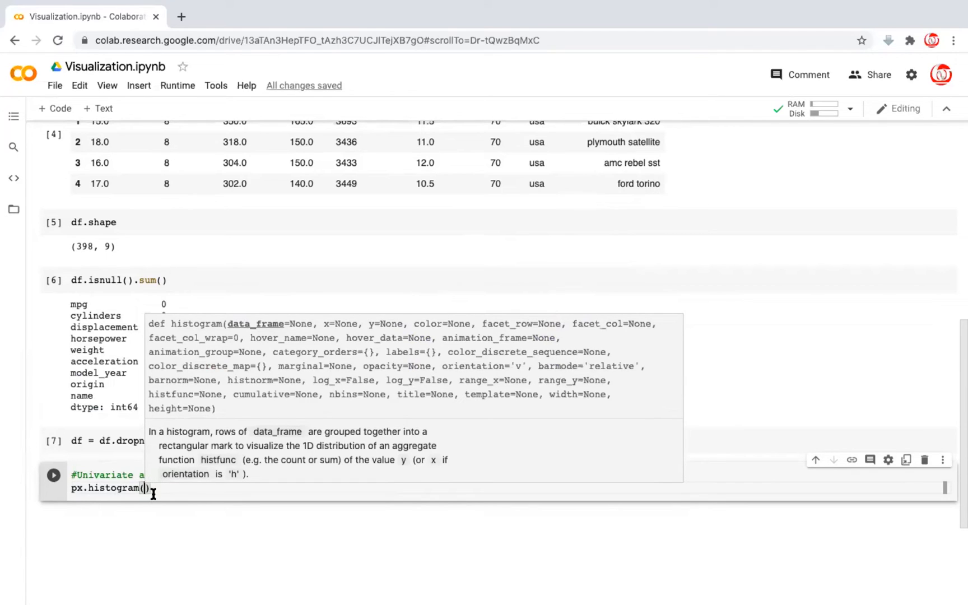
type("df, x =")
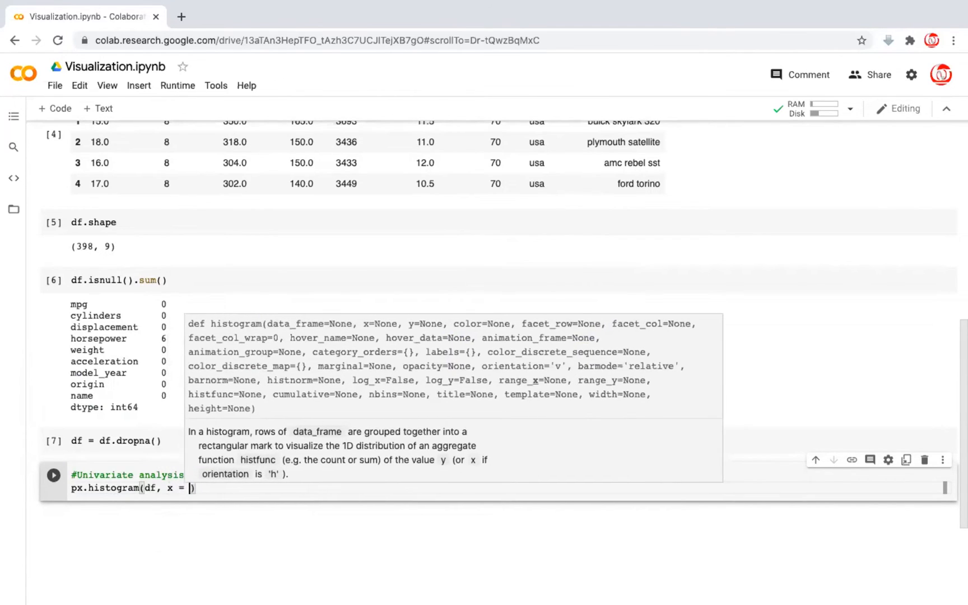
type("'m'")
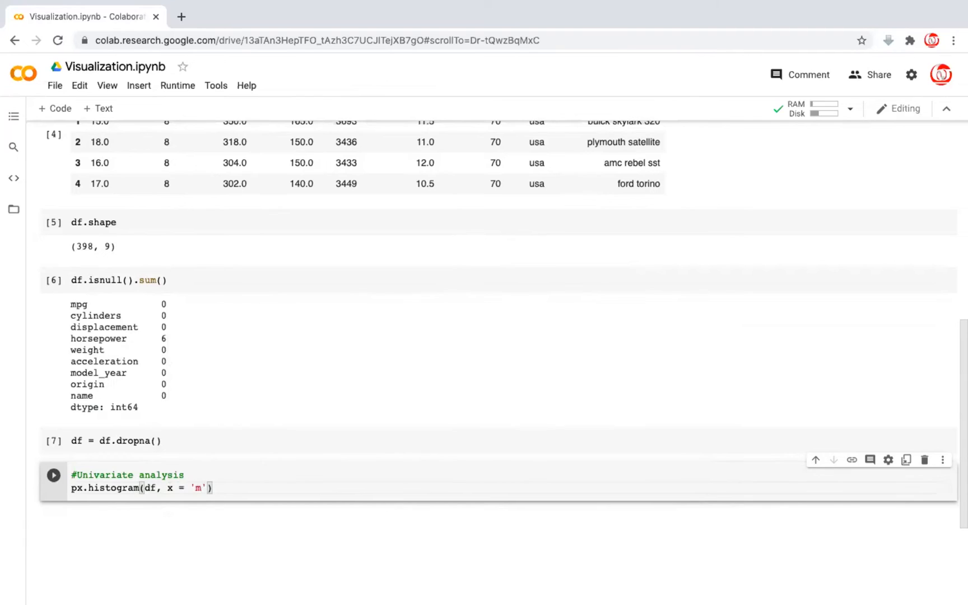
type("pg")
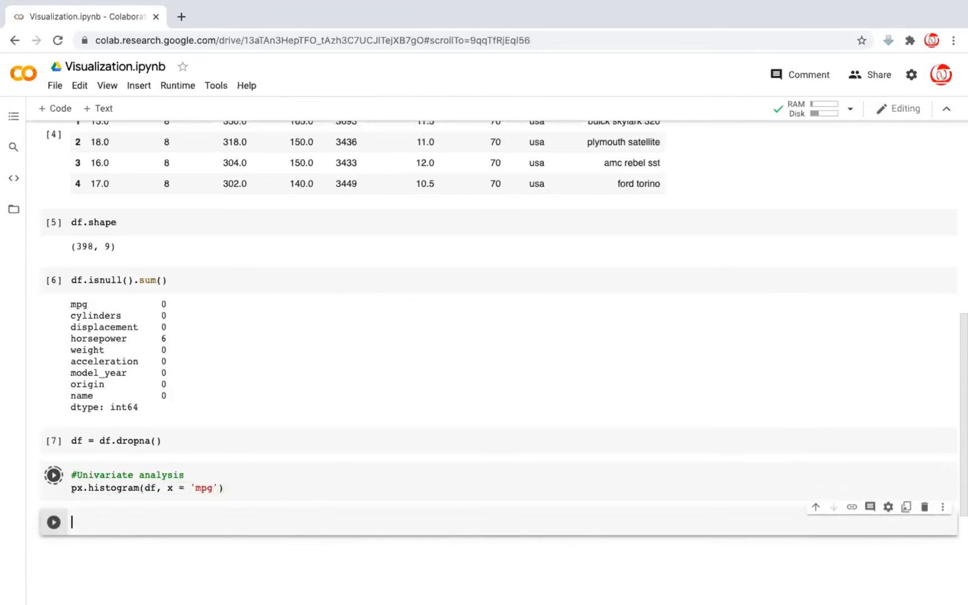
Step: Run the mpg histogram cell and save the notebook
left_click(53, 475)
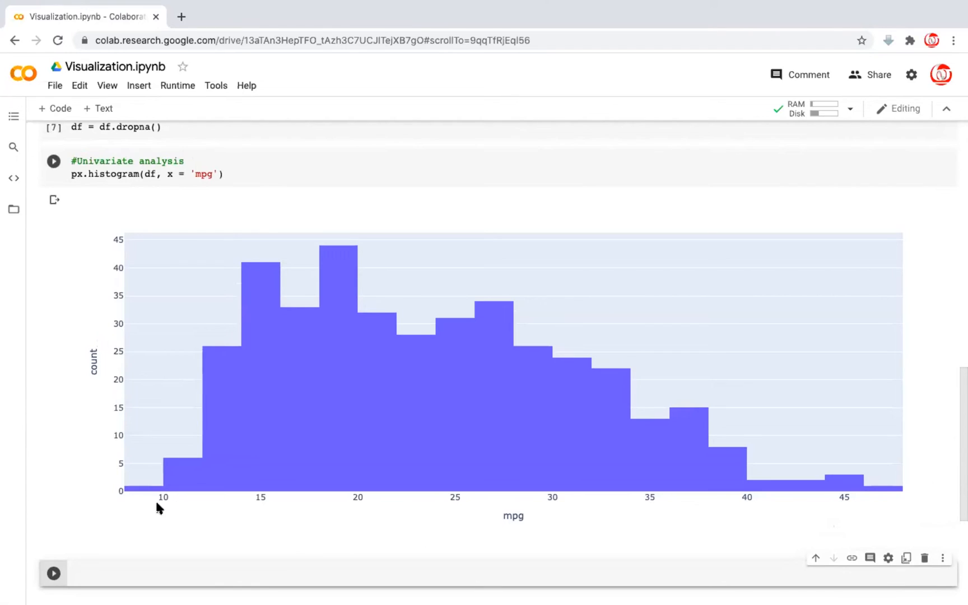
mouse_move(420, 499)
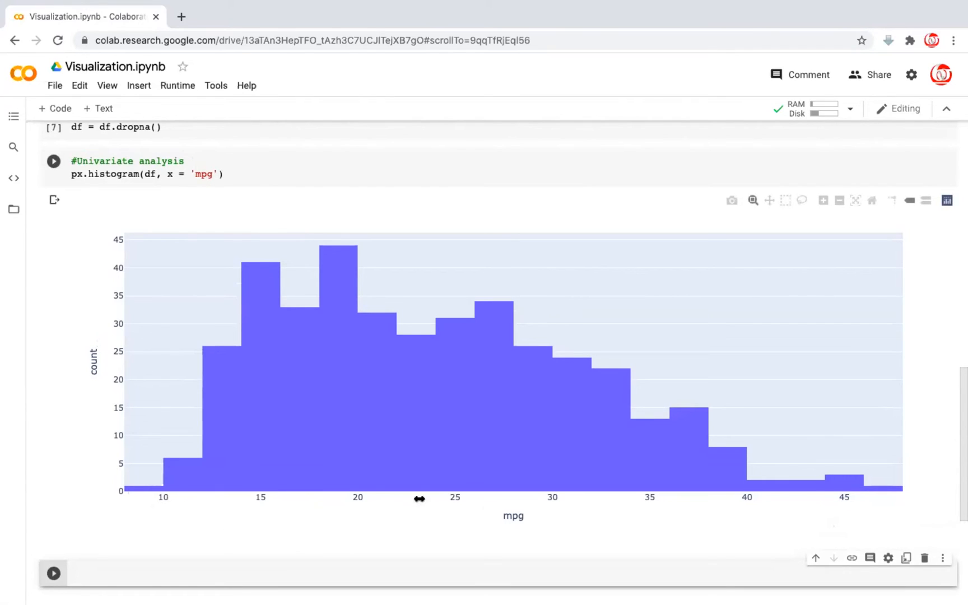
mouse_move(888, 495)
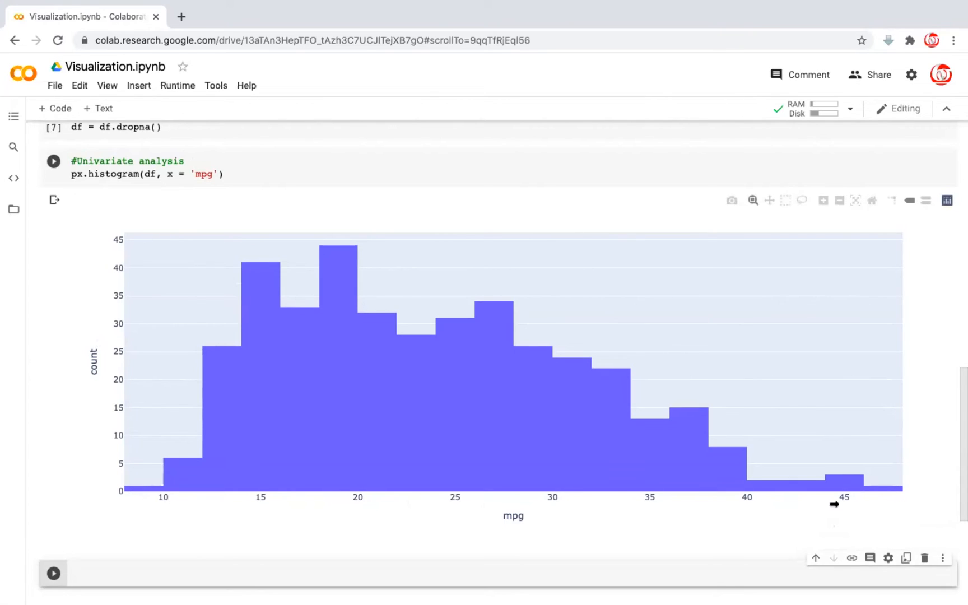
mouse_move(181, 474)
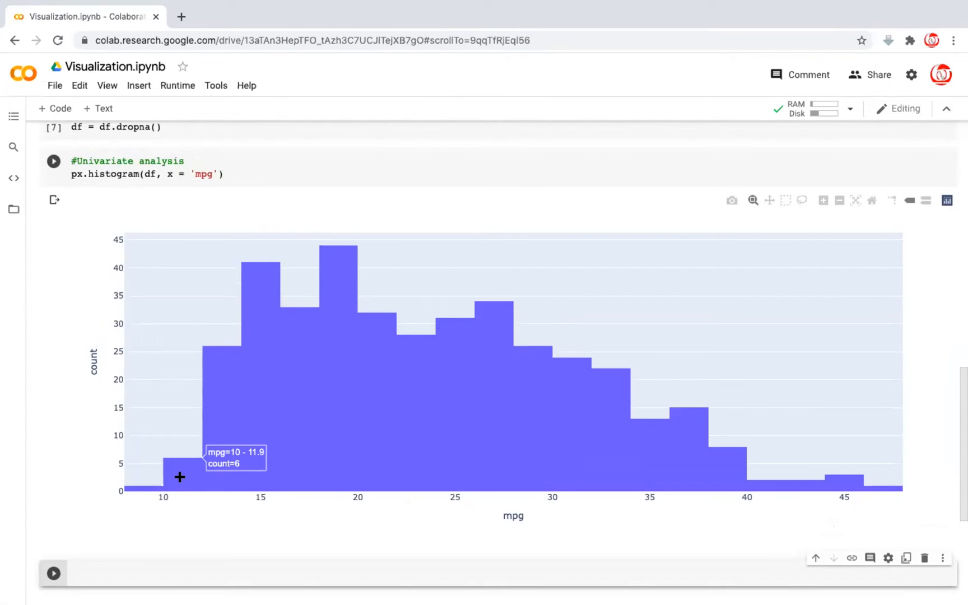
key("ctrl+s")
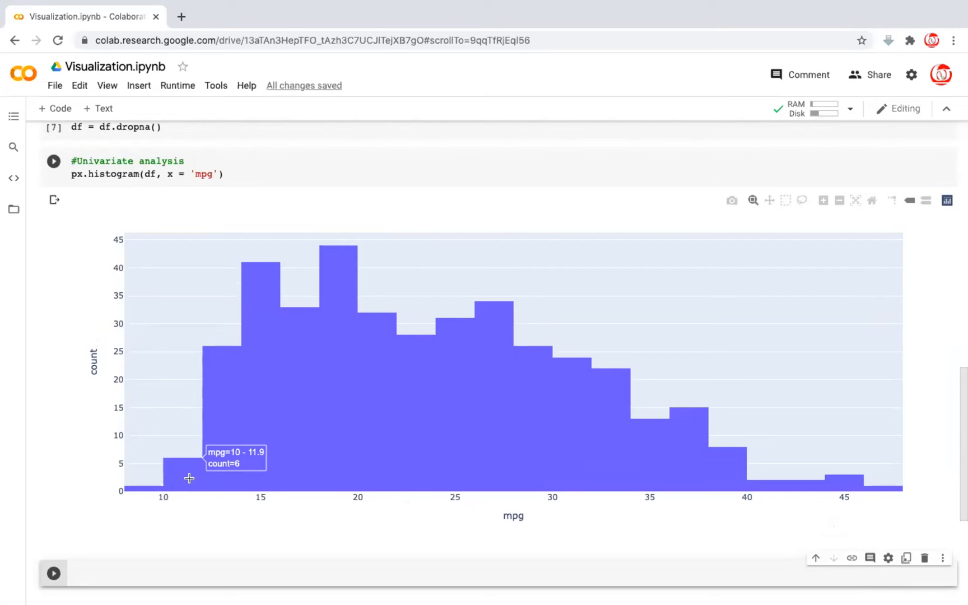
mouse_move(645, 467)
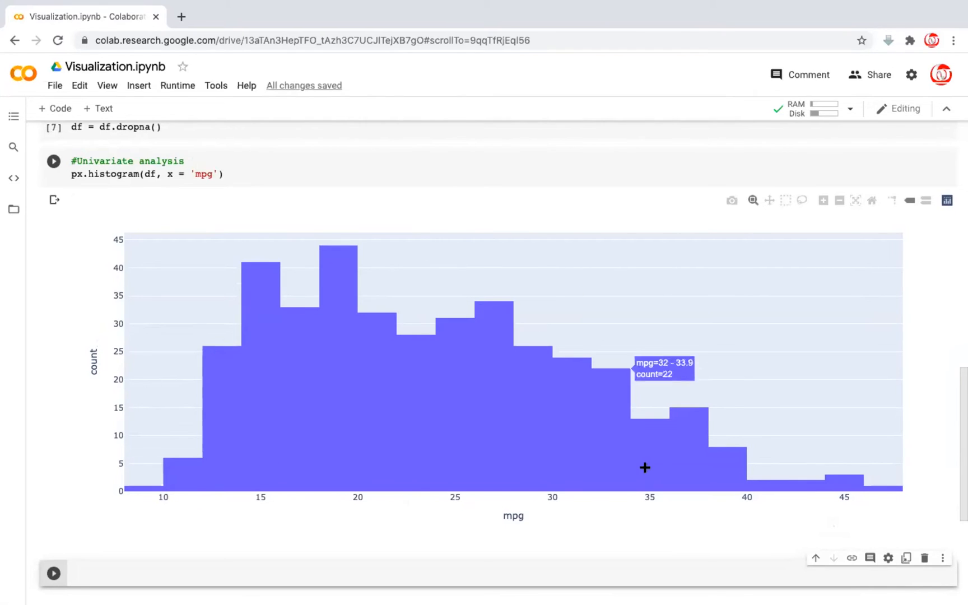
mouse_move(335, 283)
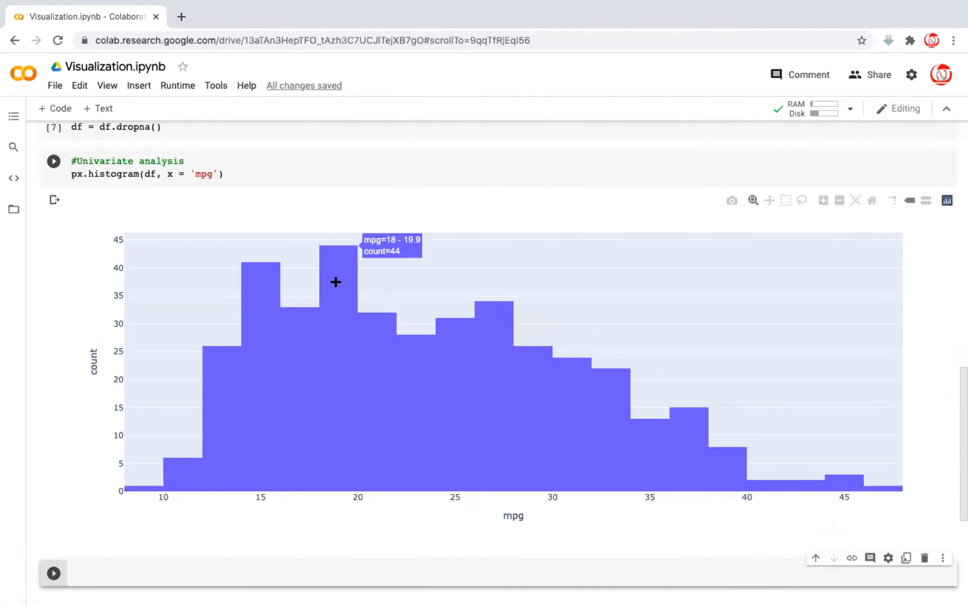
mouse_move(338, 255)
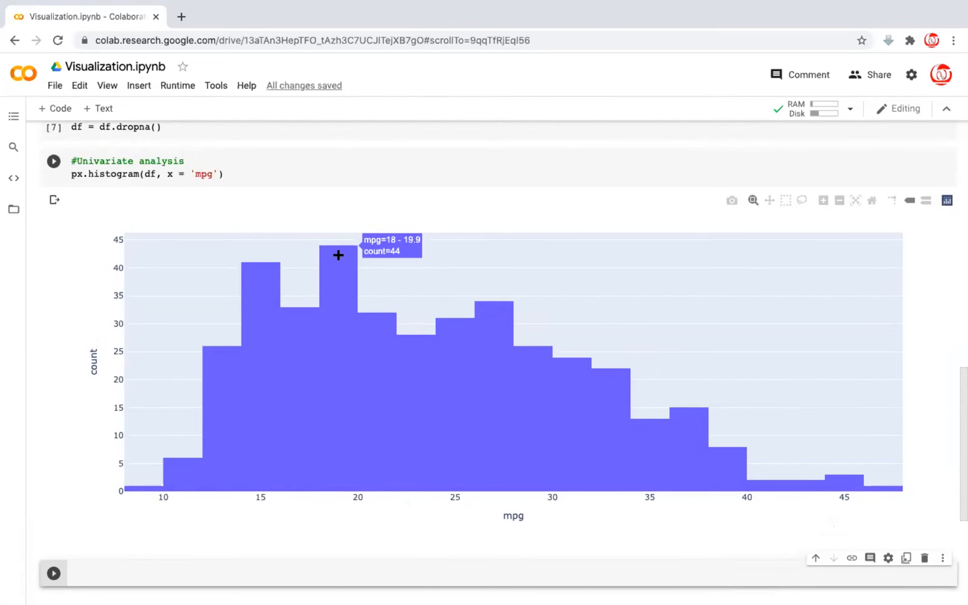
mouse_move(336, 270)
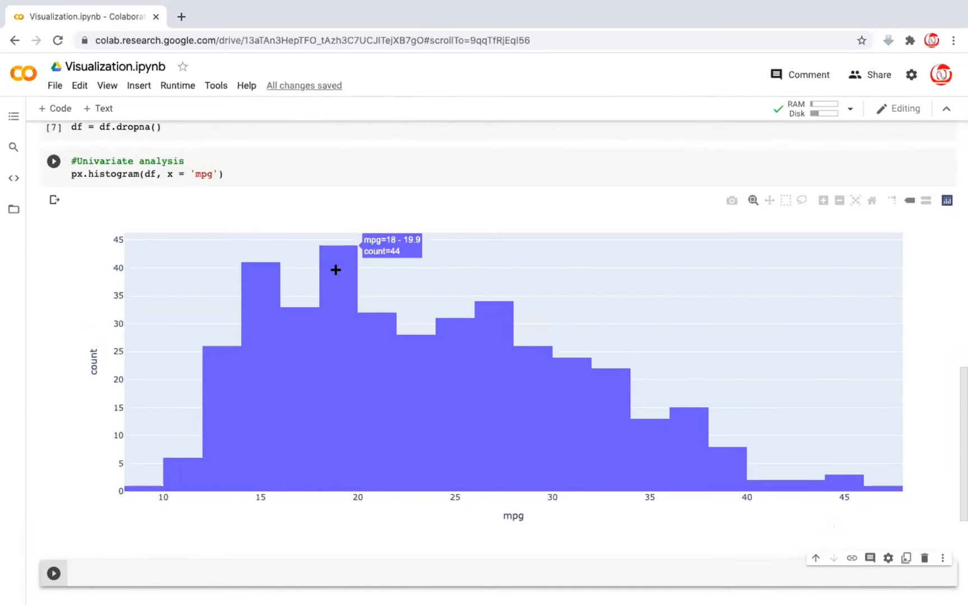
mouse_move(347, 265)
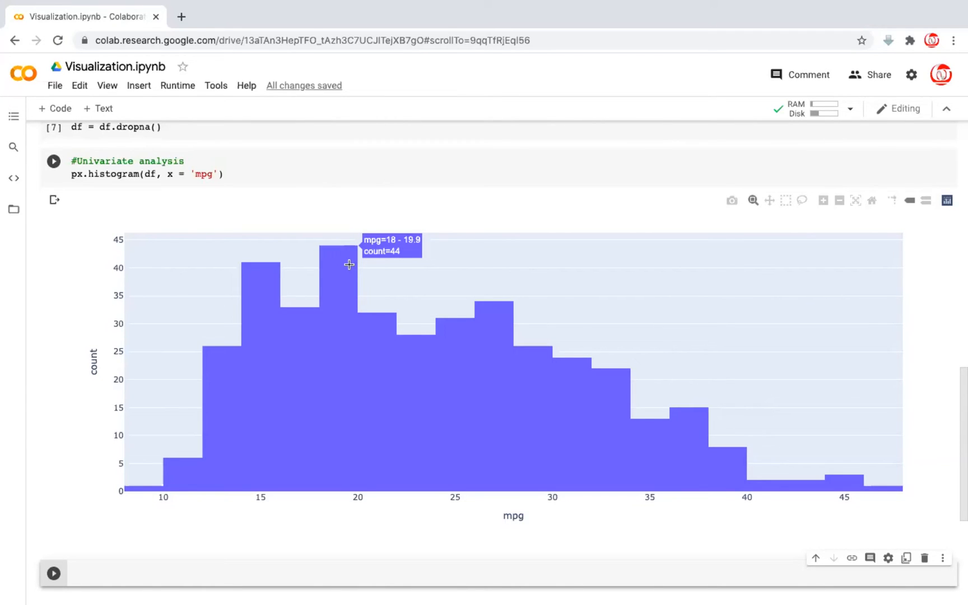
mouse_move(343, 258)
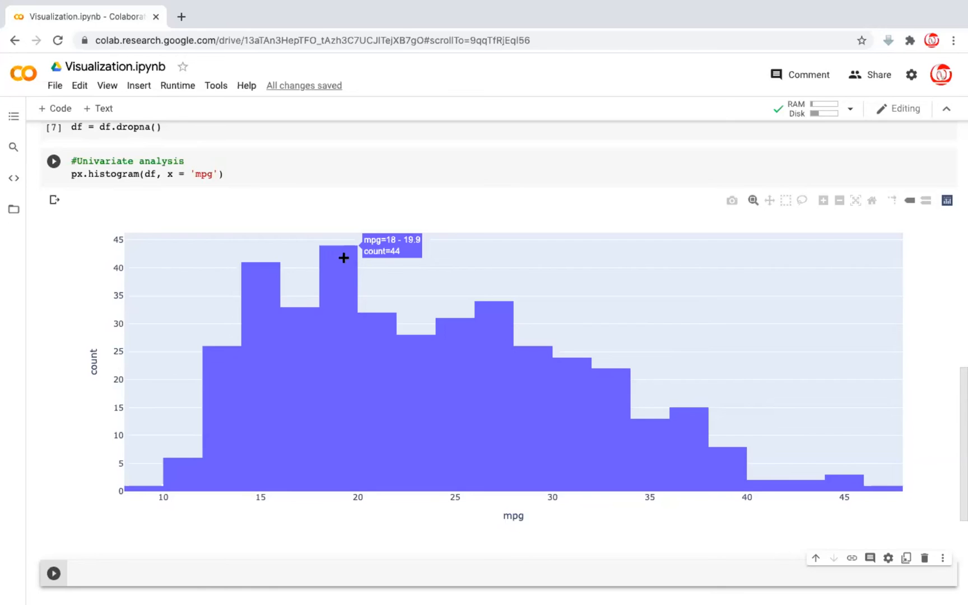
mouse_move(336, 246)
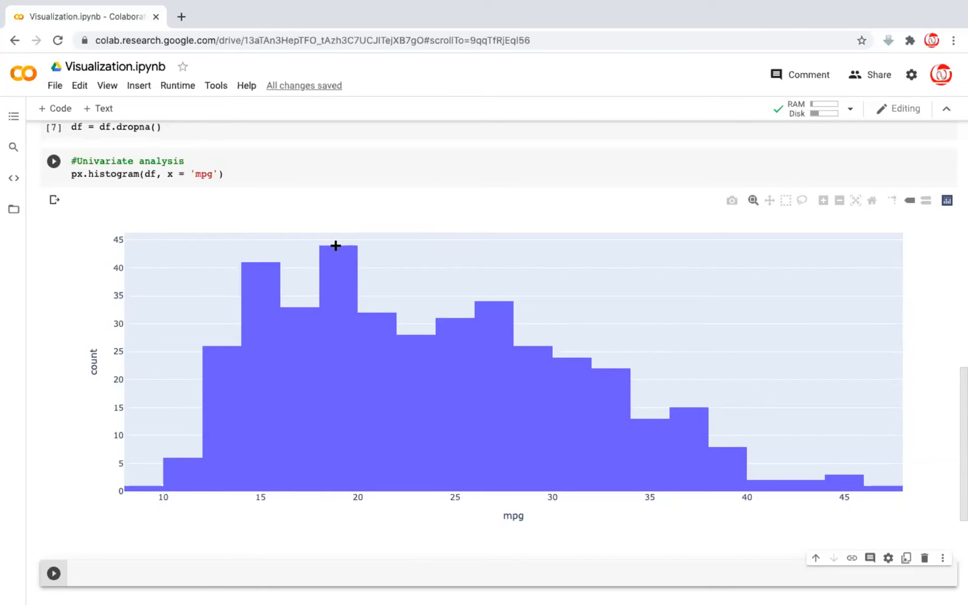
mouse_move(334, 248)
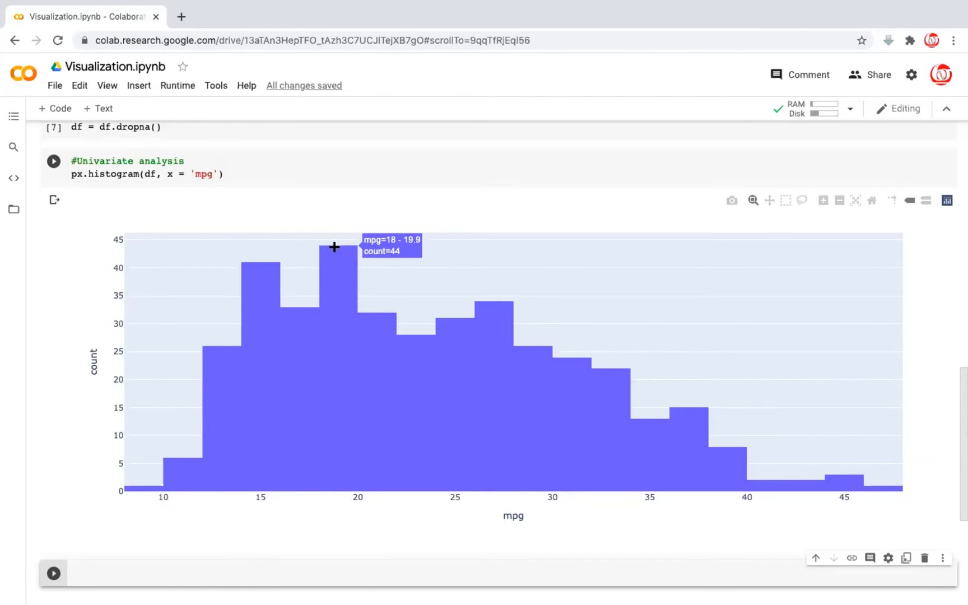
mouse_move(101, 506)
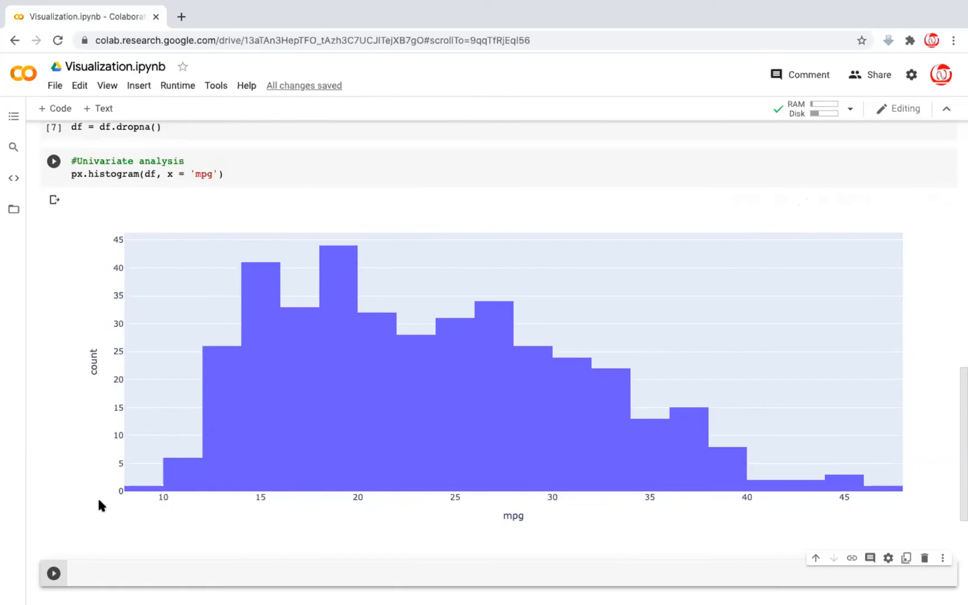
mouse_move(111, 389)
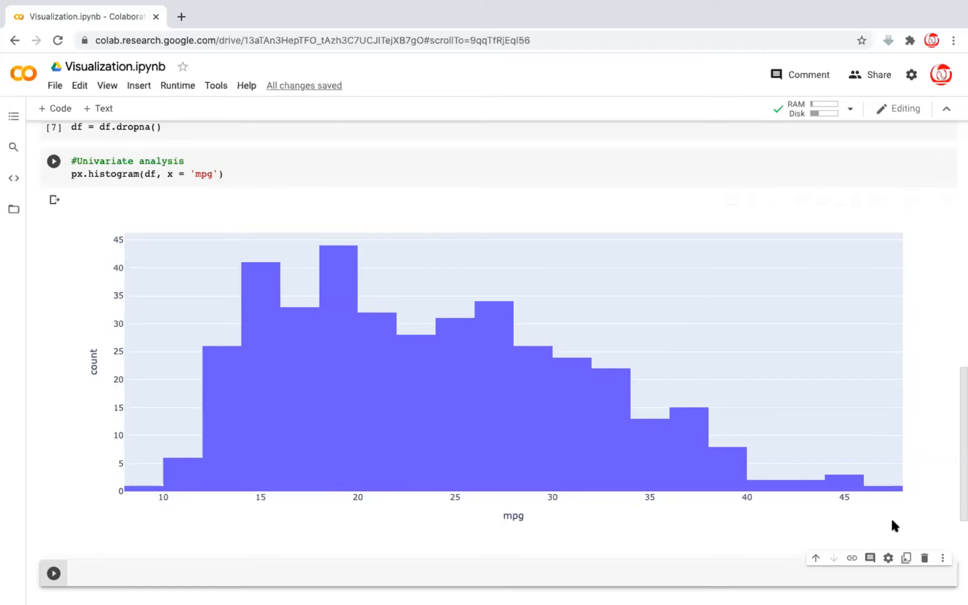
mouse_move(332, 368)
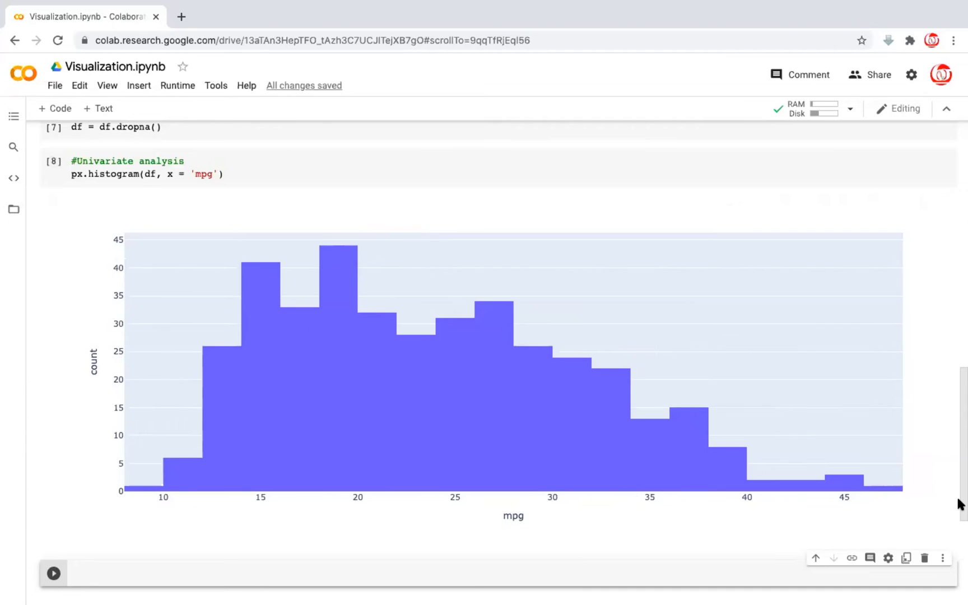
Step: Enter px.box(df, y = 'mpg') in the new cell below the histogram
scroll("down", 3)
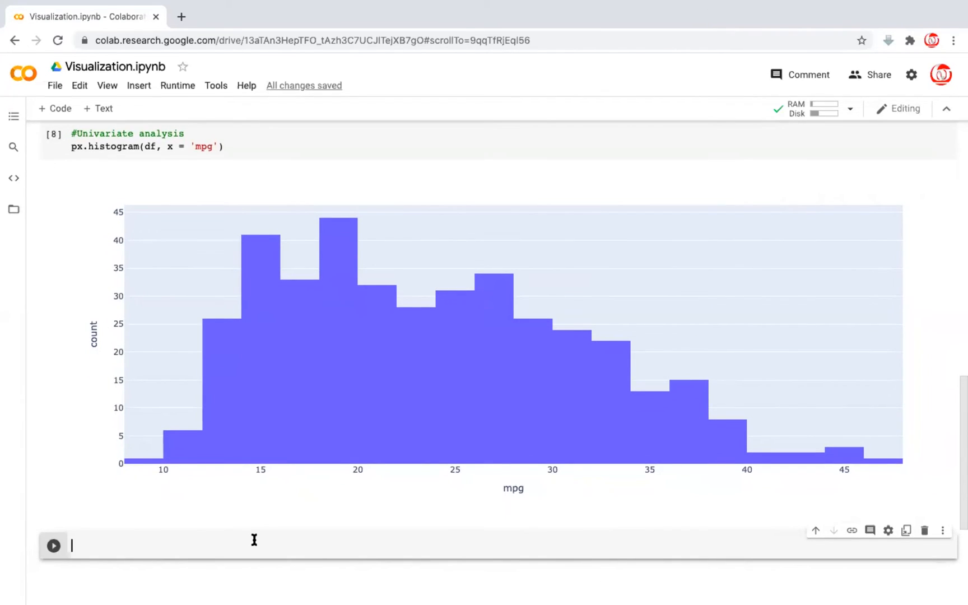
type("px.")
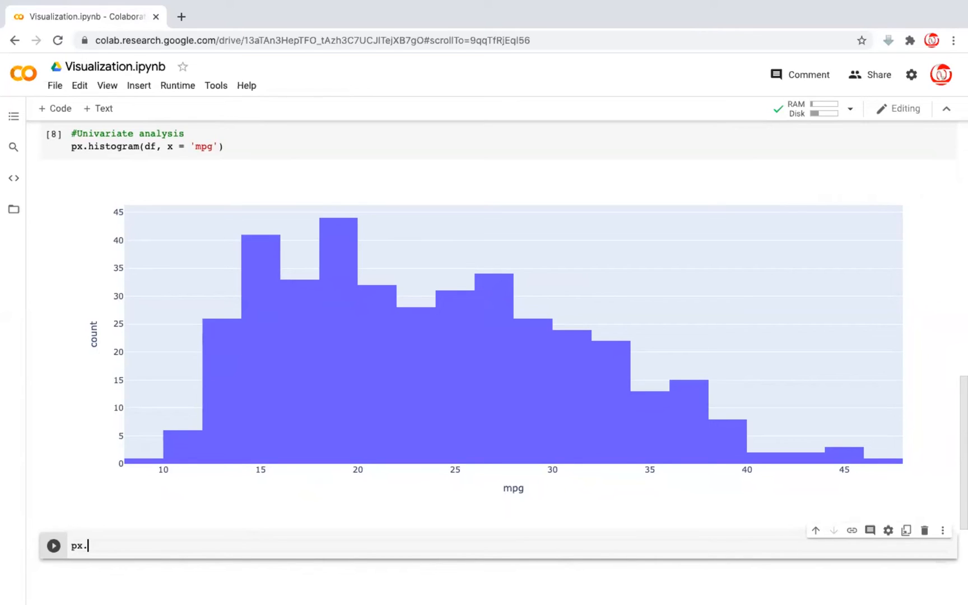
type("box()")
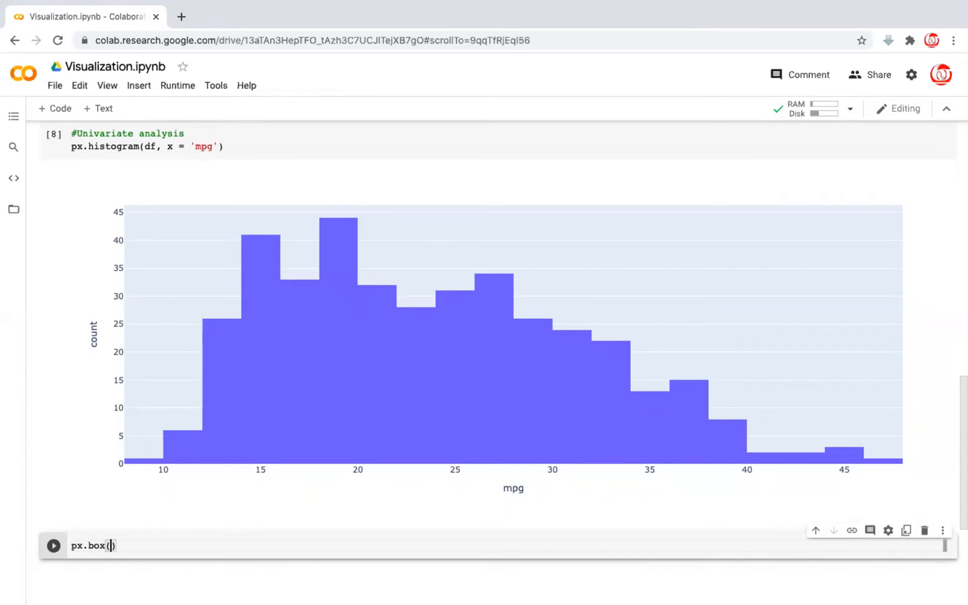
type("df,")
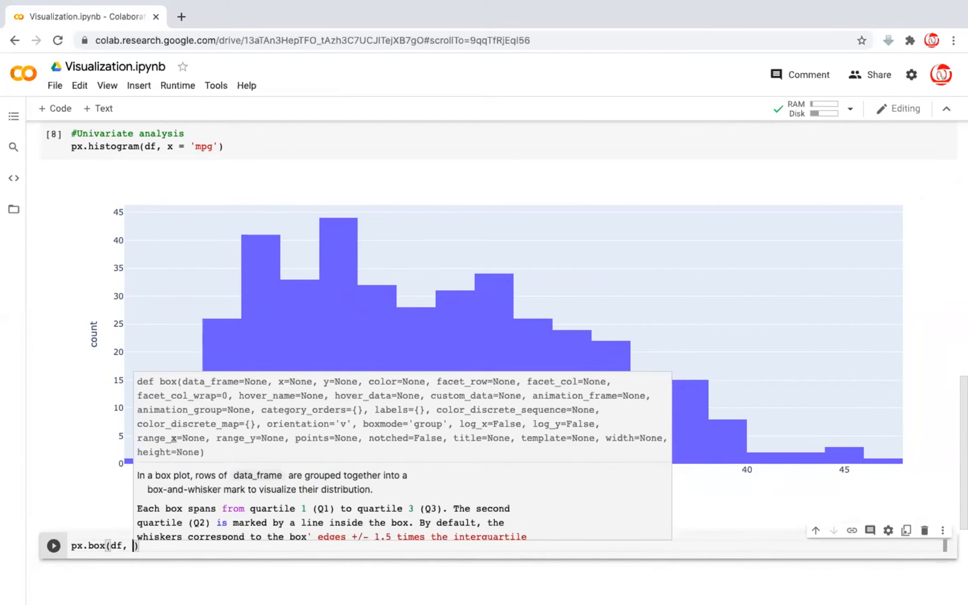
type("y = 'm")
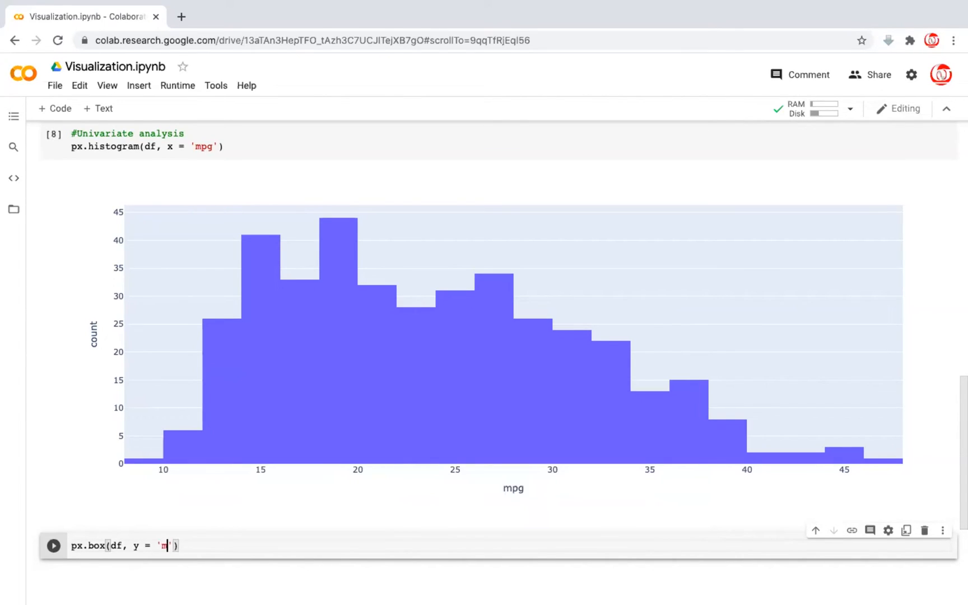
type("pg")
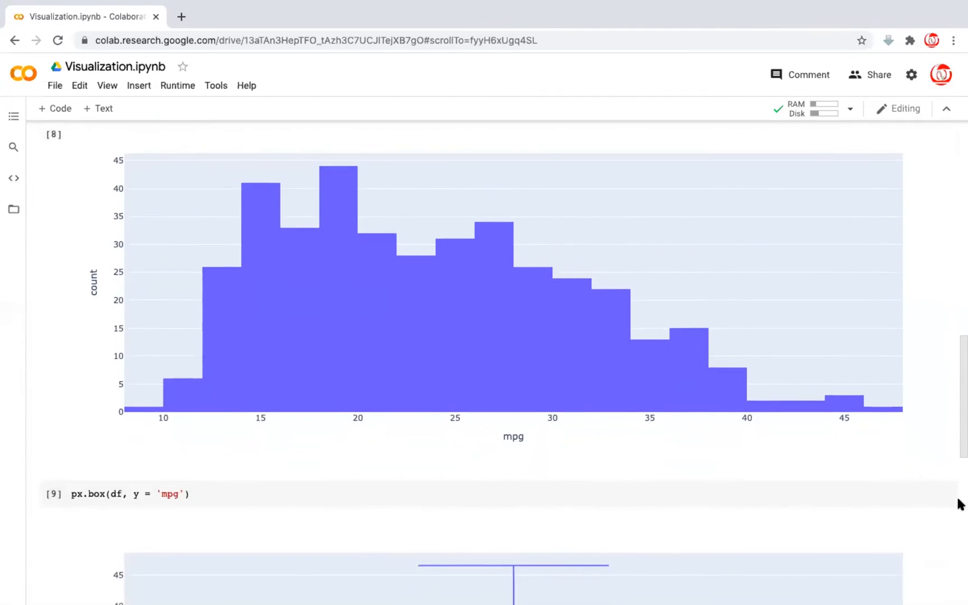
scroll("down", 3)
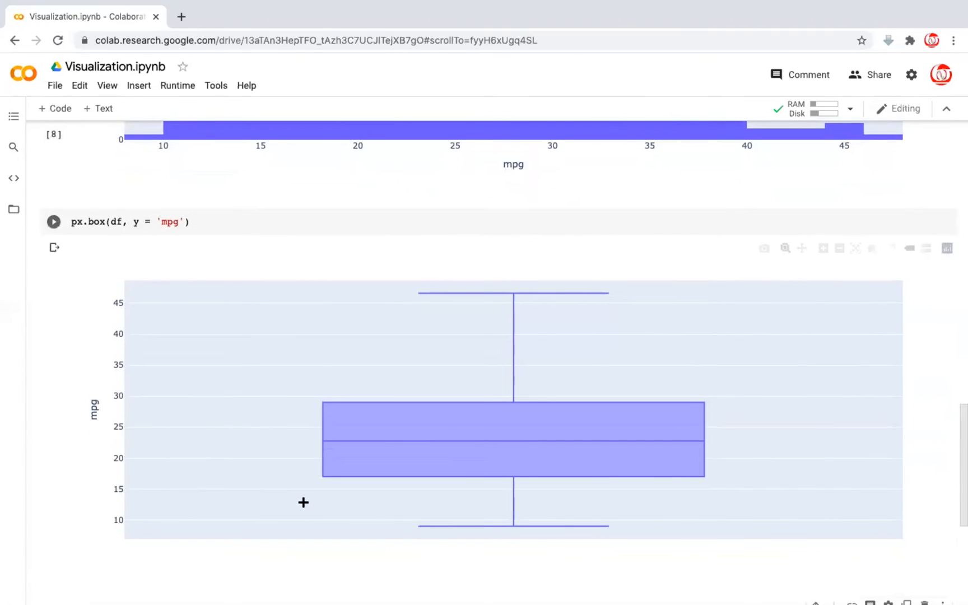
mouse_move(478, 447)
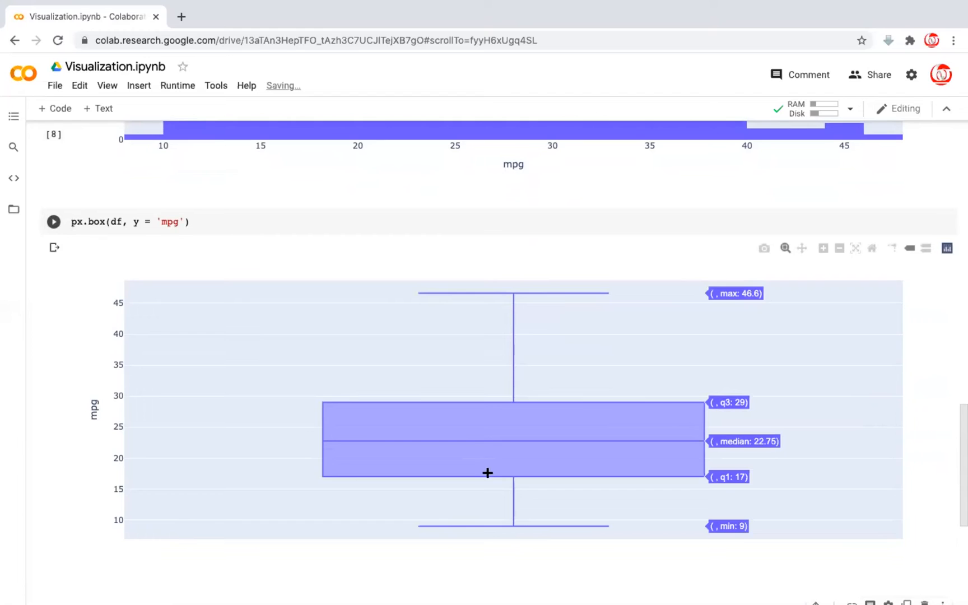
mouse_move(406, 448)
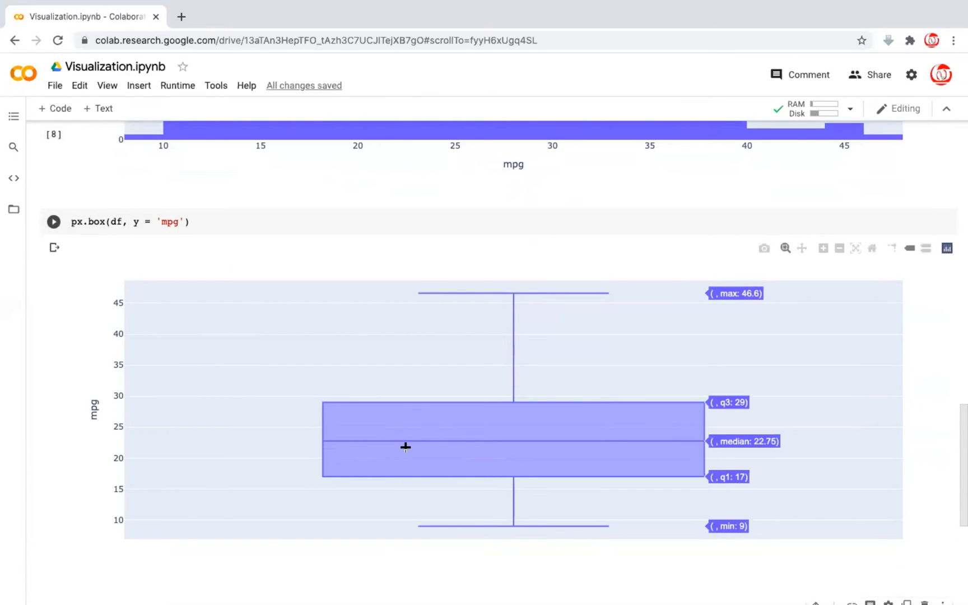
mouse_move(477, 444)
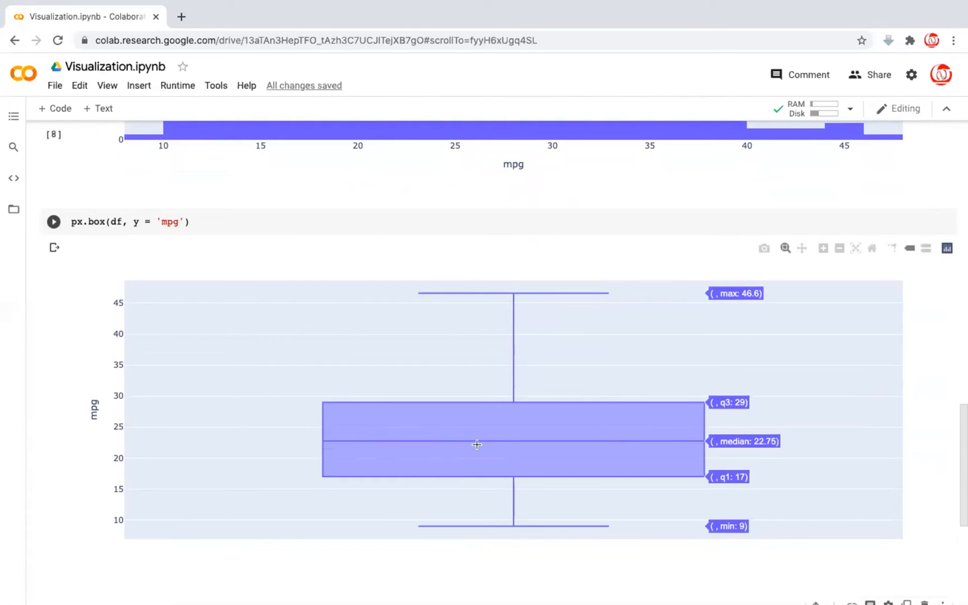
mouse_move(514, 526)
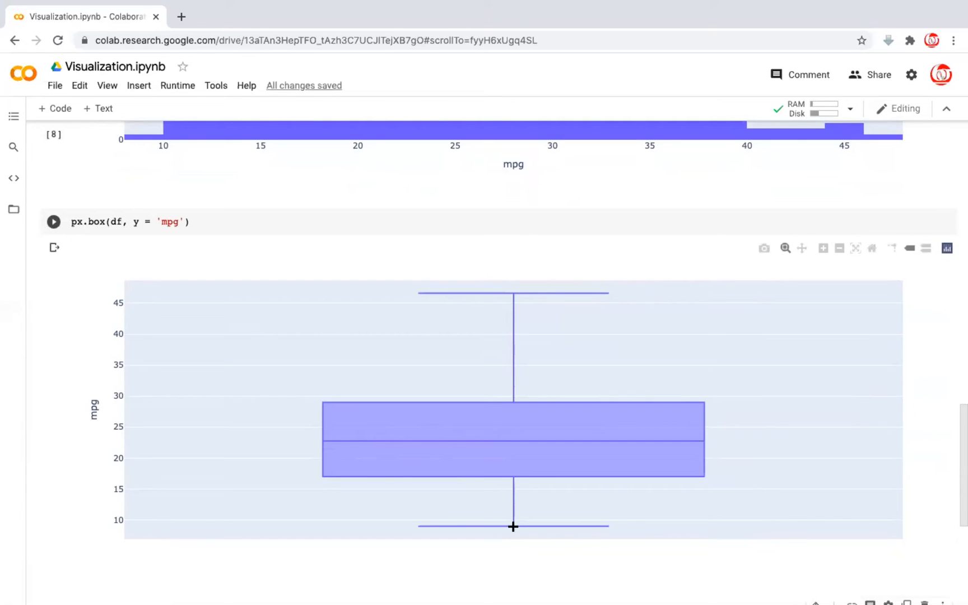
mouse_move(513, 292)
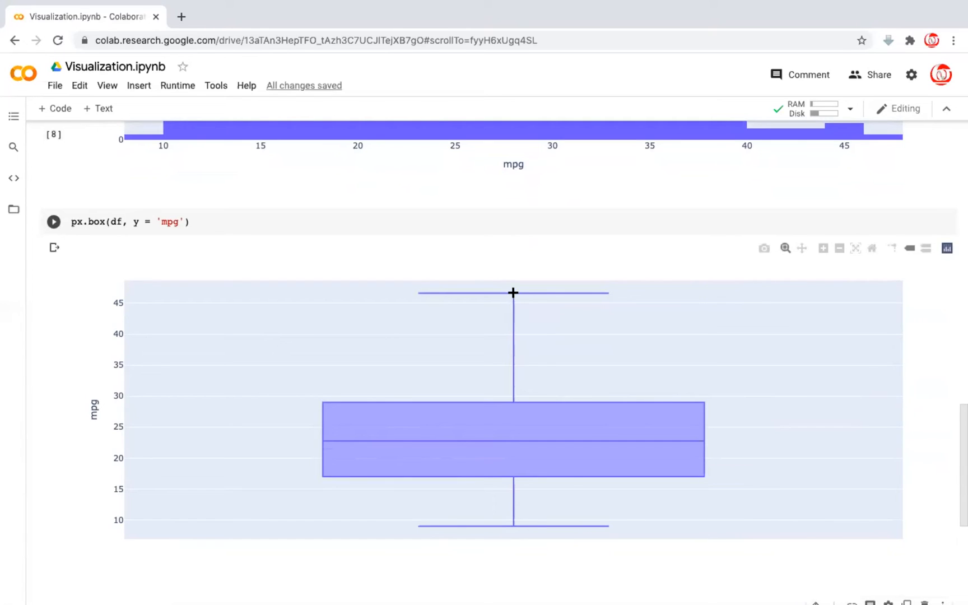
mouse_move(595, 385)
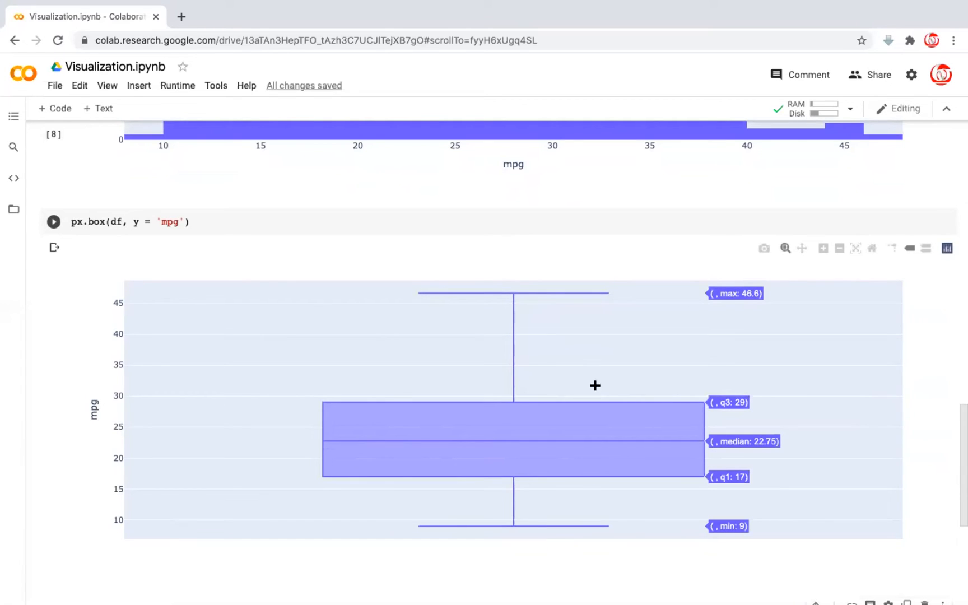
mouse_move(606, 401)
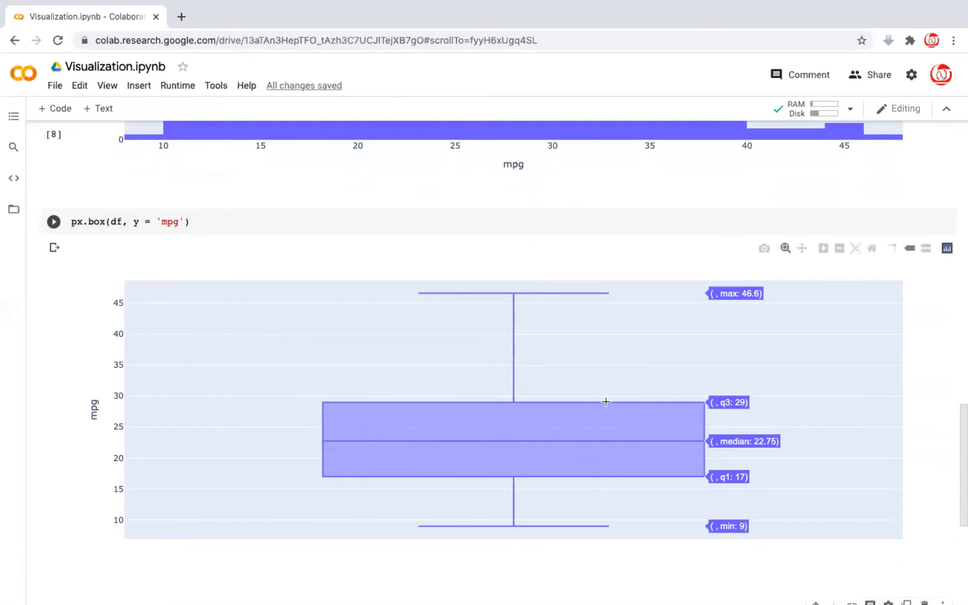
mouse_move(620, 474)
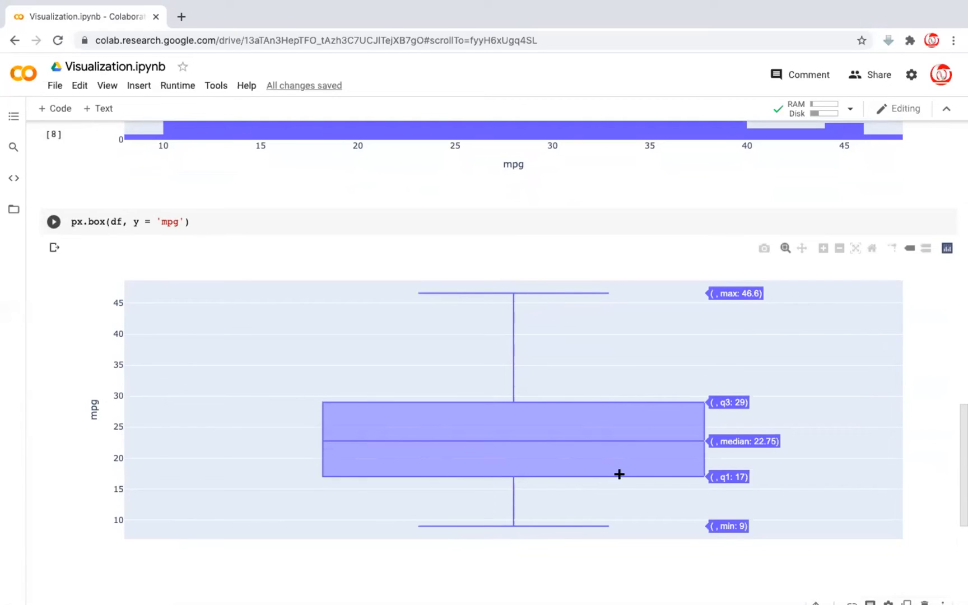
mouse_move(640, 404)
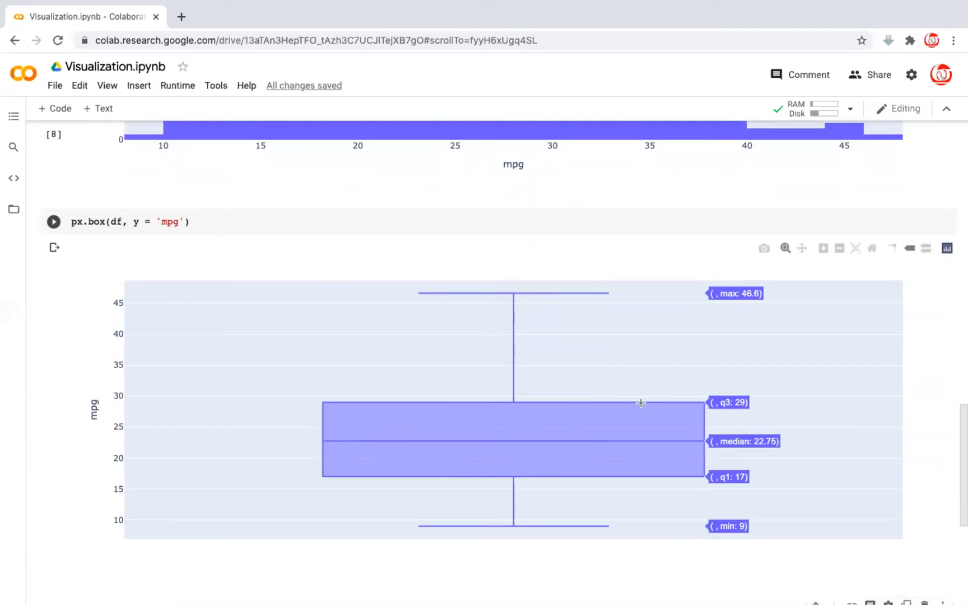
mouse_move(645, 401)
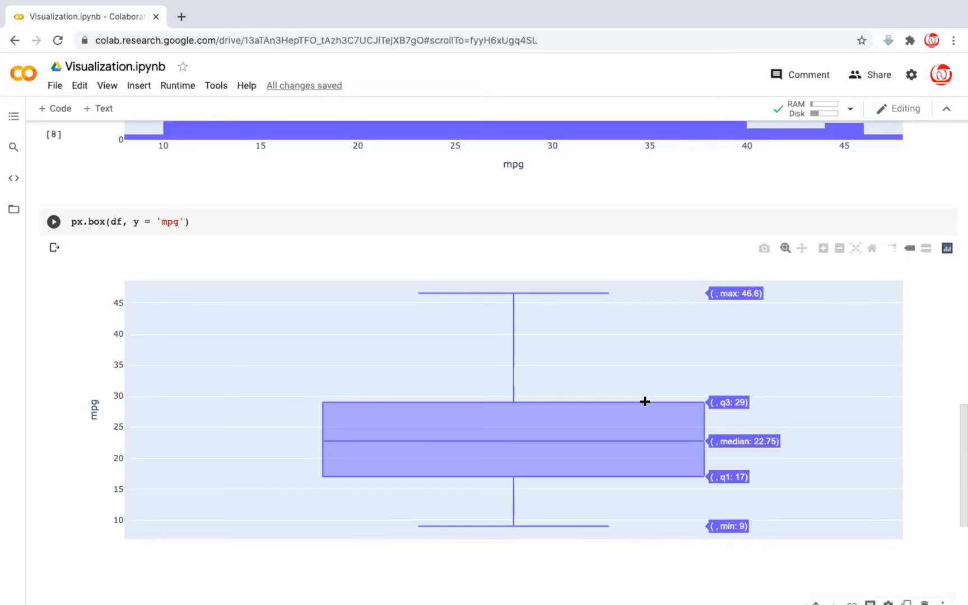
mouse_move(520, 536)
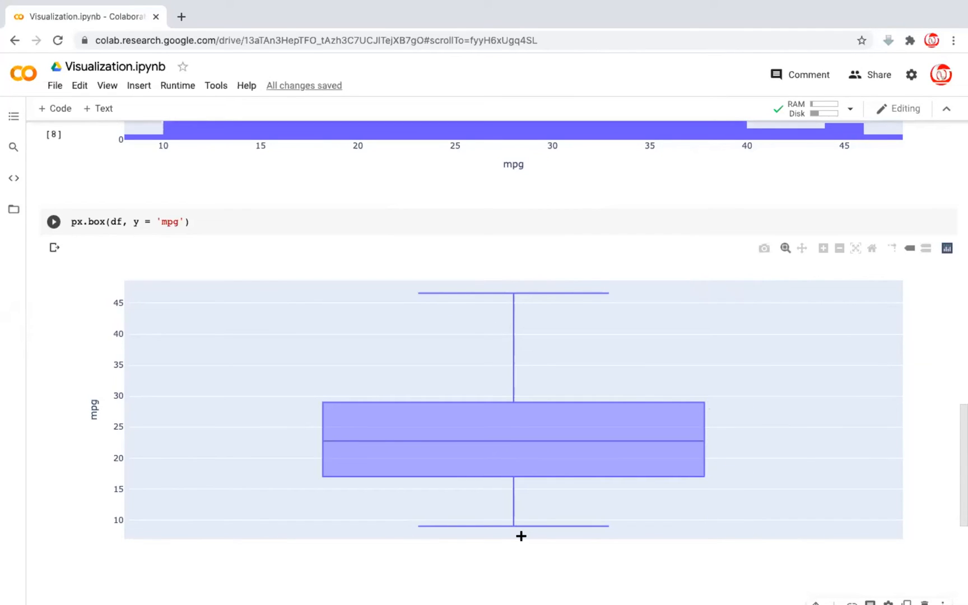
mouse_move(527, 444)
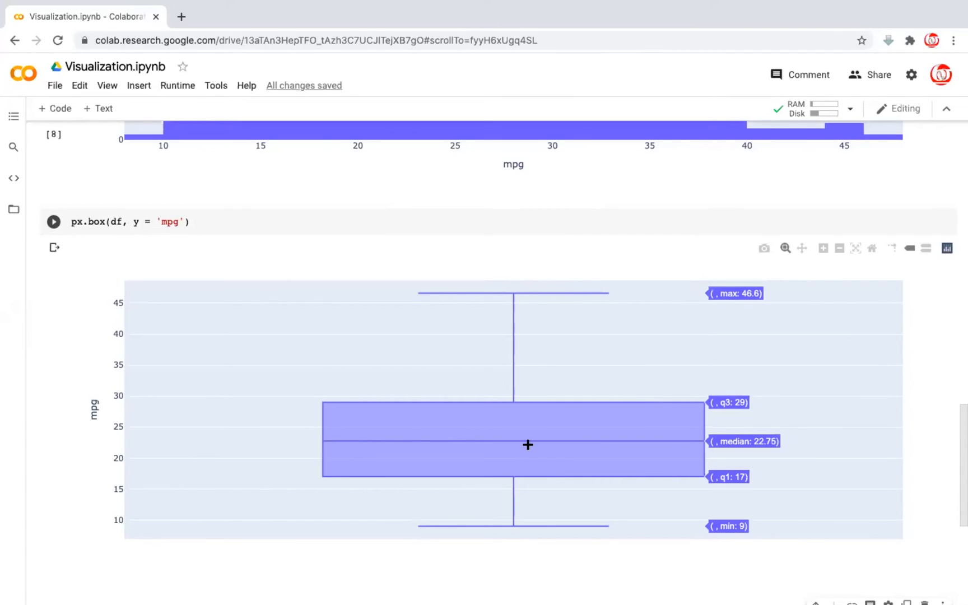
mouse_move(838, 479)
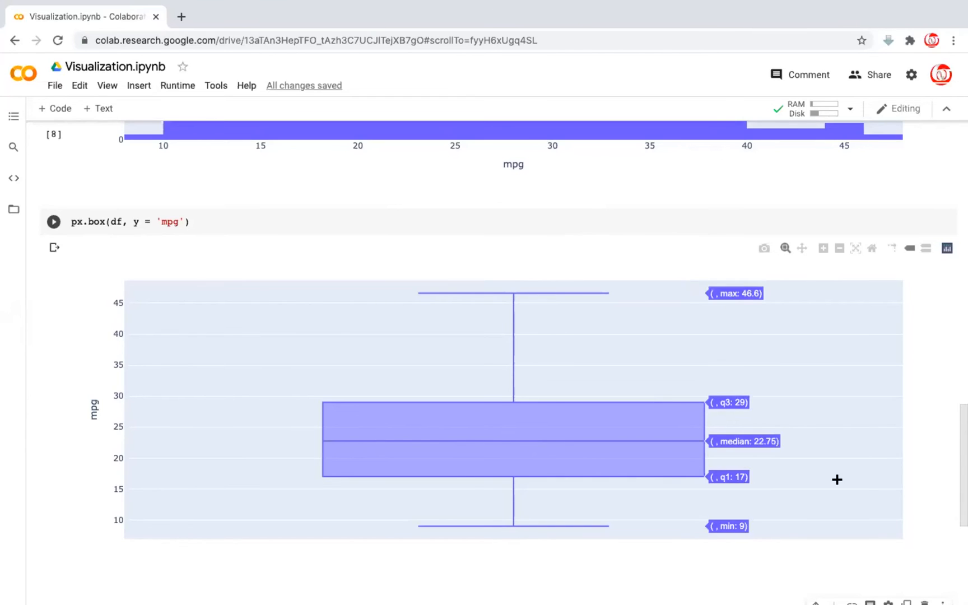
Step: Write px.histogram(df, x = 'origin') in a new cell, deleting the stray comma
scroll("down", 3)
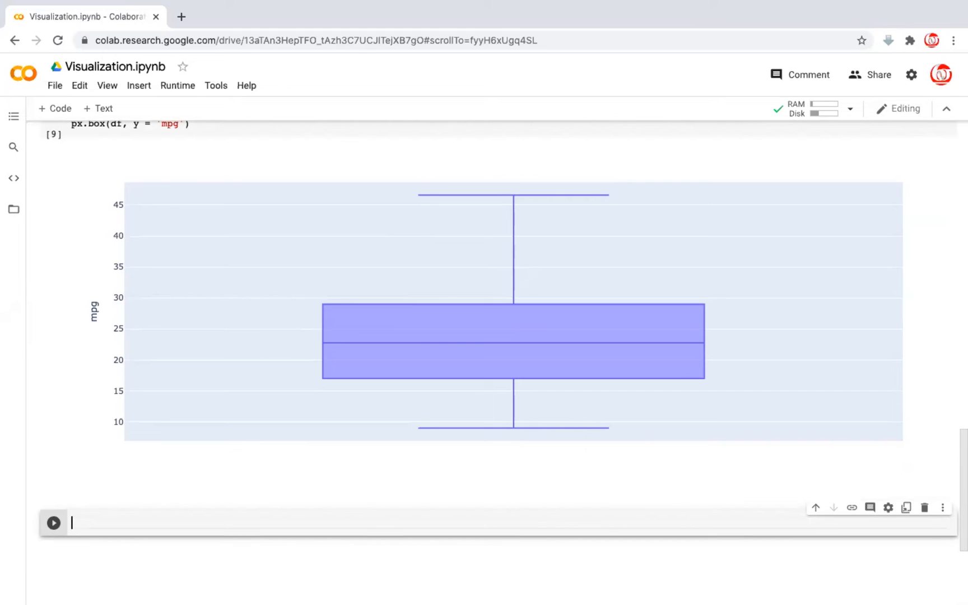
mouse_move(365, 524)
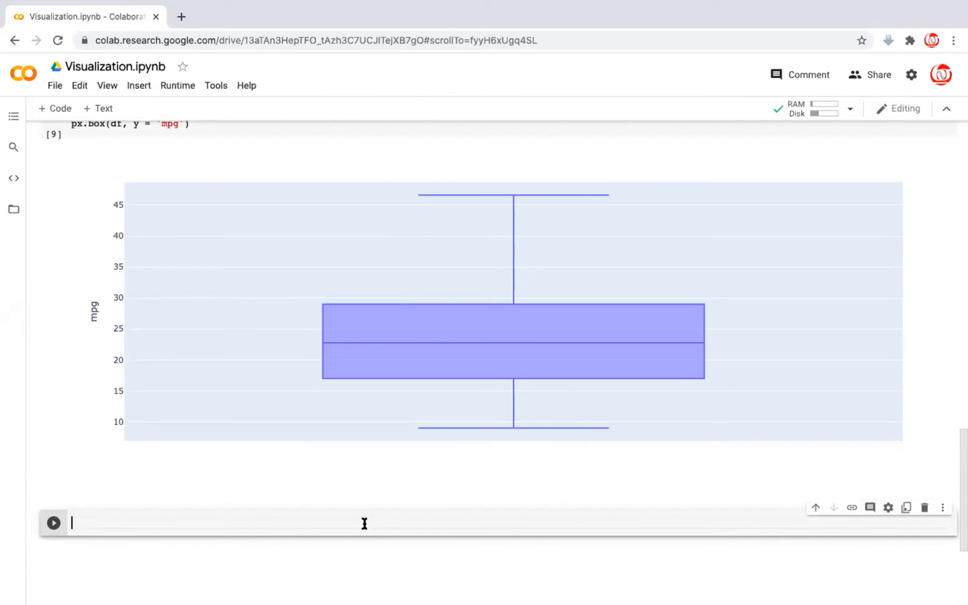
type("px")
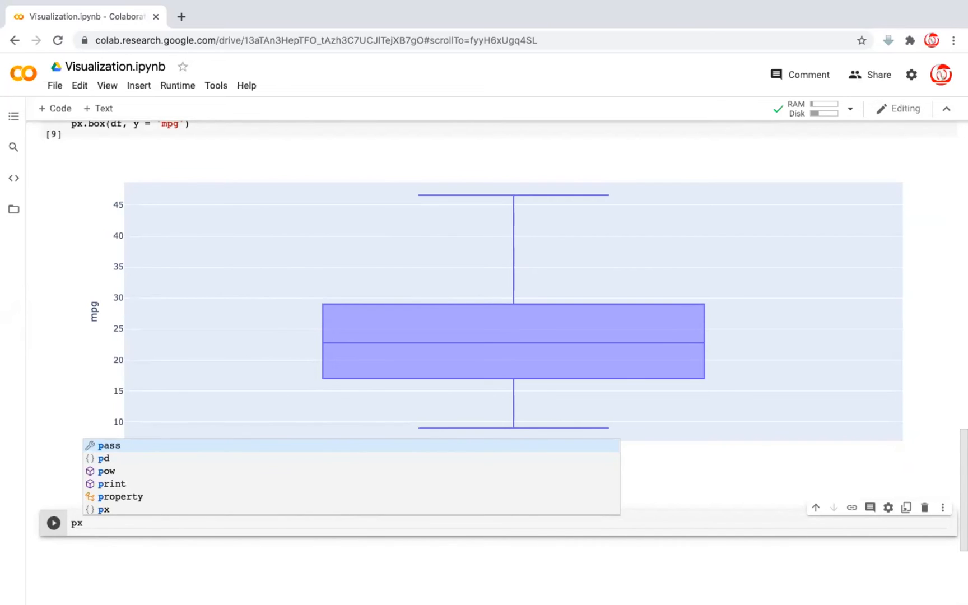
type(".hist")
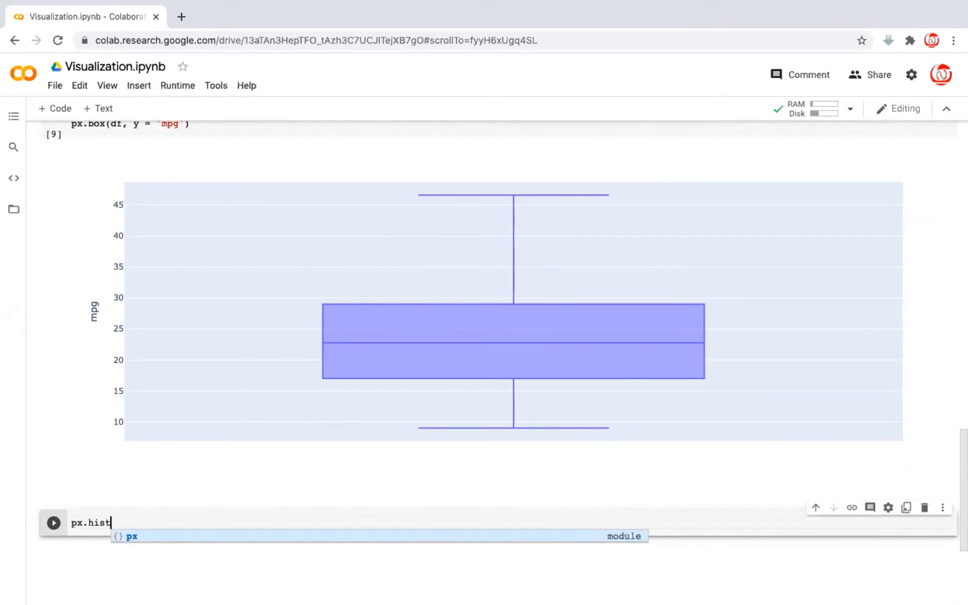
type("ogram(df, x =")
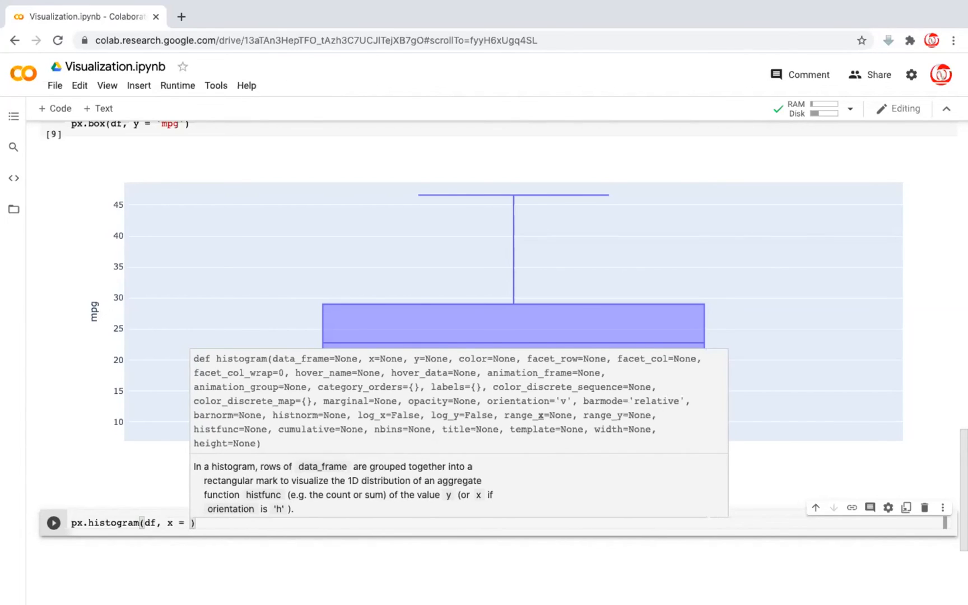
type("'origin'")
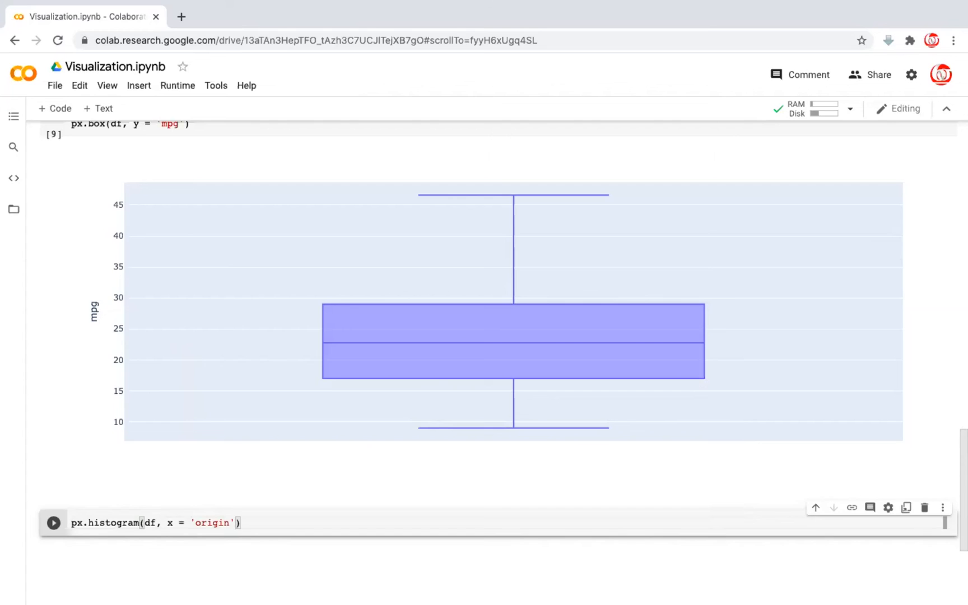
type(",")
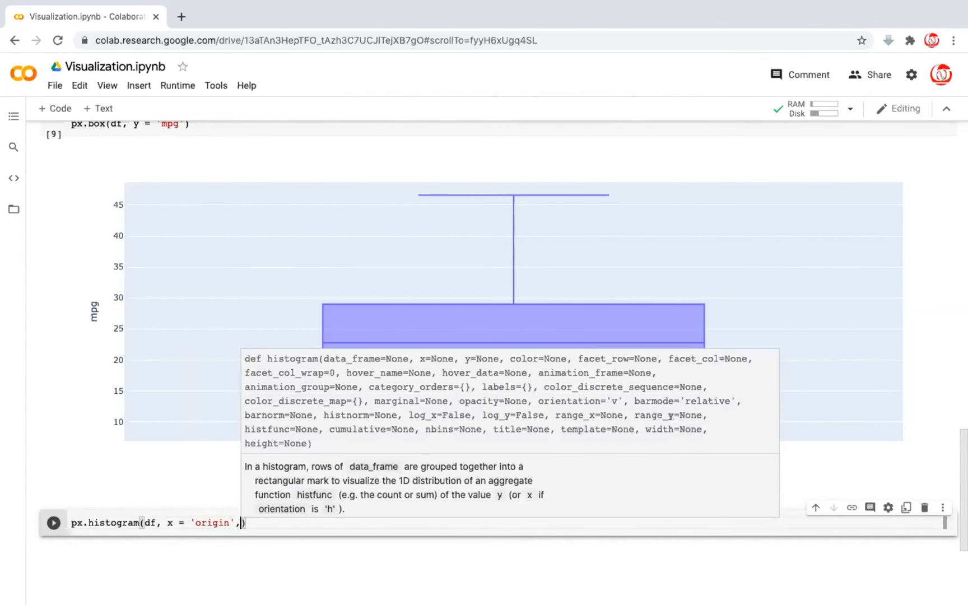
key("backspace")
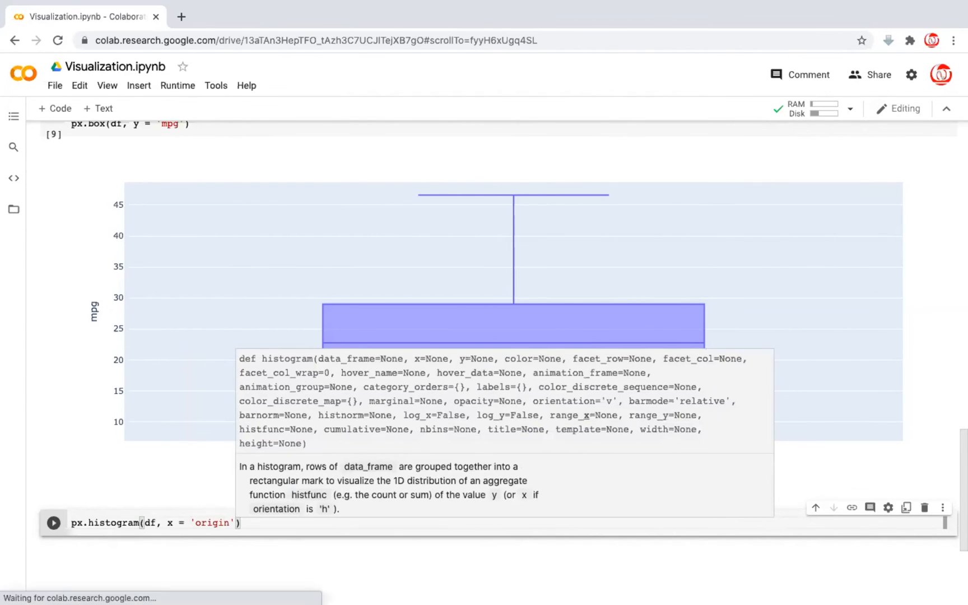
Step: Run the px.histogram(df, x = 'origin') cell to chart car counts by origin
left_click(53, 522)
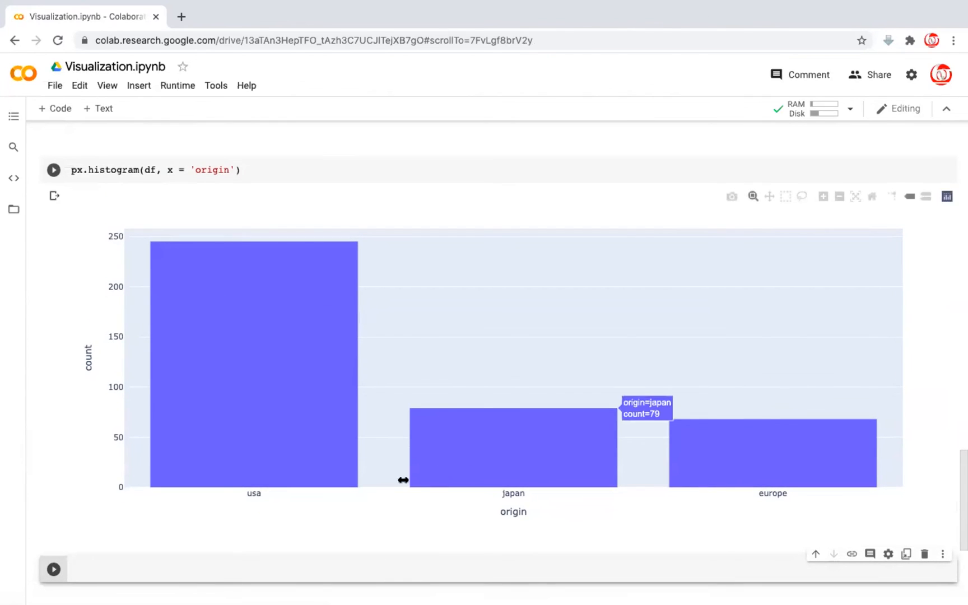
mouse_move(889, 485)
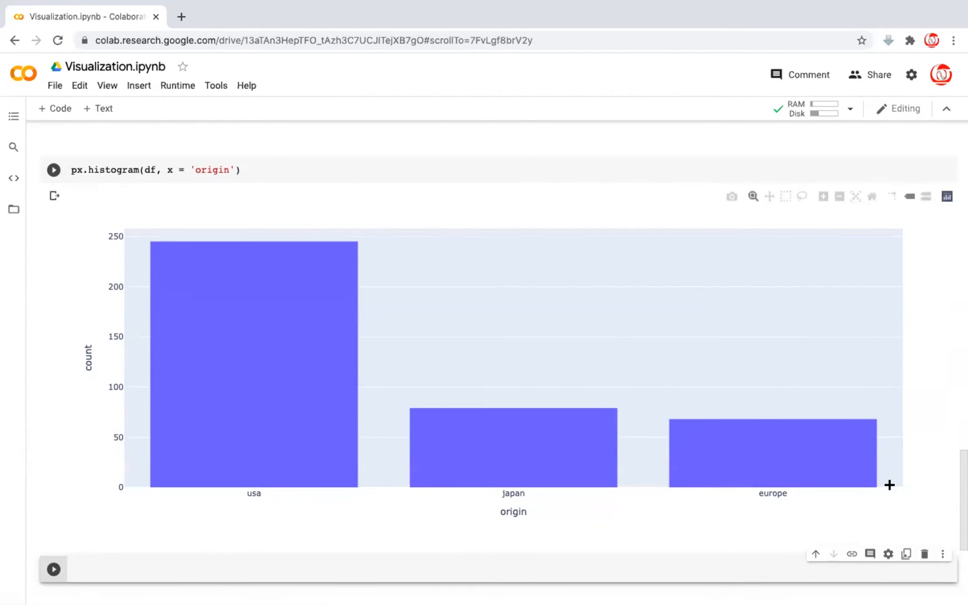
mouse_move(217, 202)
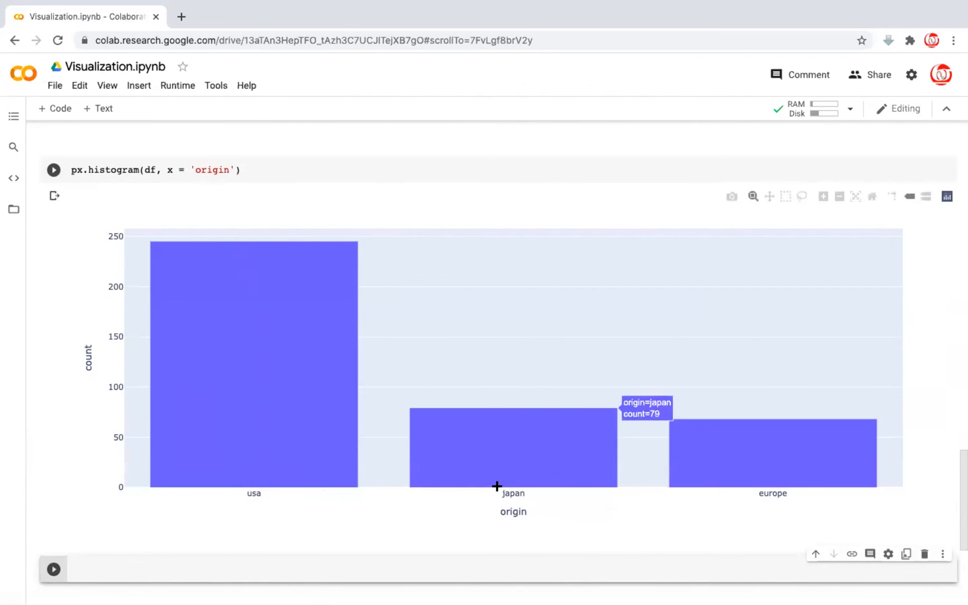
mouse_move(295, 471)
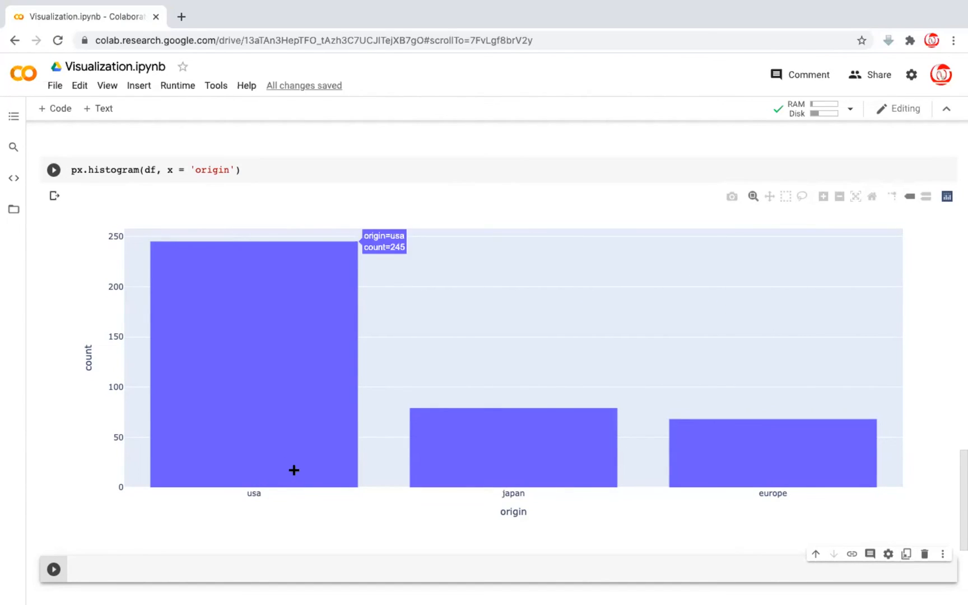
mouse_move(243, 391)
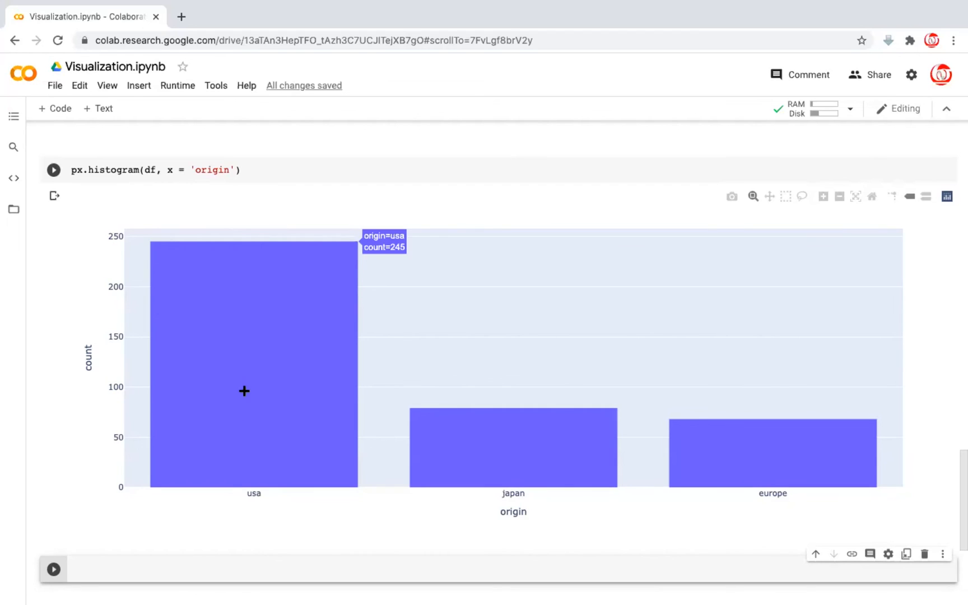
mouse_move(302, 365)
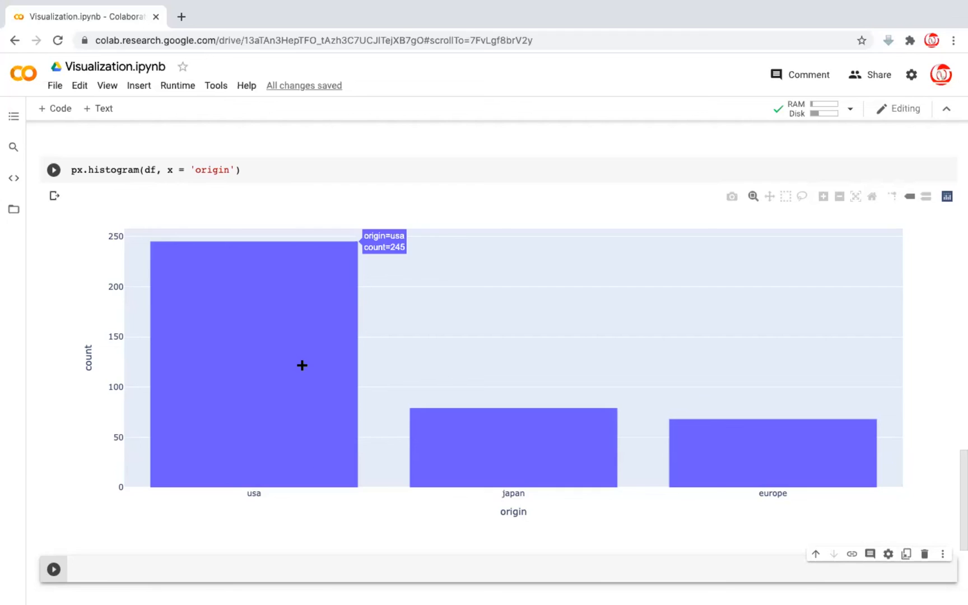
mouse_move(537, 465)
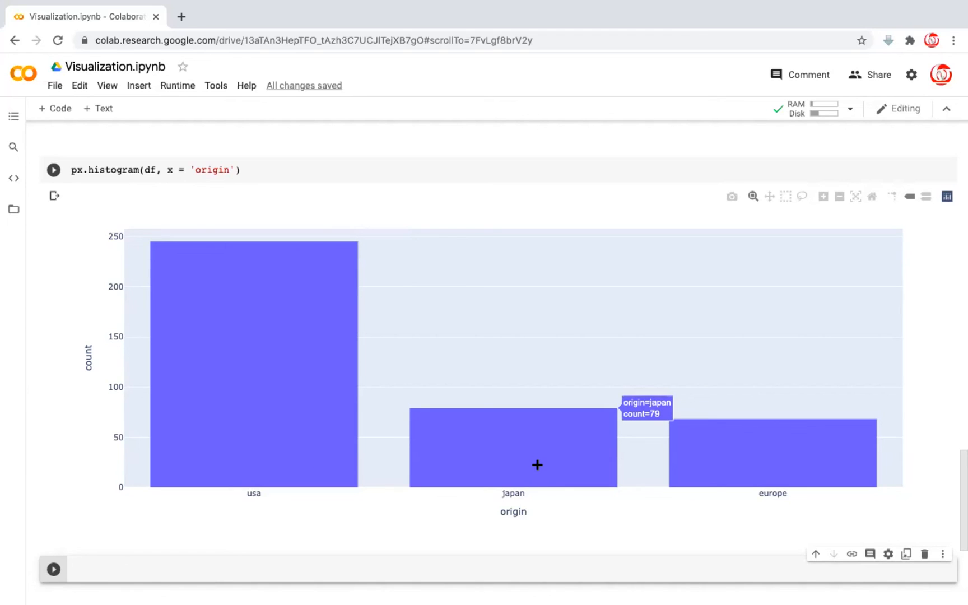
mouse_move(763, 468)
type(", ")
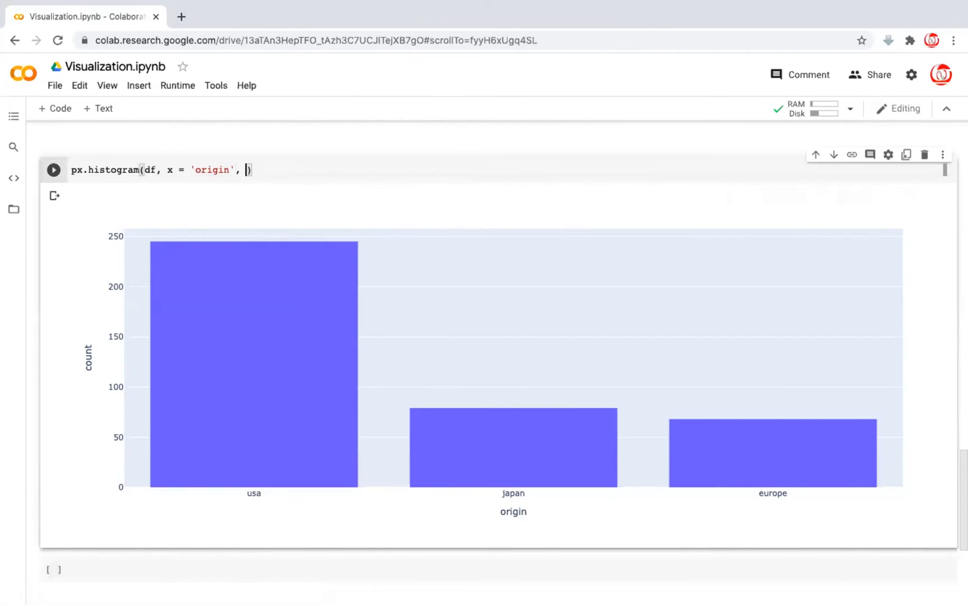
Step: Add color = 'origin' to the origin histogram, rerun it, and select the empty cell
type("color =")
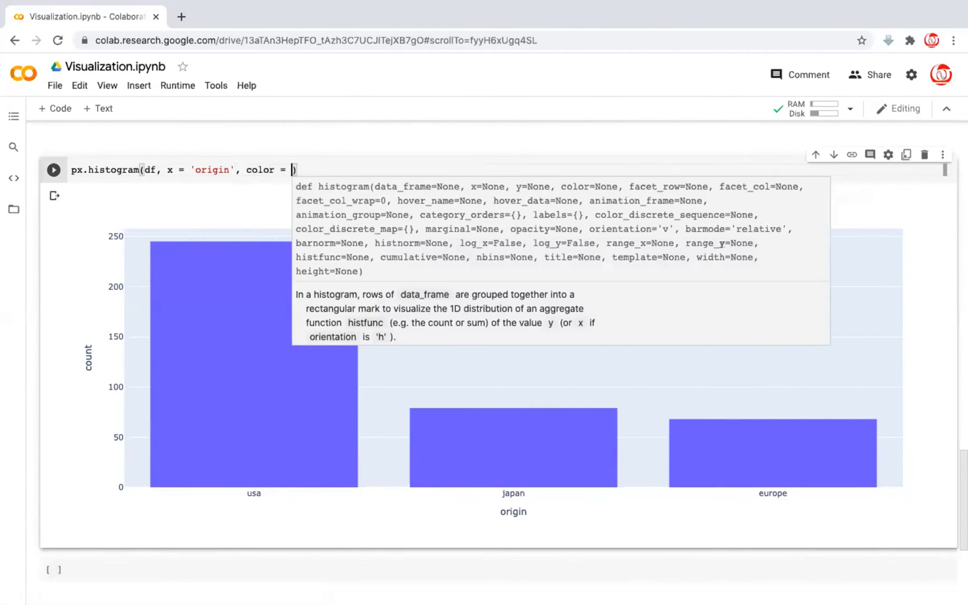
type("'or'")
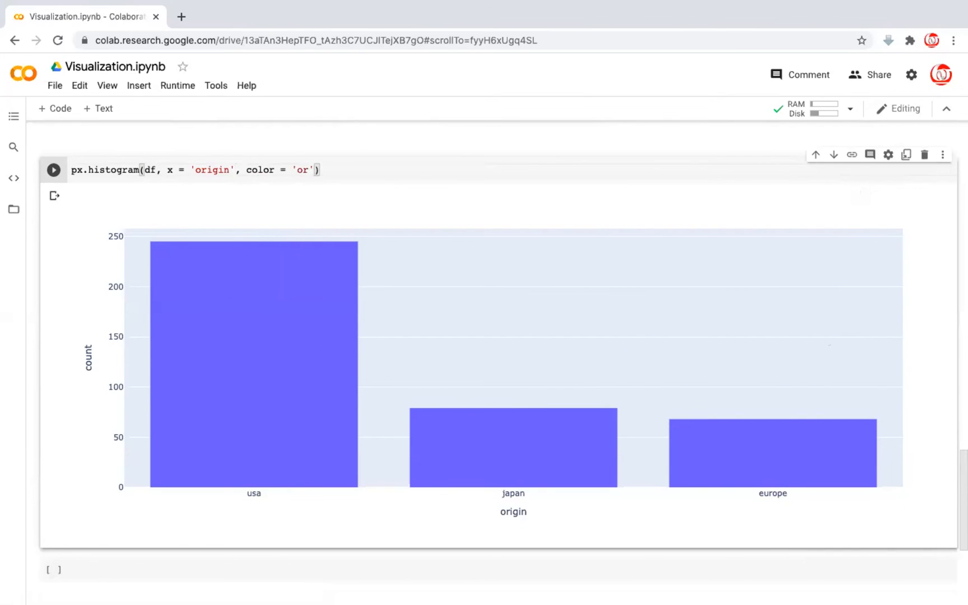
left_click(53, 170)
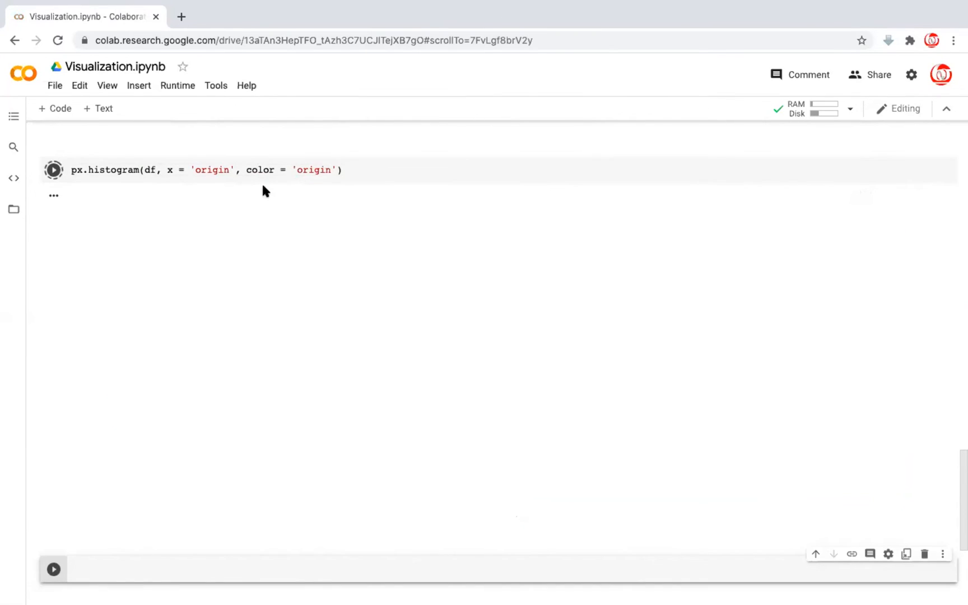
left_click(54, 169)
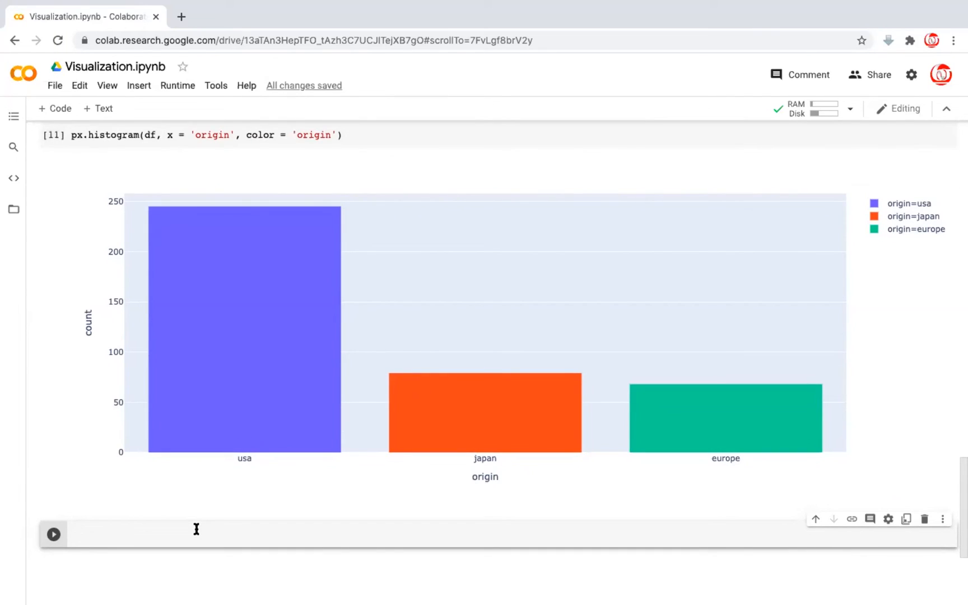
Step: Write px.pie(df, color = 'origin', names = 'origin') in the empty cell
type("px")
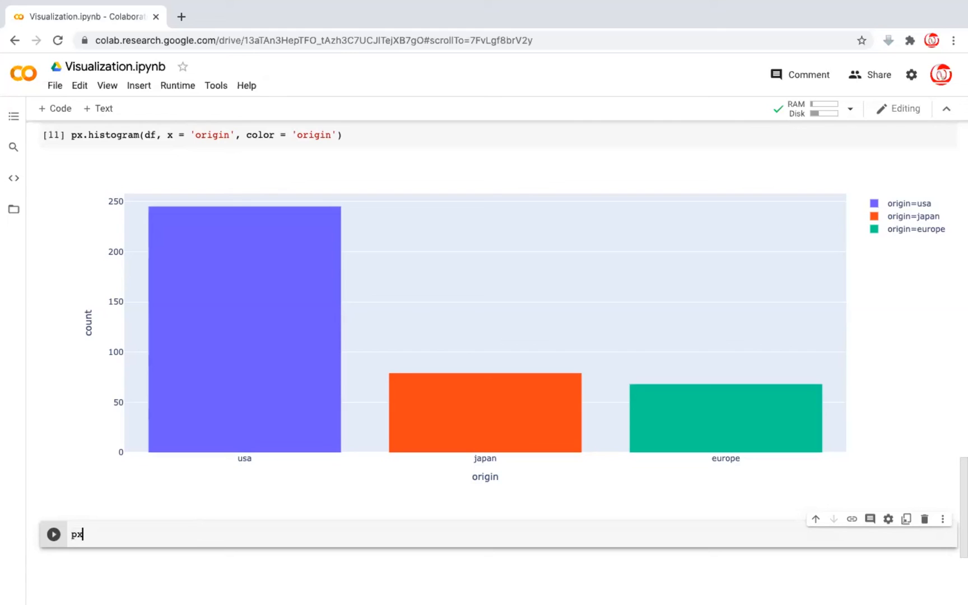
type(".pie(")
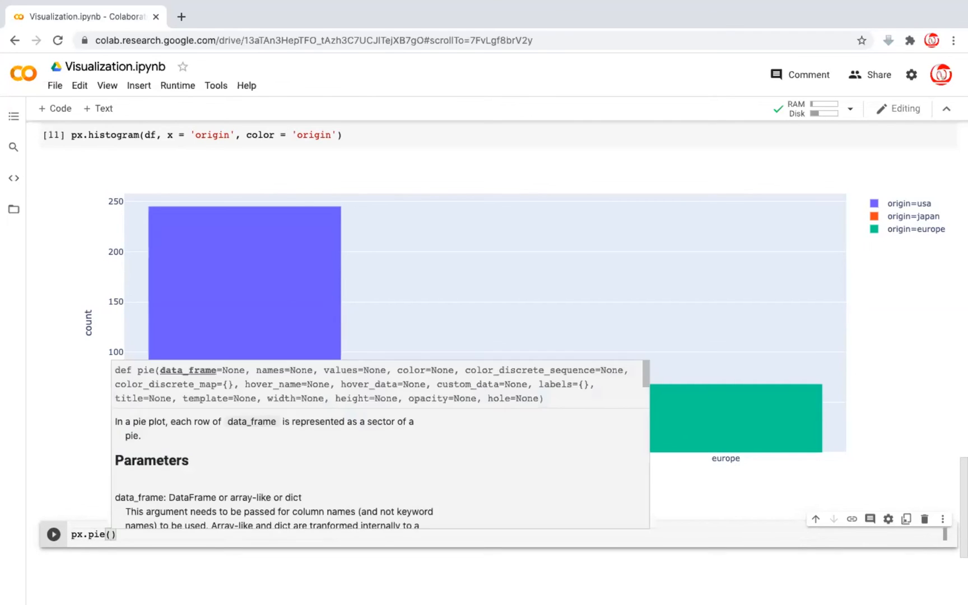
type("d")
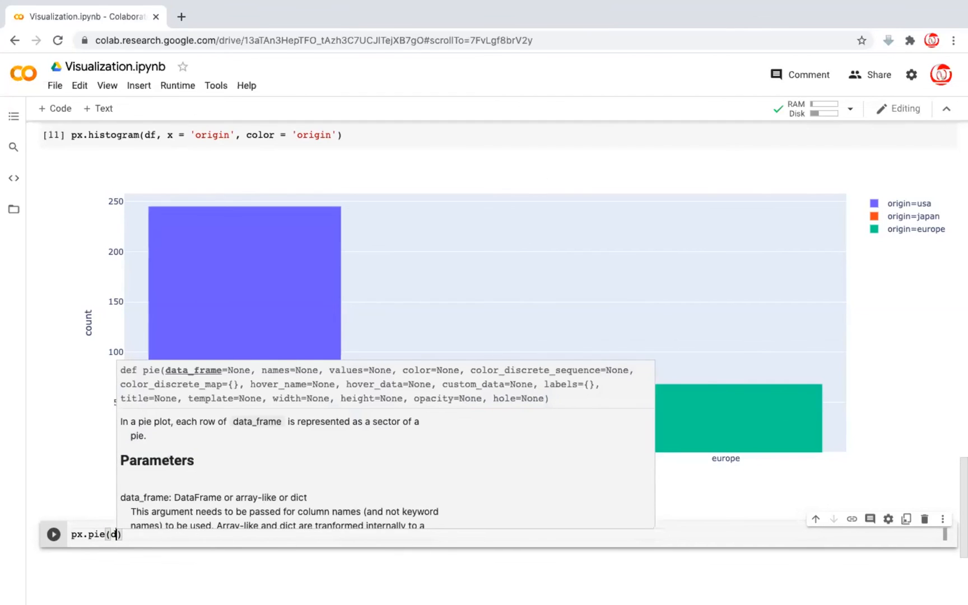
type("f,")
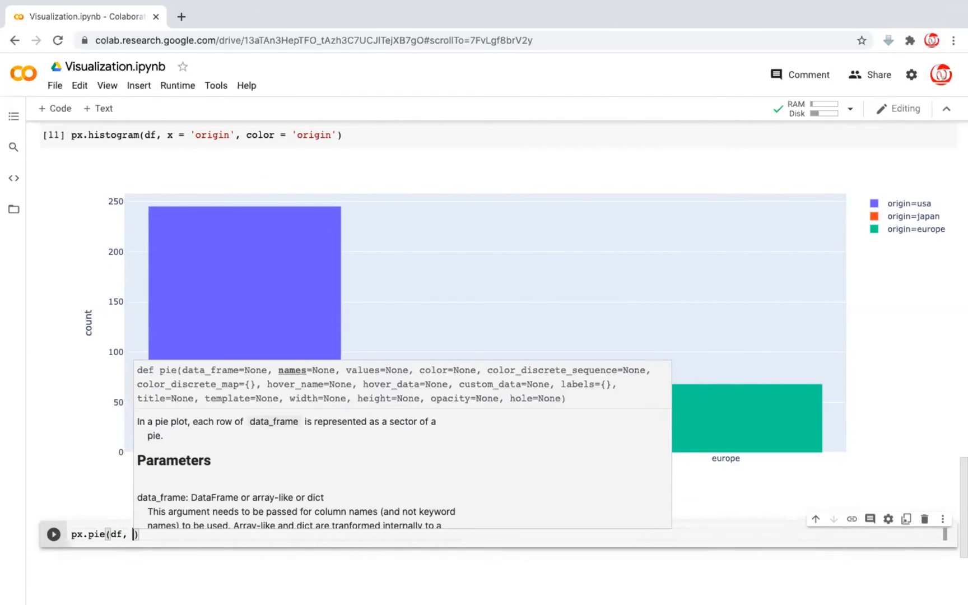
type("color = 'or")
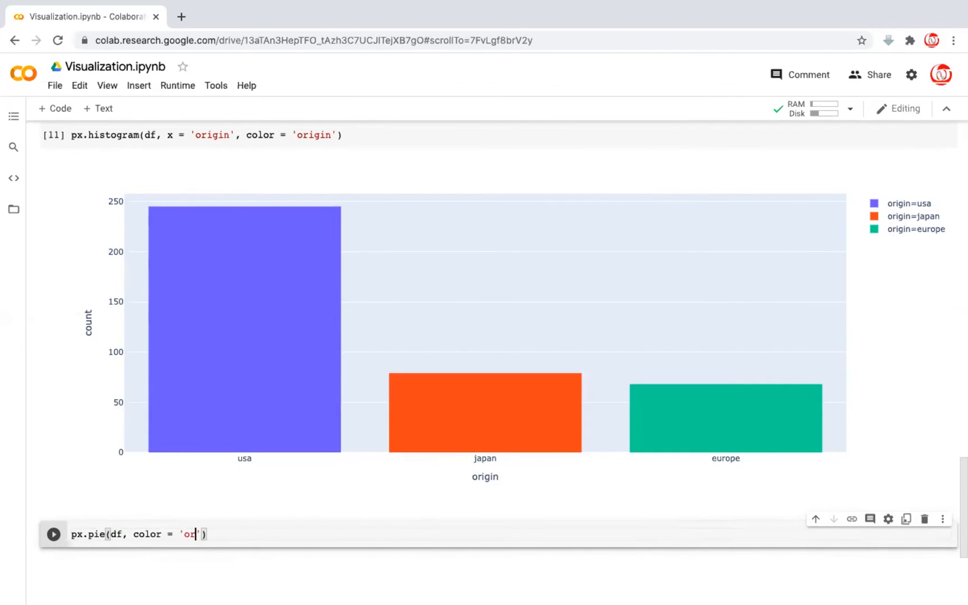
type("gin")
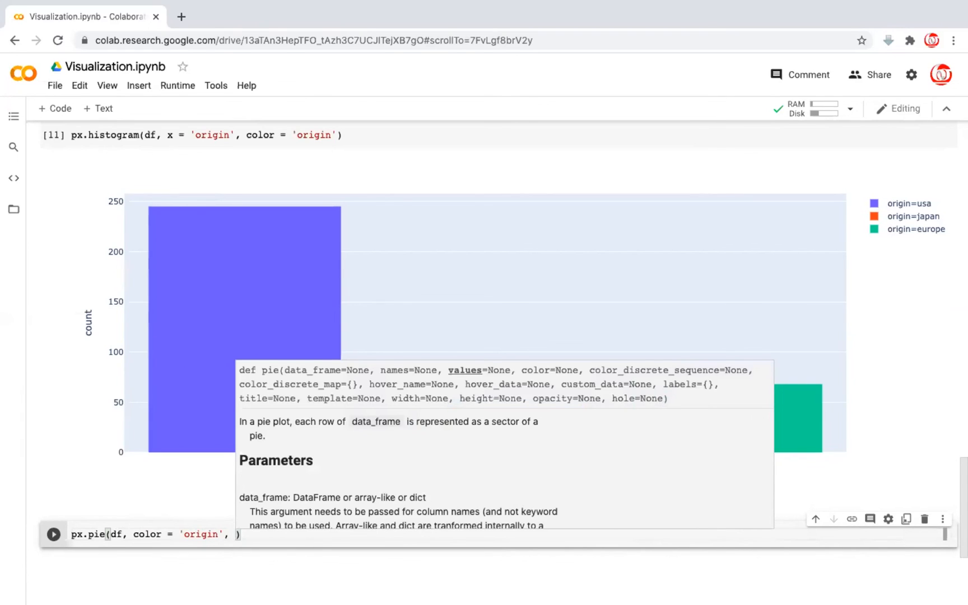
type("names = 'o'")
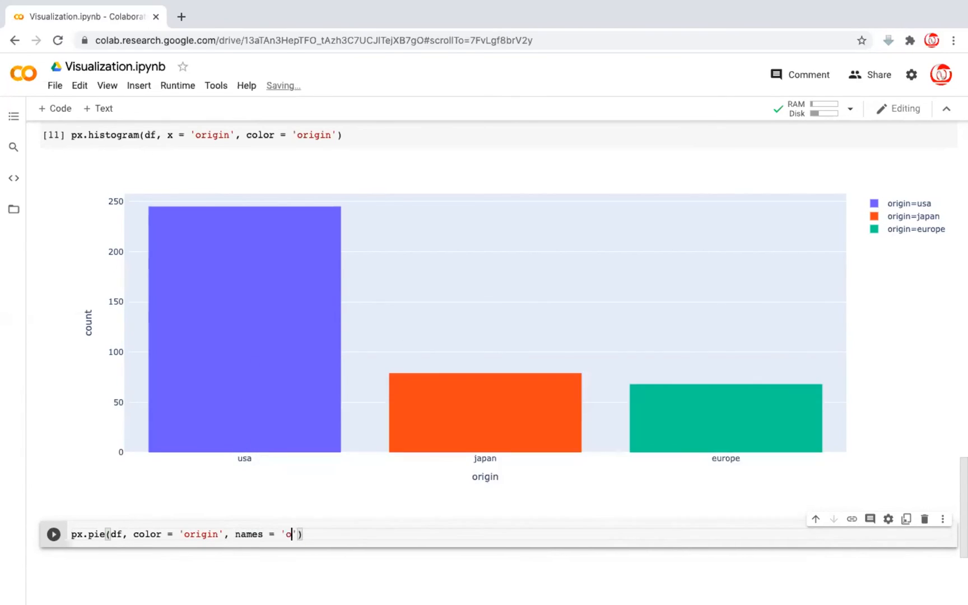
type("rigin")
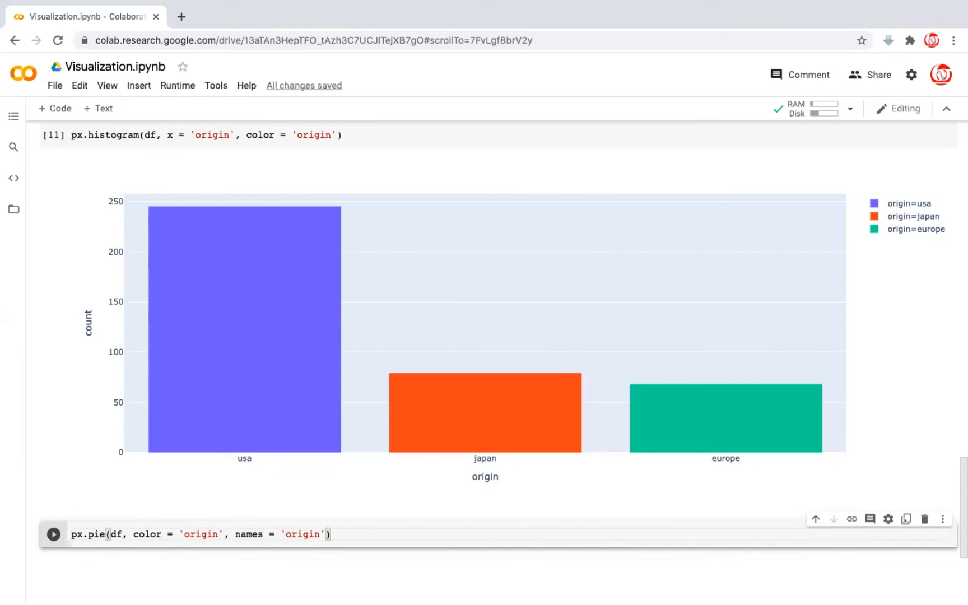
Step: Run the px.pie cell to show the origin pie chart
left_click(54, 534)
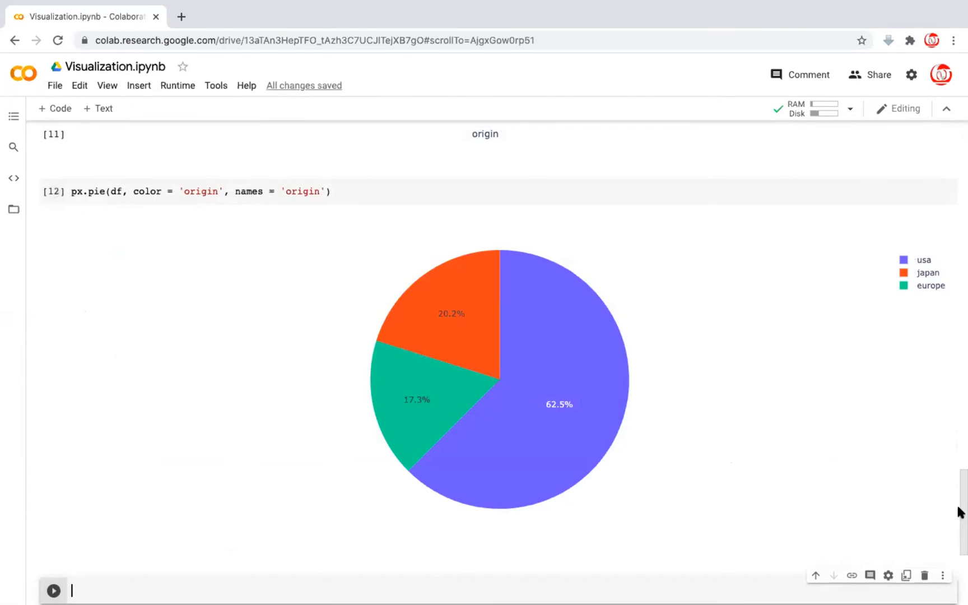
mouse_move(549, 459)
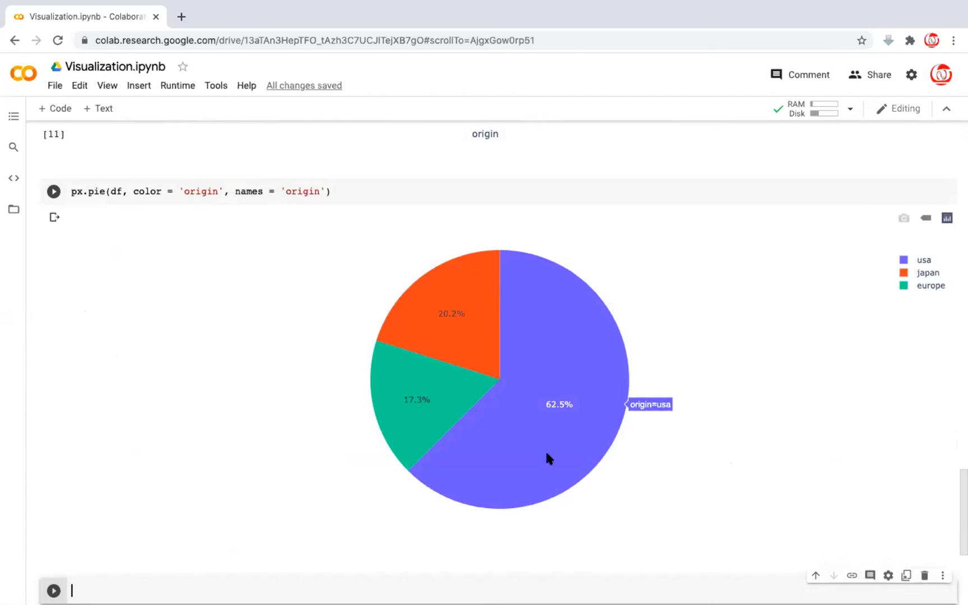
mouse_move(463, 332)
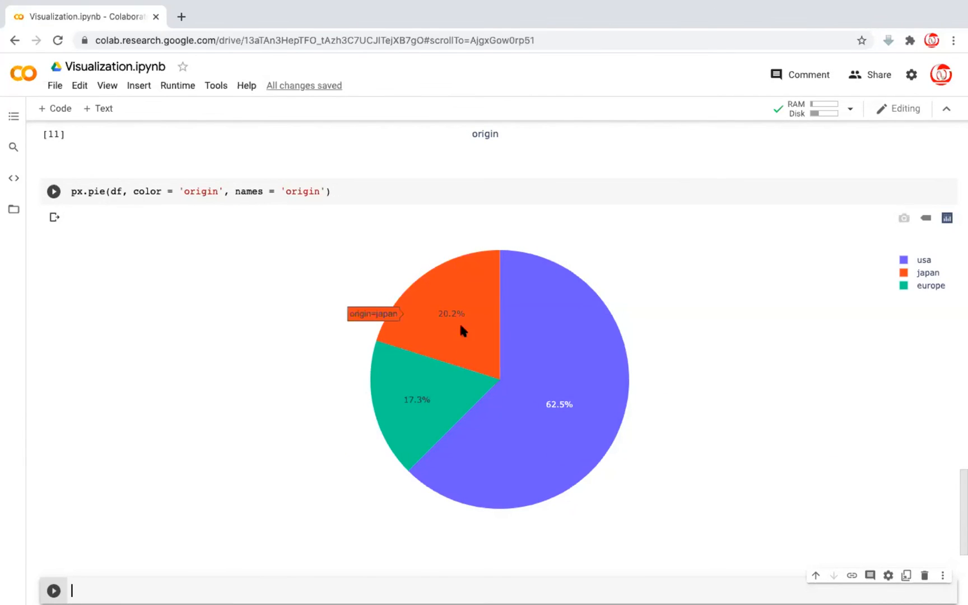
mouse_move(516, 428)
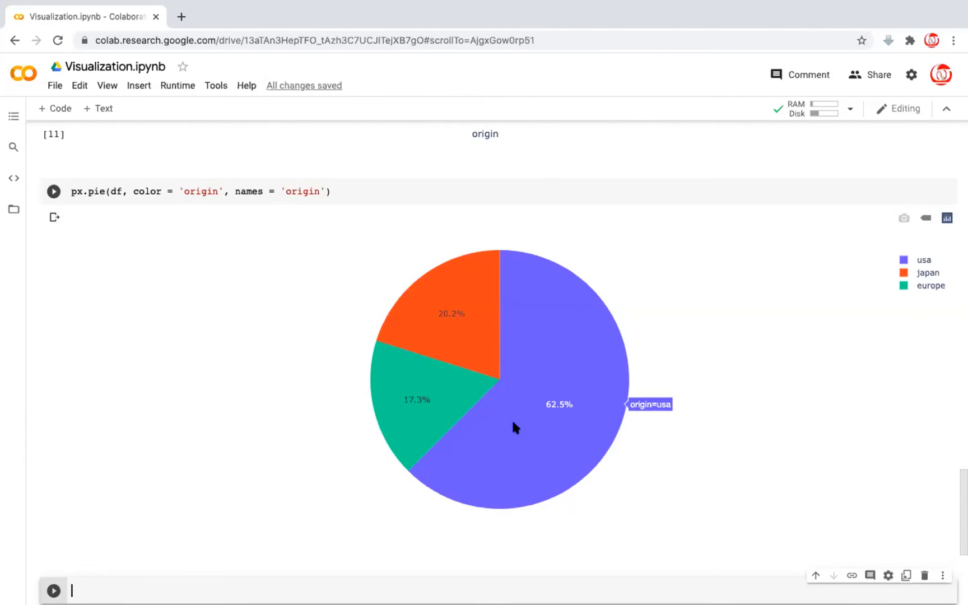
mouse_move(565, 322)
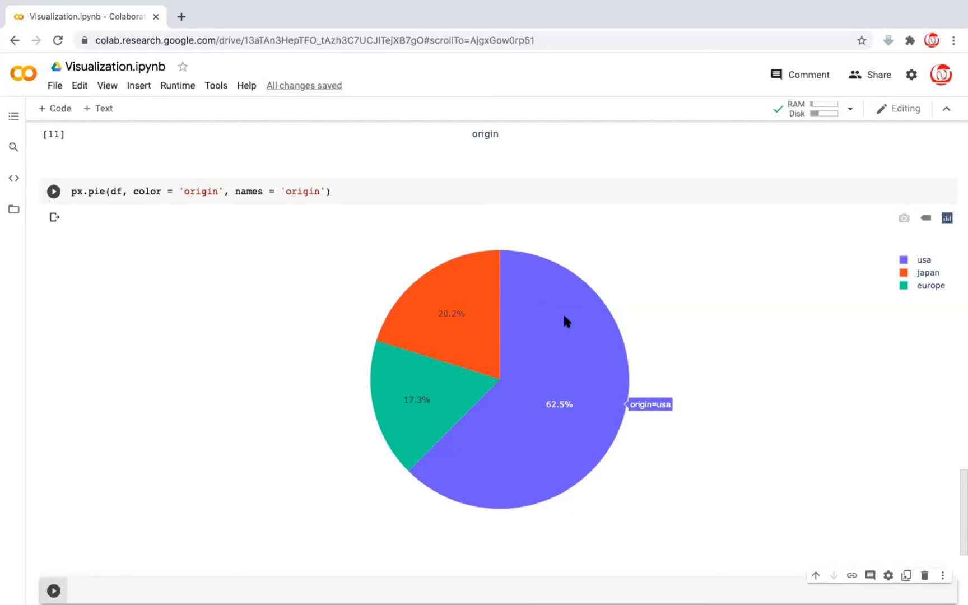
mouse_move(447, 395)
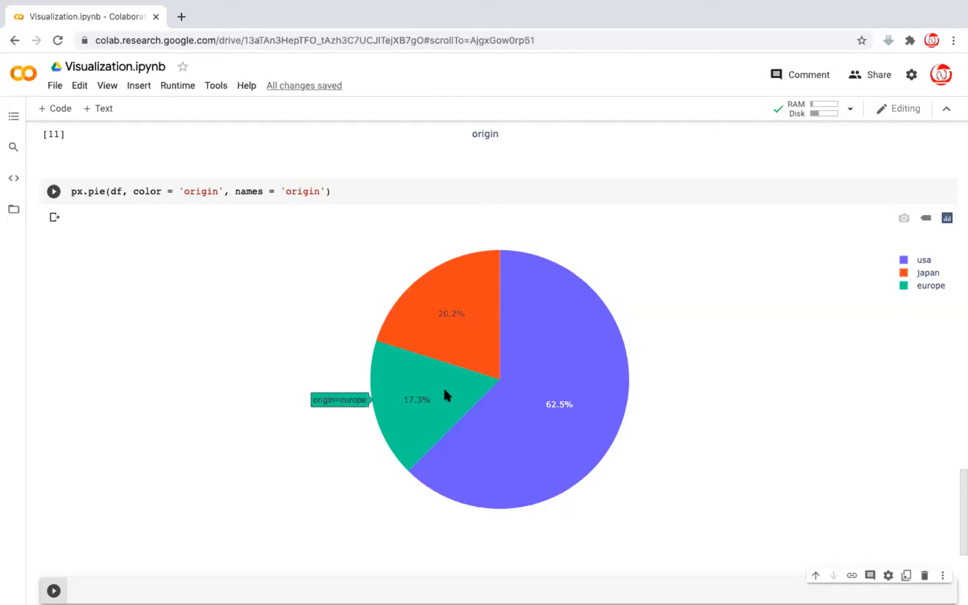
mouse_move(556, 359)
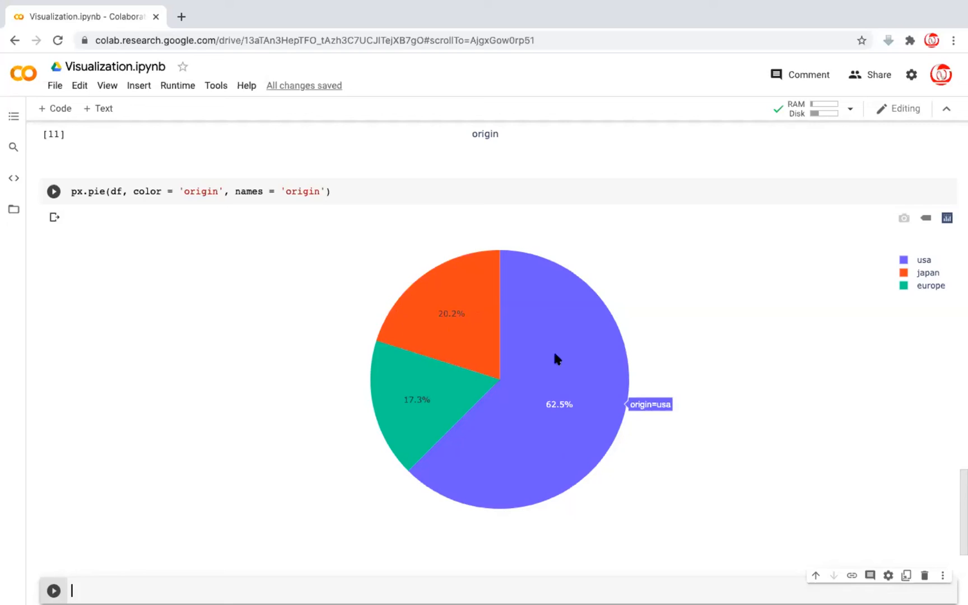
mouse_move(555, 338)
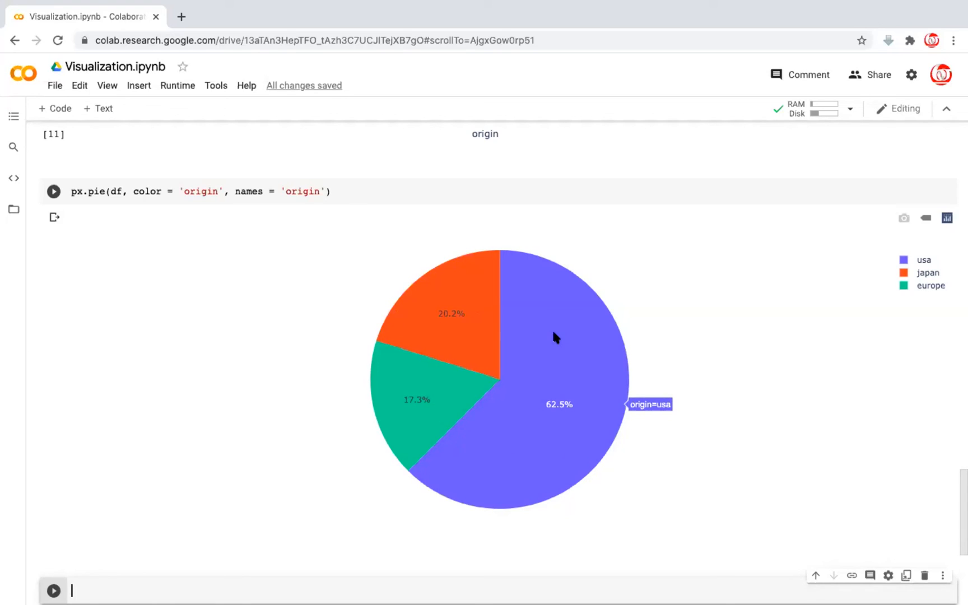
mouse_move(537, 310)
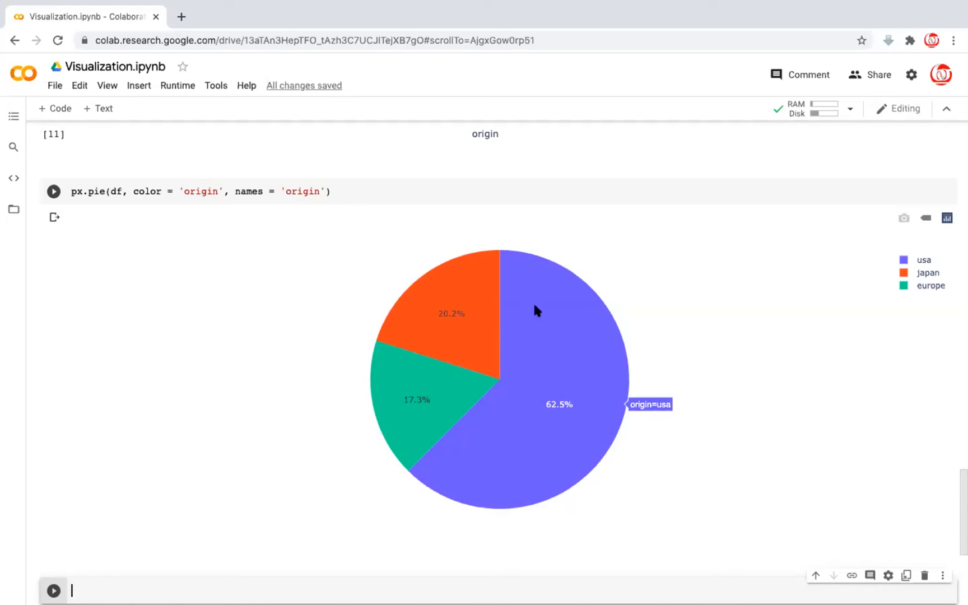